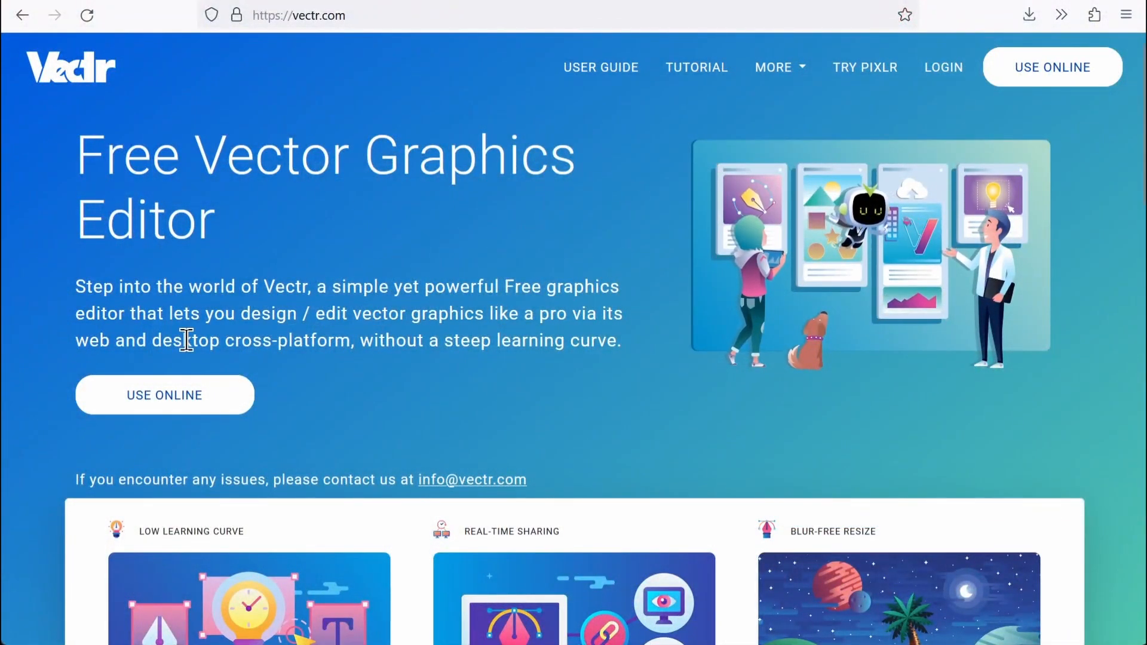
Step: Launch Vectr's online editor from the USE ONLINE button on vectr.com
{"action": "left_click", "coordinate": [165, 395]}
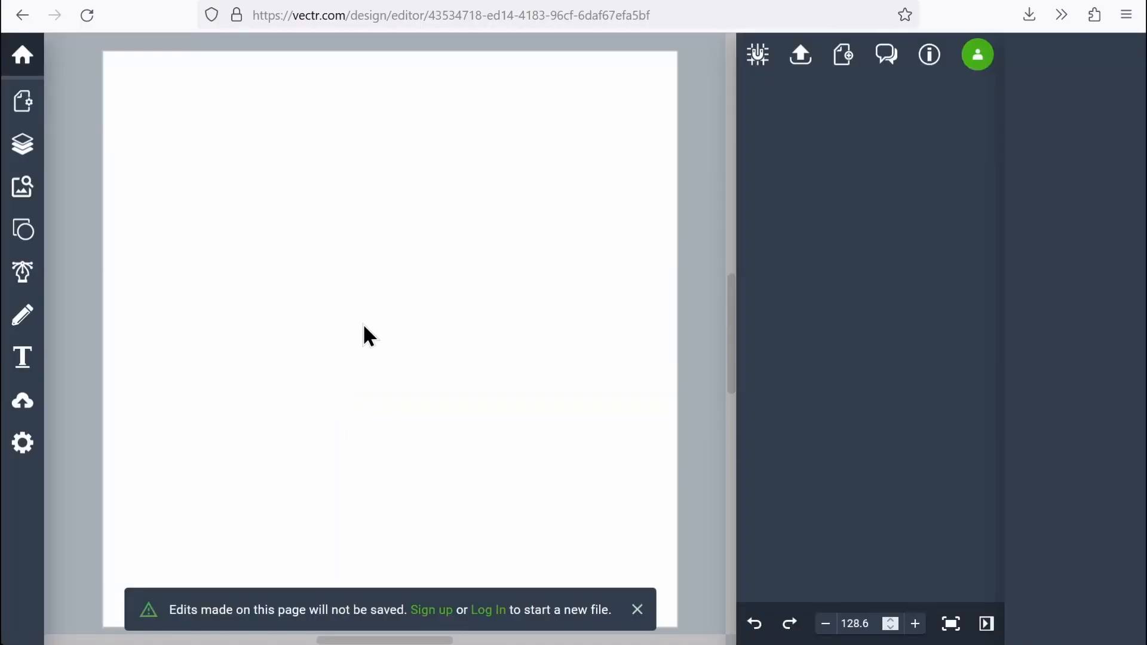
{"action": "mouse_move", "coordinate": [631, 114]}
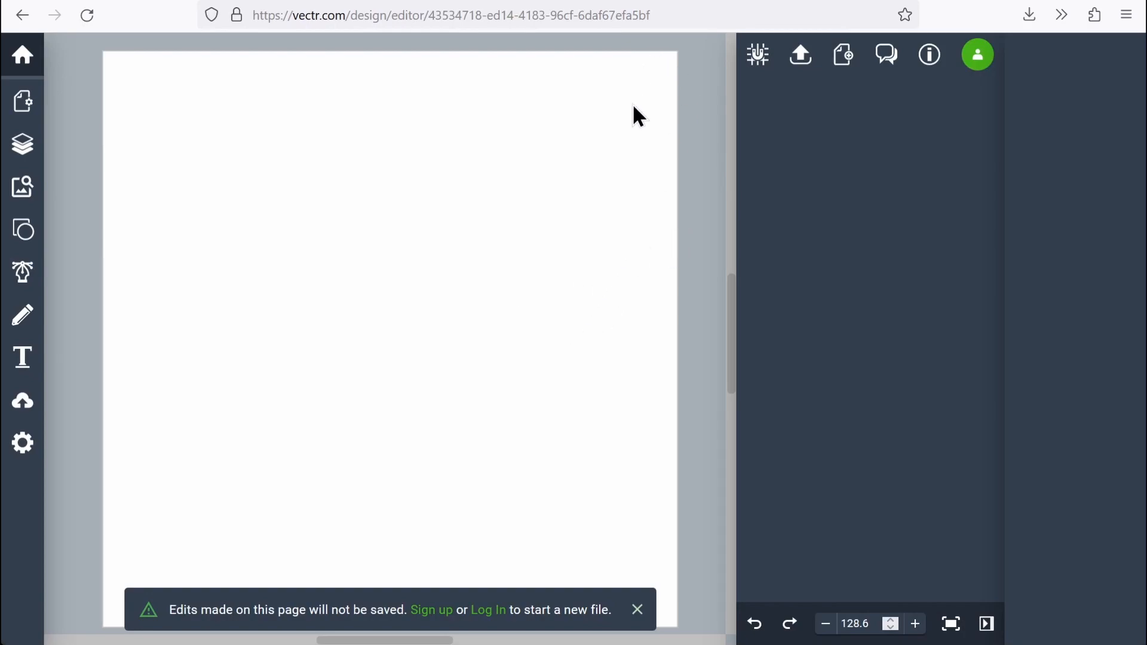
{"action": "mouse_move", "coordinate": [21, 55]}
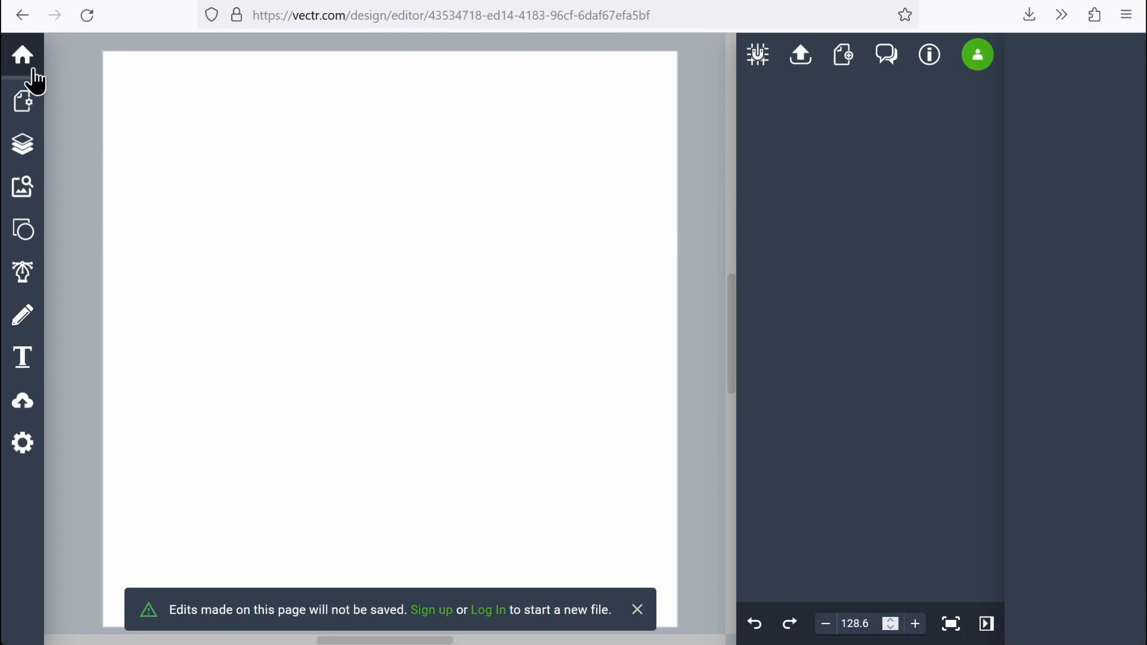
{"action": "mouse_move", "coordinate": [20, 106]}
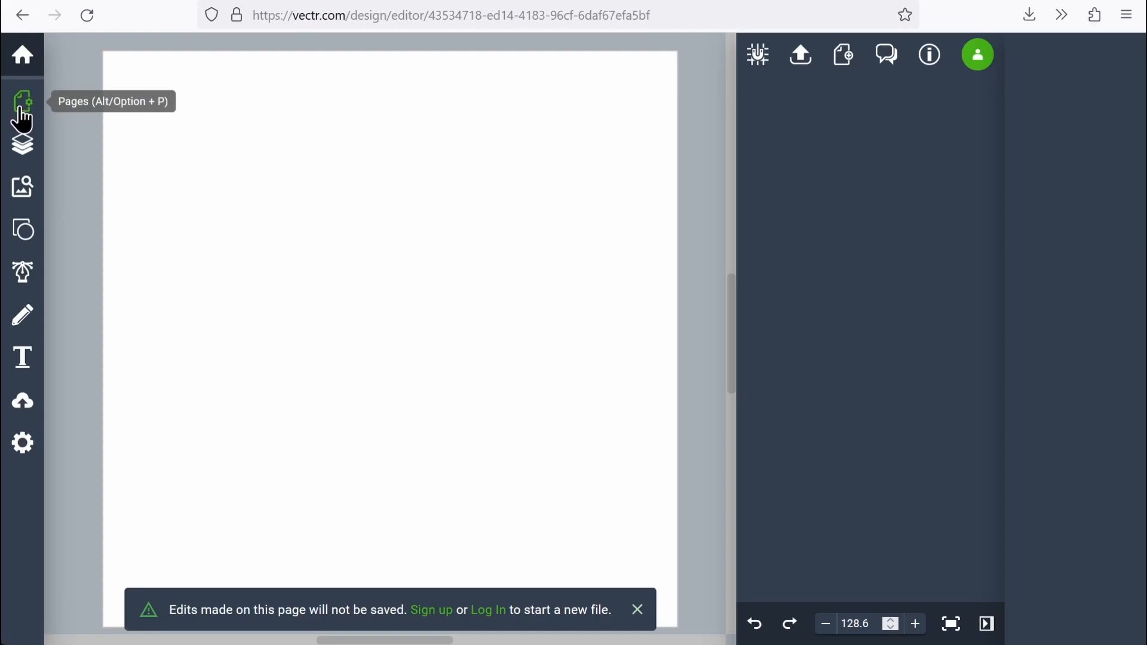
Step: Enter a dog-tag filename starting 'Justi' in the page settings
{"action": "left_click", "coordinate": [22, 102]}
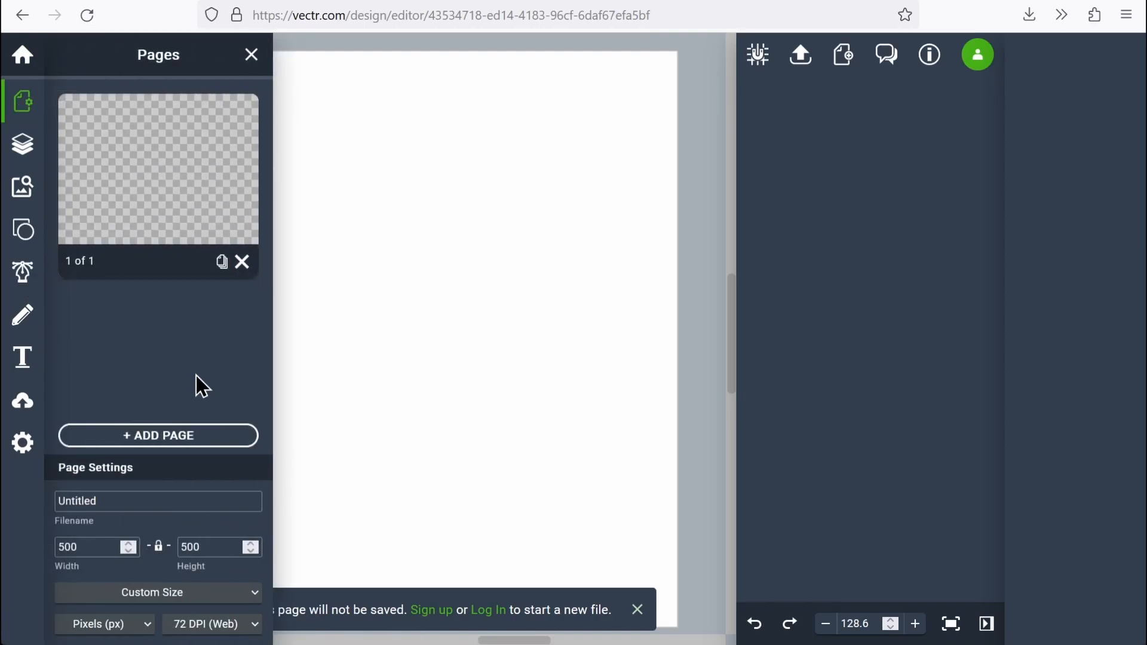
{"action": "mouse_move", "coordinate": [133, 234]}
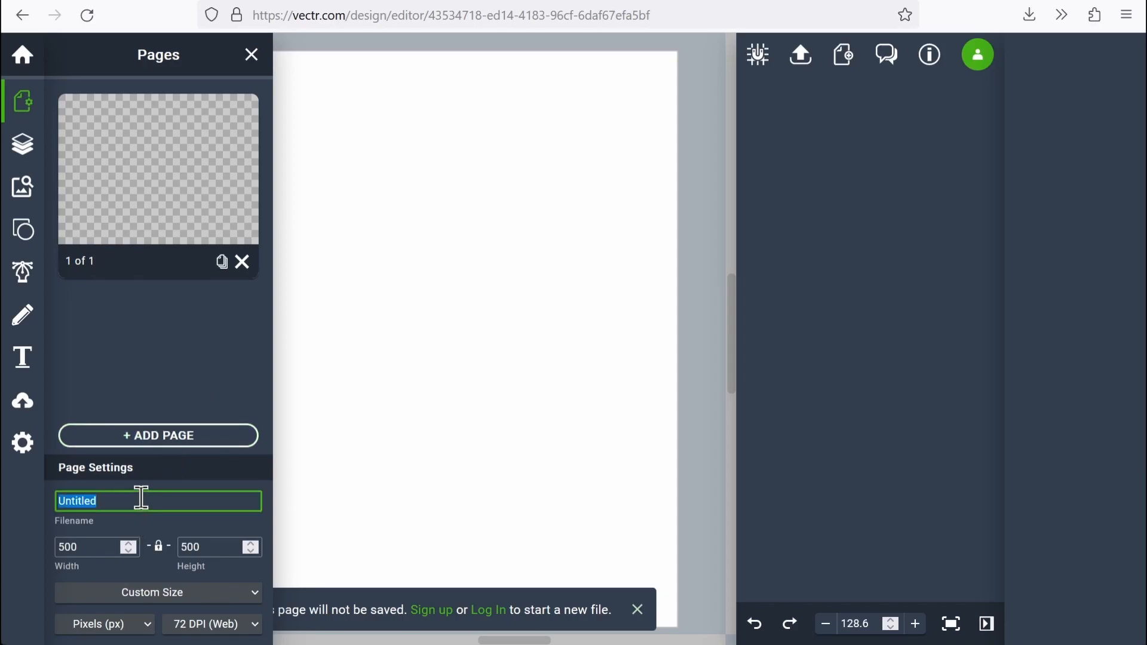
{"action": "type", "text": "Justin's Dog Tag"}
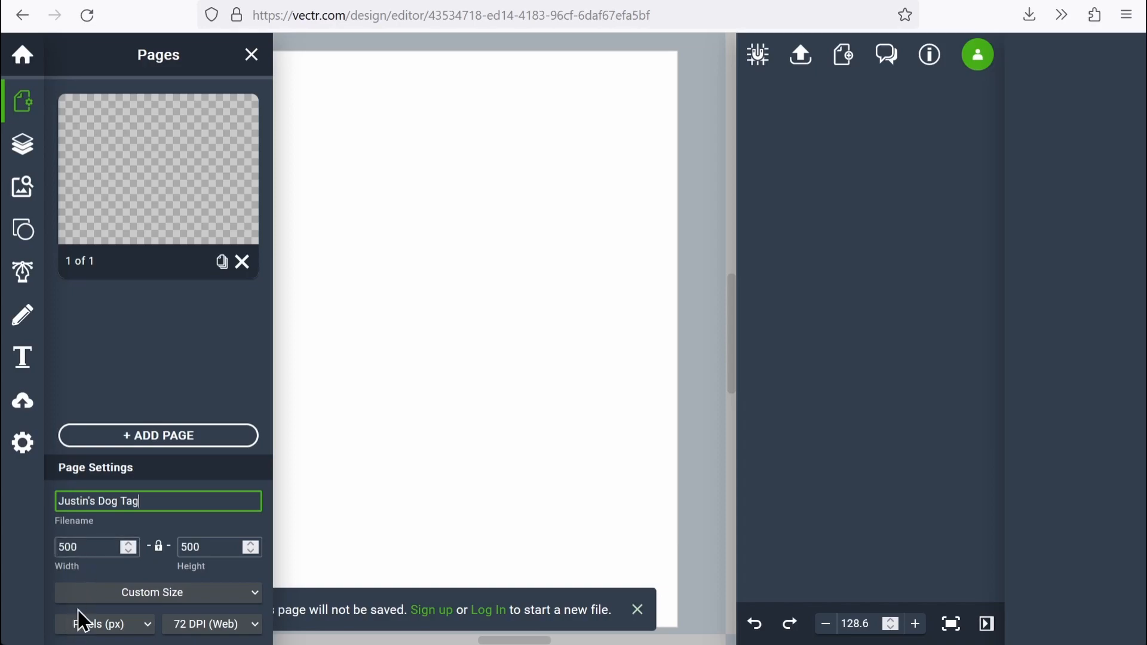
{"action": "mouse_move", "coordinate": [81, 643]}
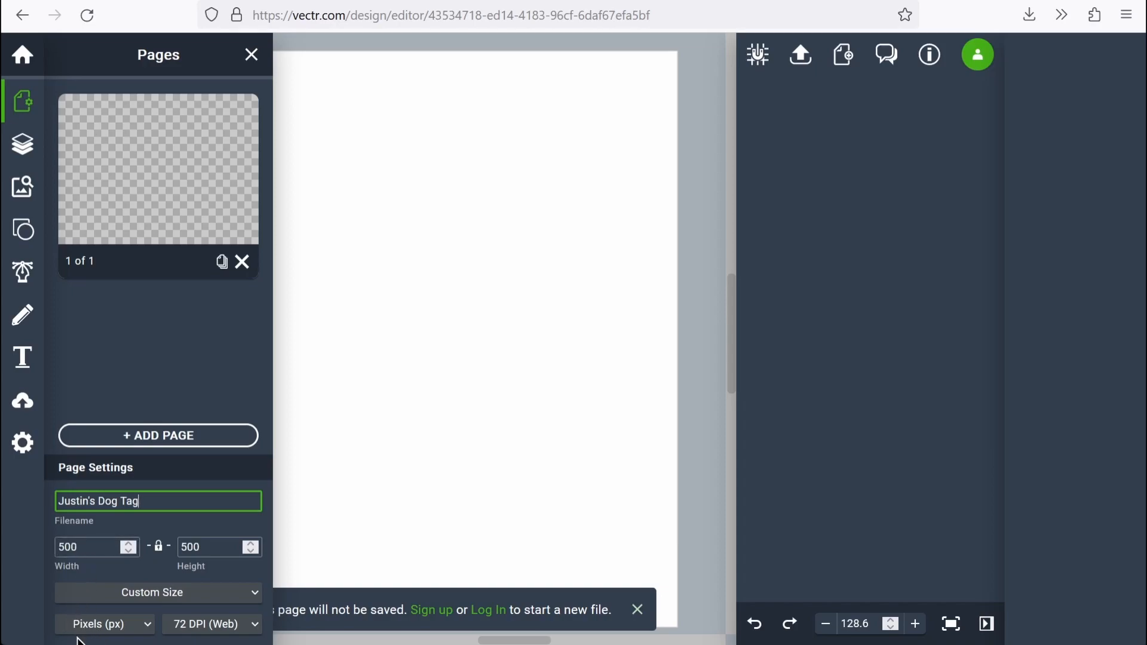
{"action": "mouse_move", "coordinate": [95, 641]}
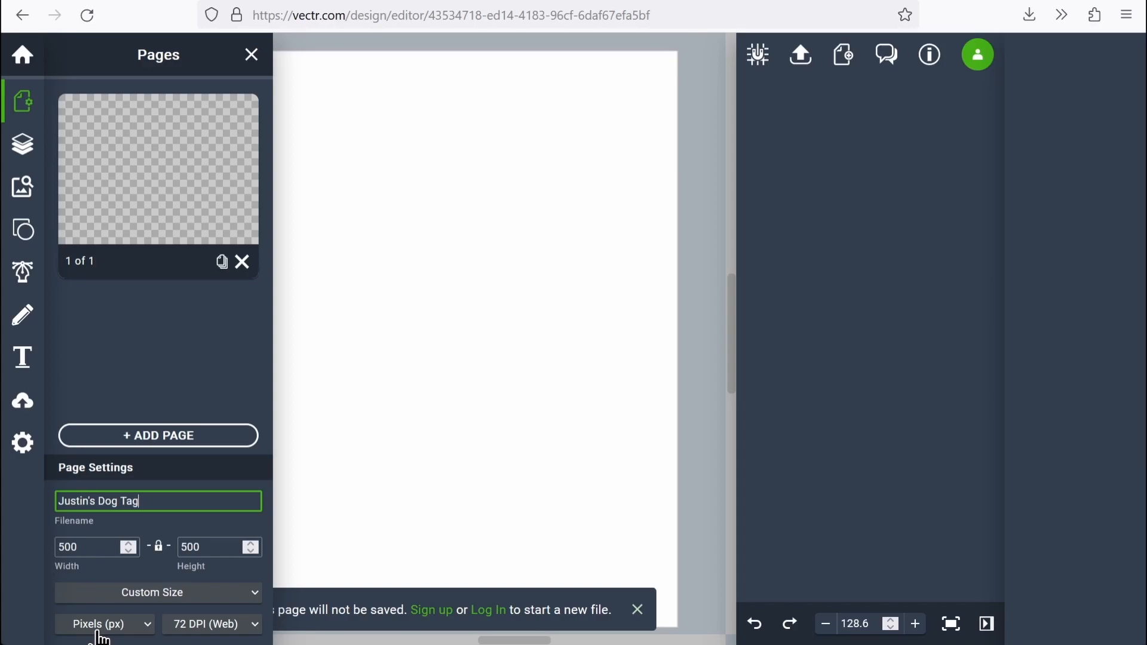
{"action": "mouse_move", "coordinate": [150, 638]}
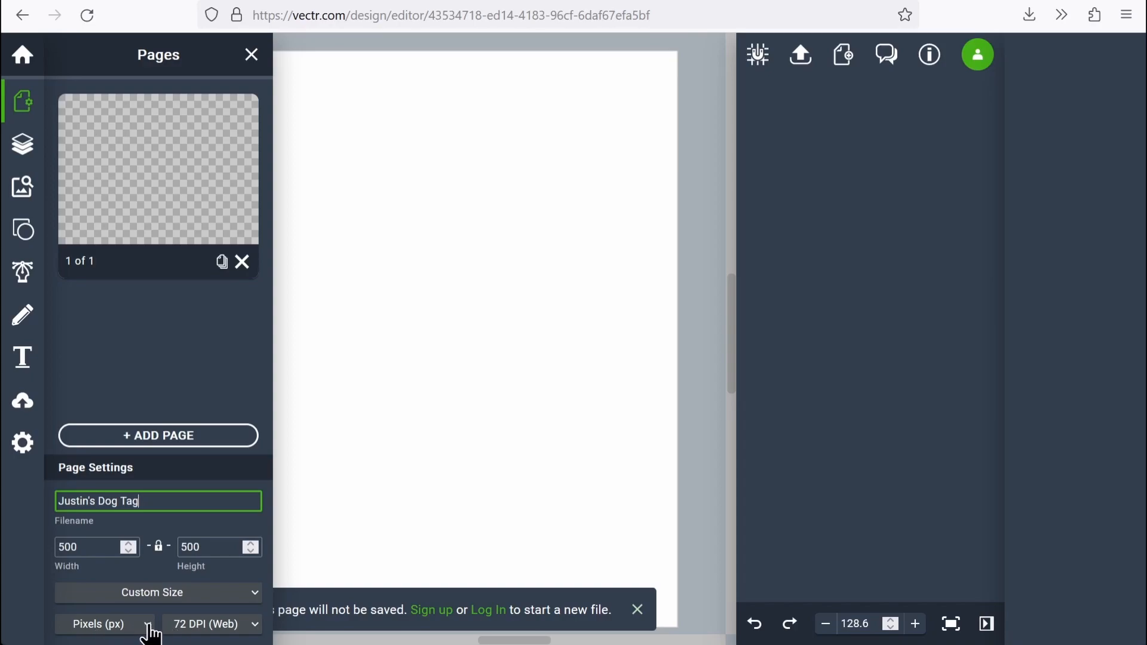
Step: Switch page units to inches and set the size to 12 by 12
{"action": "left_click", "coordinate": [105, 624]}
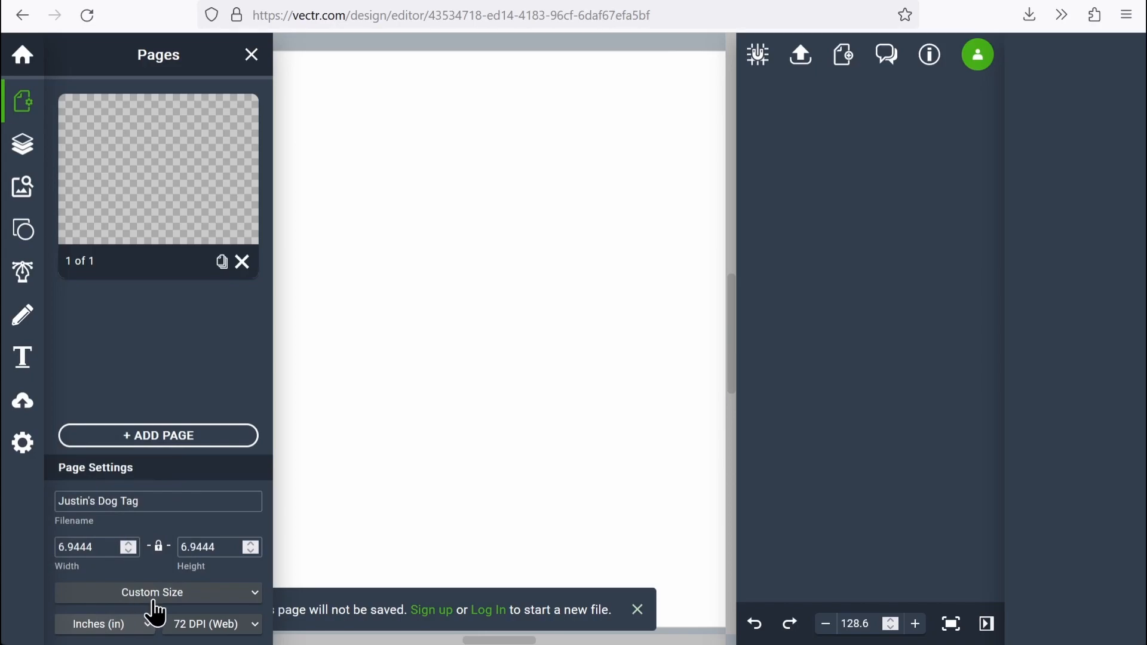
{"action": "left_click", "coordinate": [84, 548]}
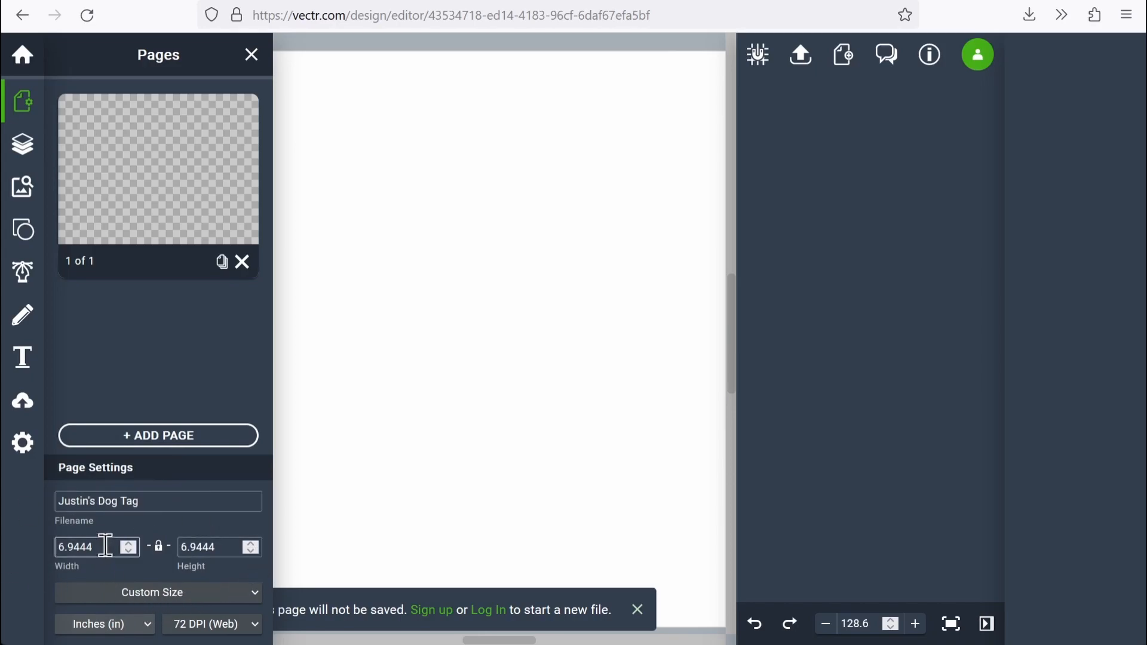
{"action": "mouse_move", "coordinate": [223, 585]}
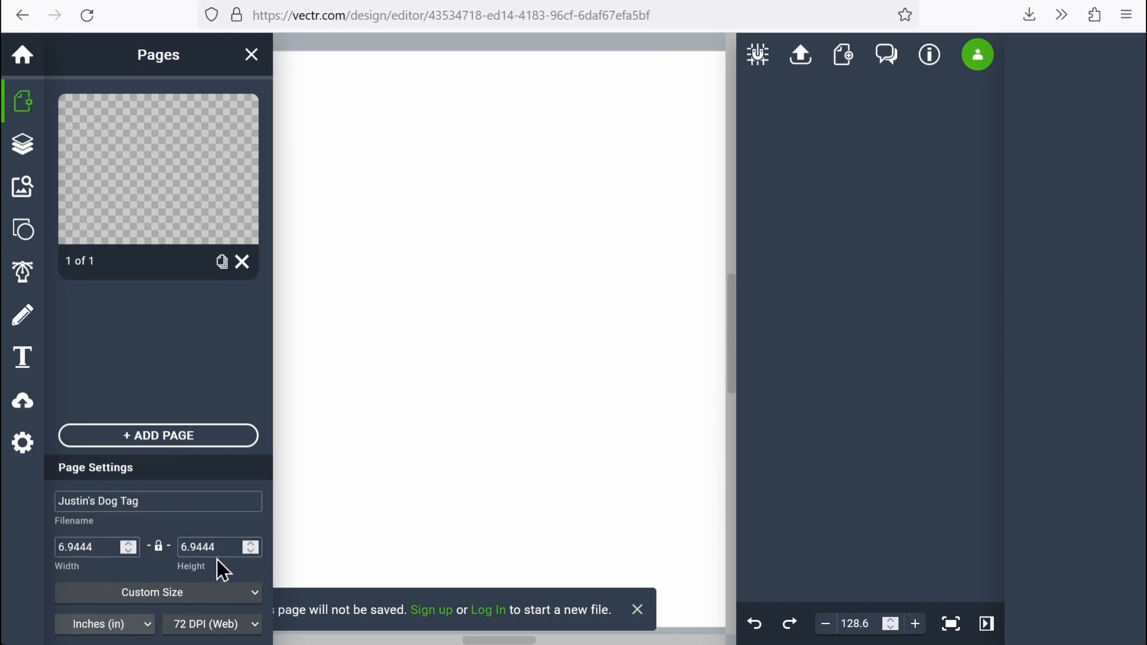
{"action": "left_click", "coordinate": [84, 547]}
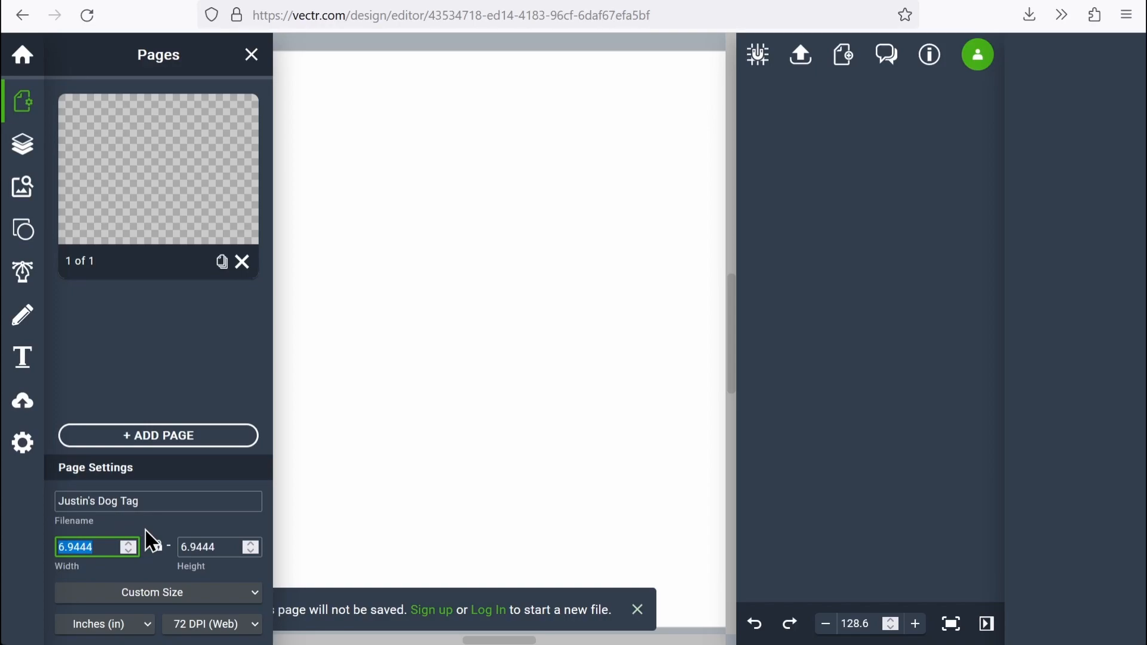
{"action": "type", "text": "12"}
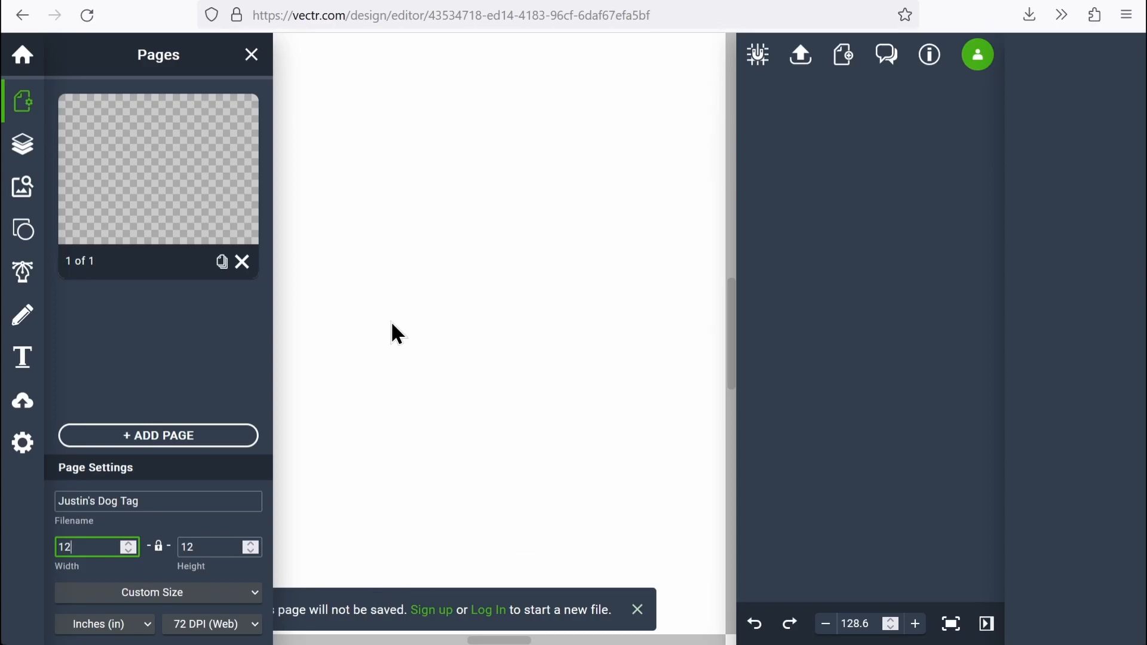
{"action": "mouse_move", "coordinate": [213, 583]}
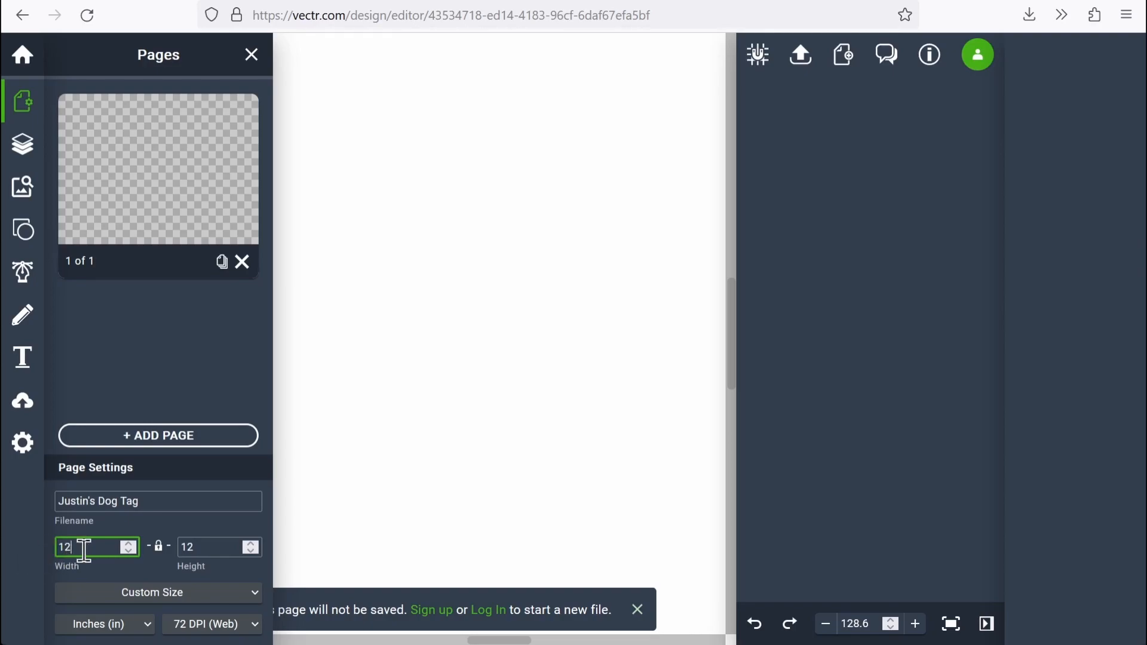
{"action": "mouse_move", "coordinate": [41, 569]}
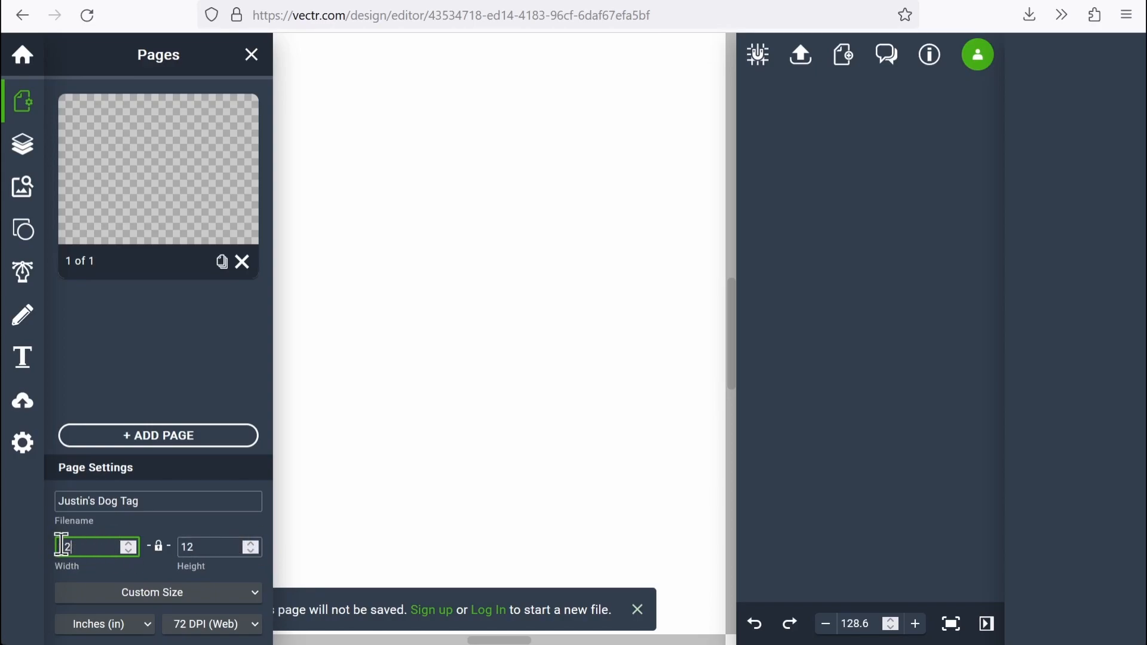
{"action": "type", "text": "12"}
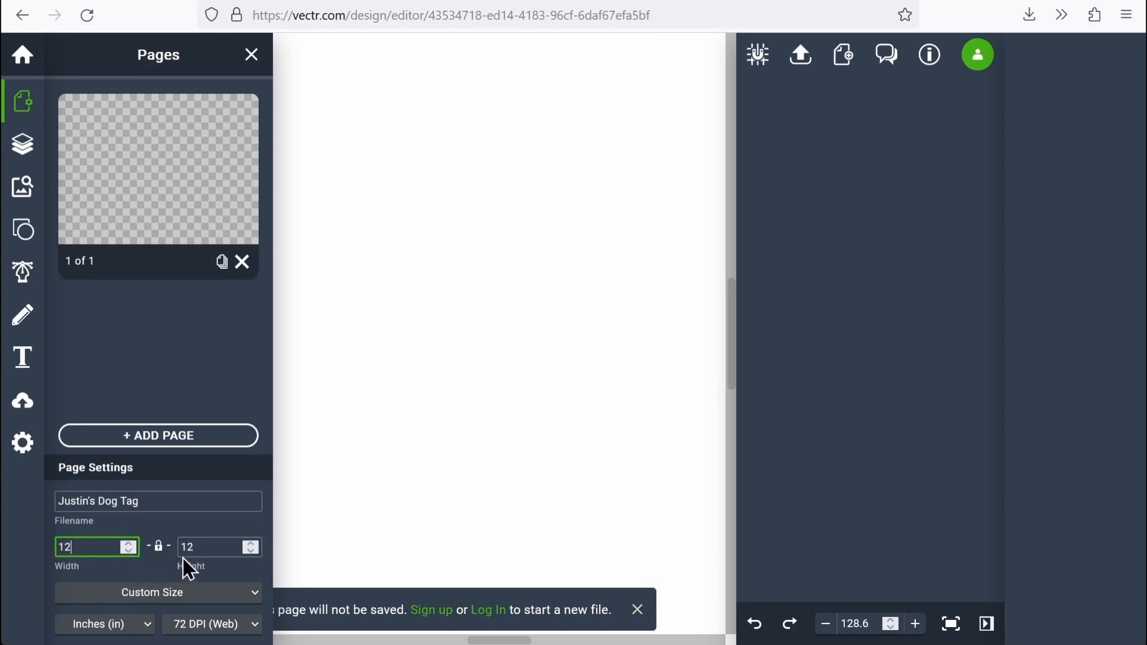
{"action": "mouse_move", "coordinate": [158, 552]}
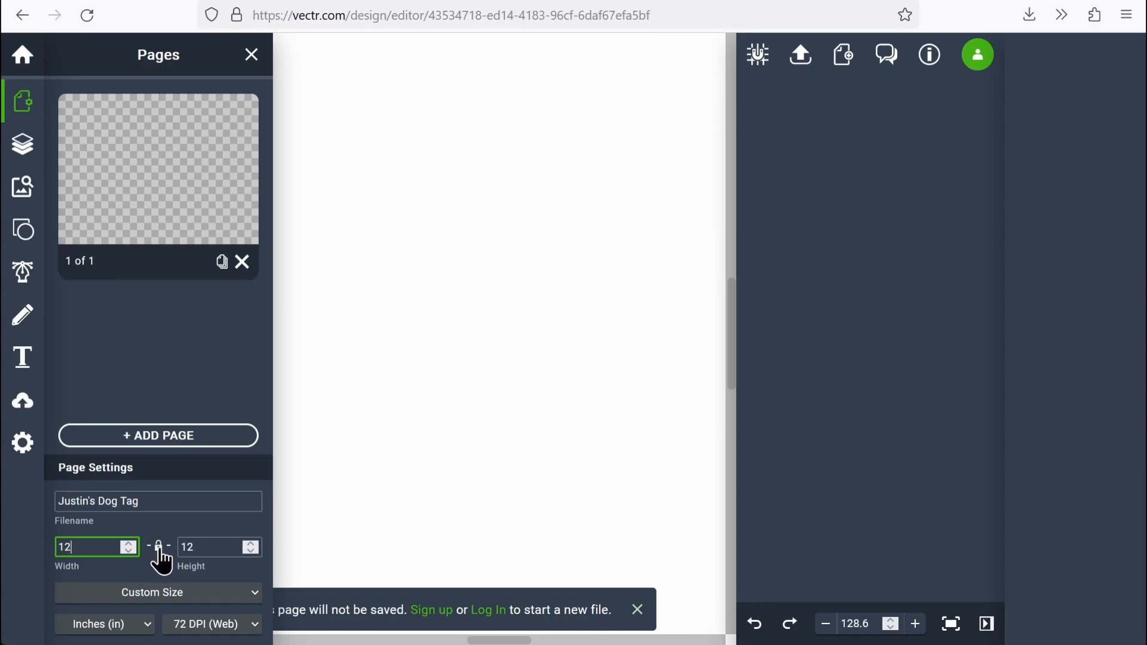
Step: Unlock the width-height link and make the page a 4 by 4 inch square
{"action": "left_click", "coordinate": [213, 547]}
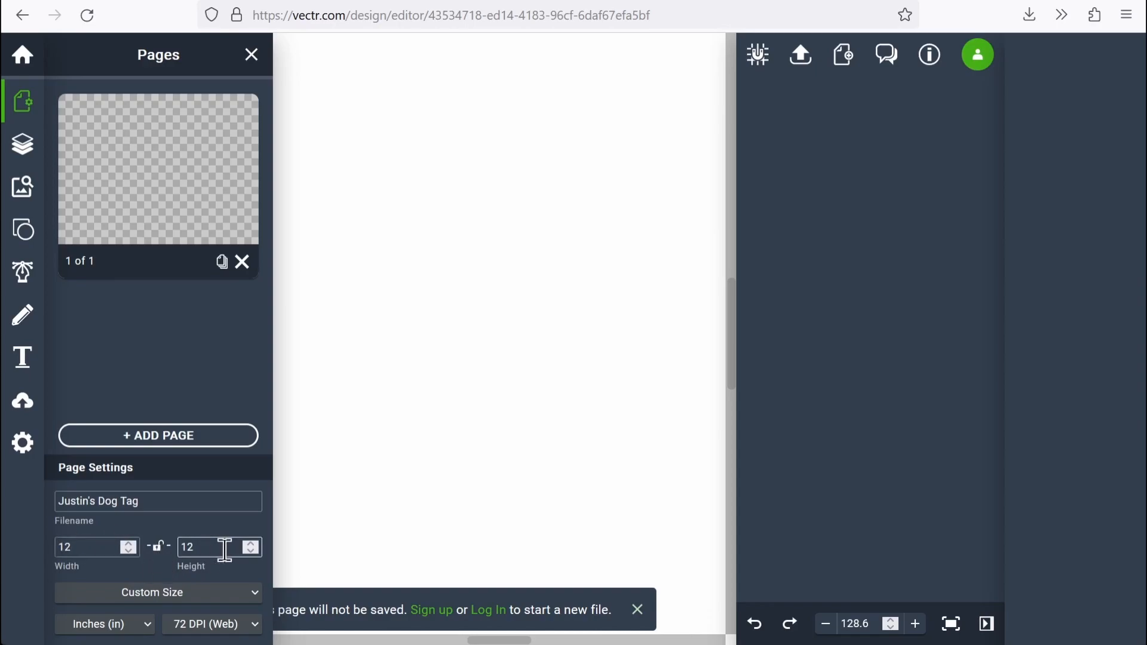
{"action": "left_click", "coordinate": [159, 547]}
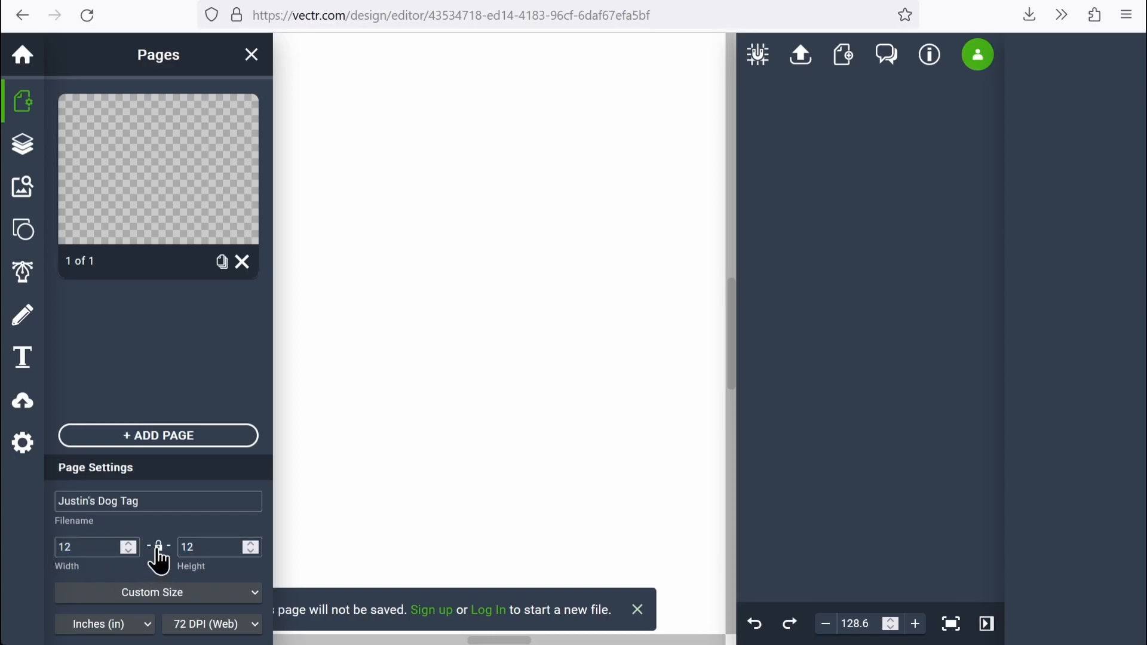
{"action": "left_click", "coordinate": [78, 547]}
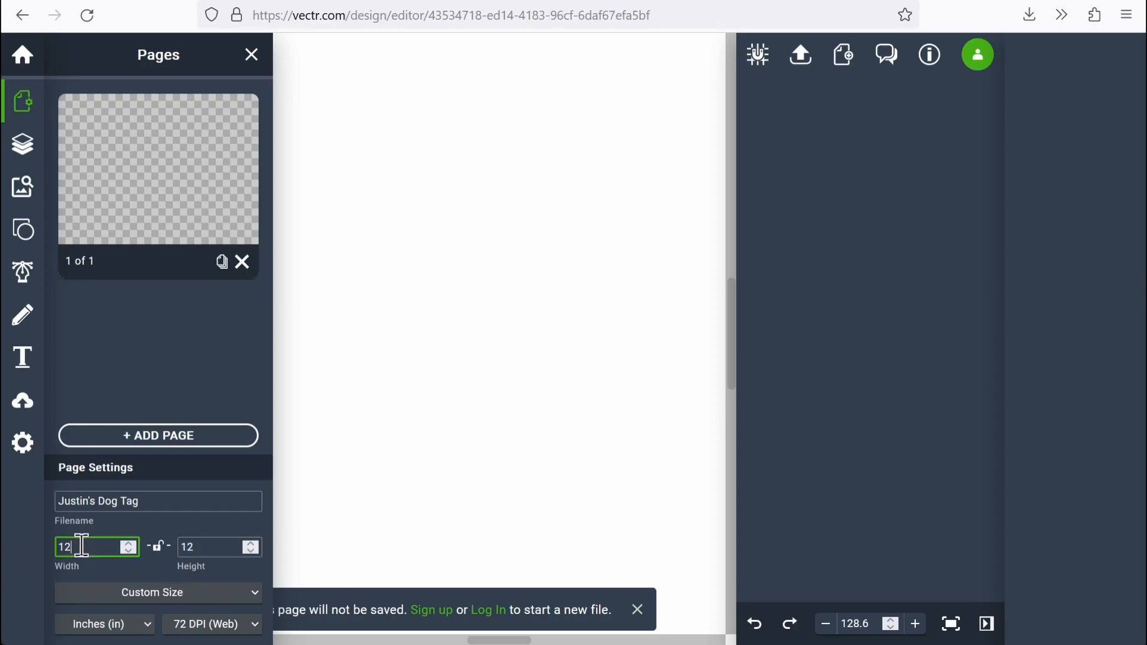
{"action": "type", "text": "20"}
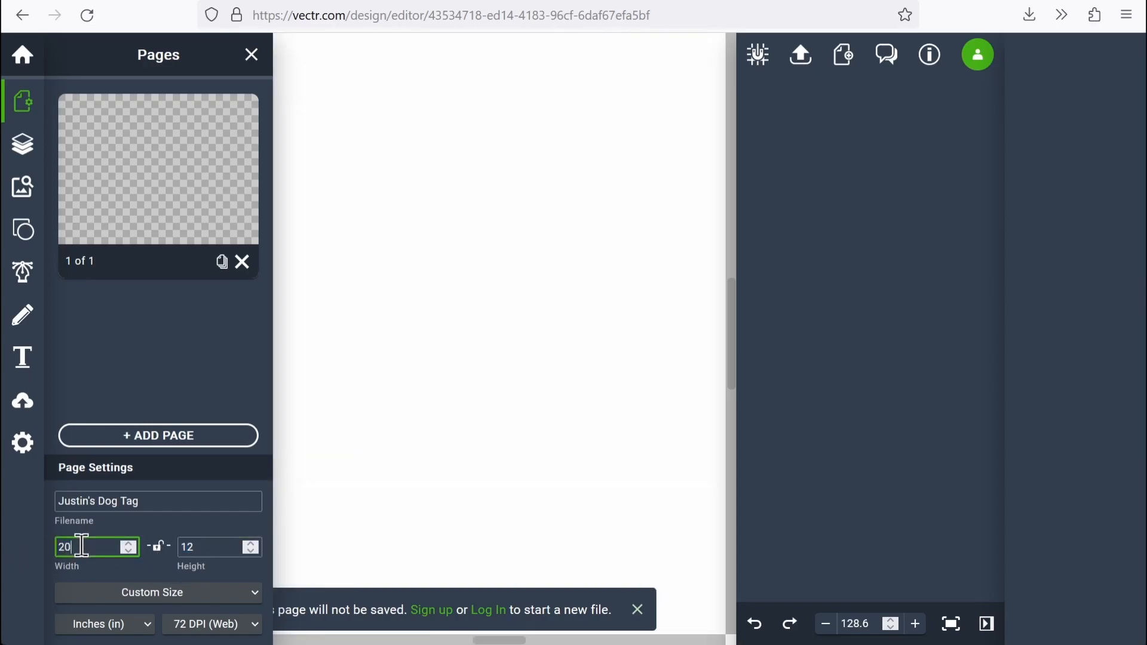
{"action": "left_click", "coordinate": [210, 547]}
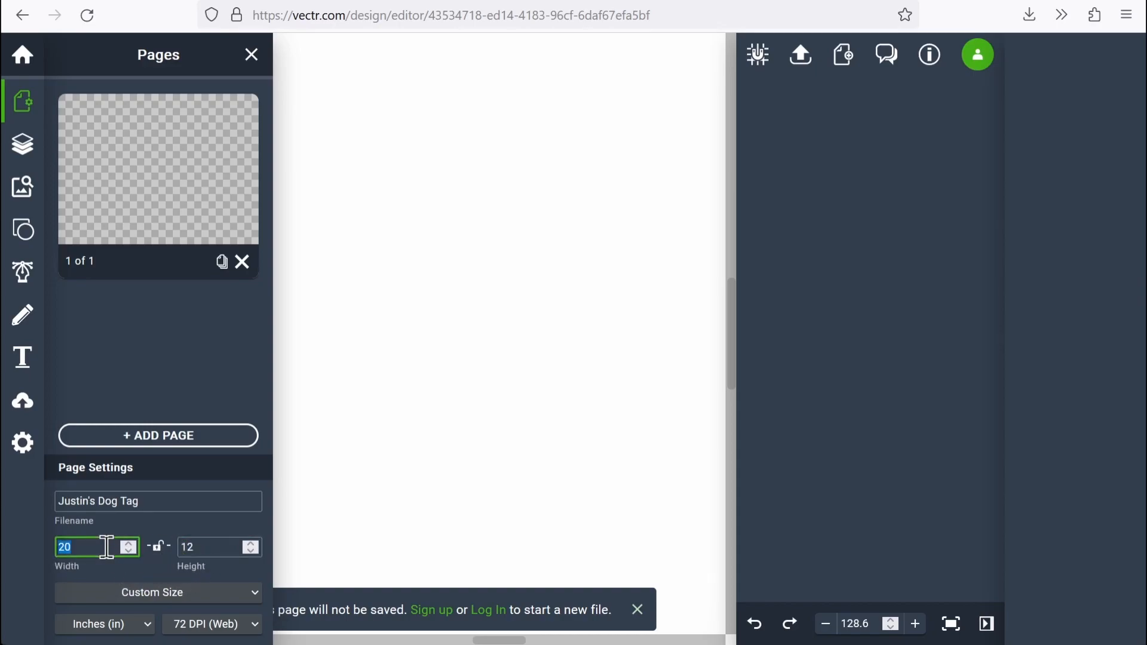
{"action": "type", "text": "4"}
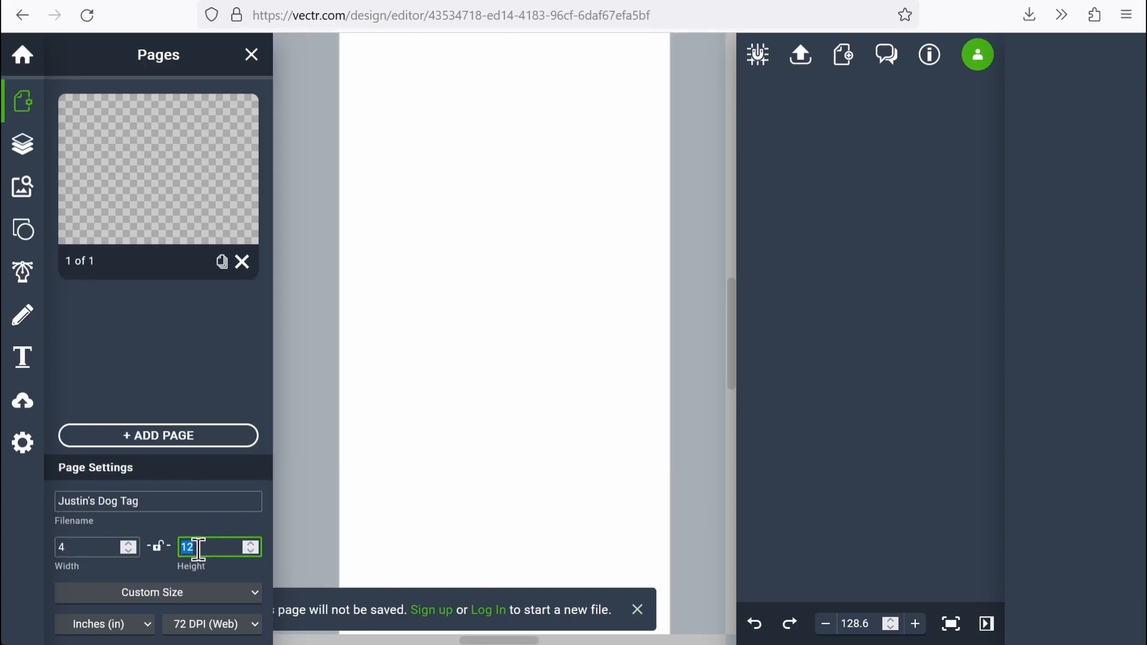
{"action": "type", "text": "4"}
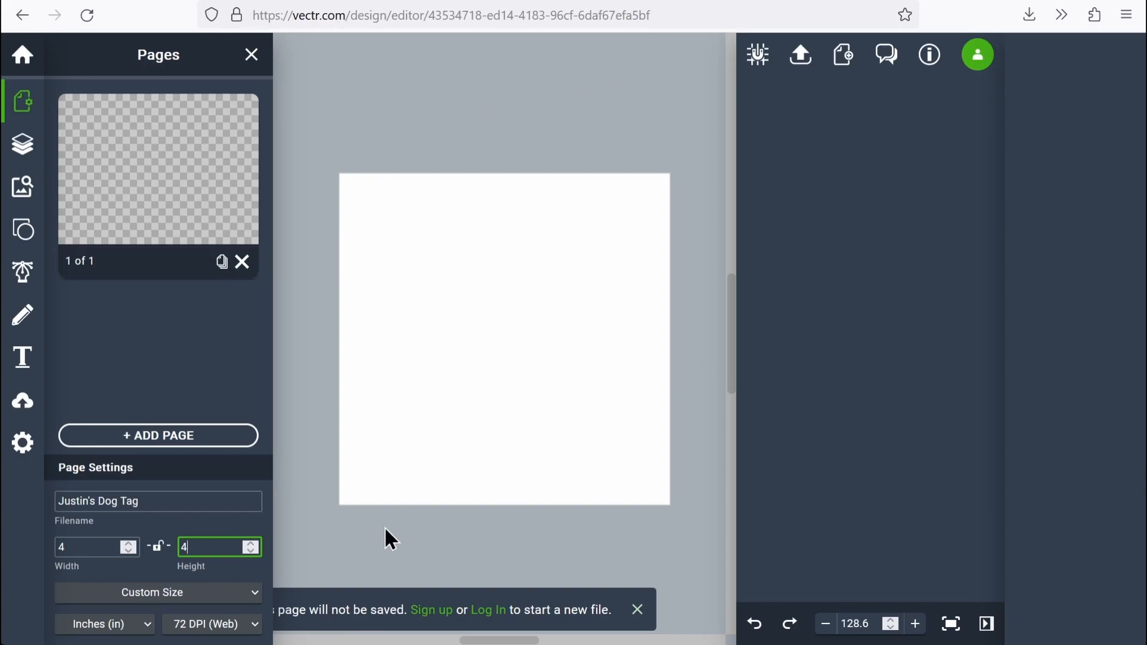
{"action": "mouse_move", "coordinate": [107, 637]}
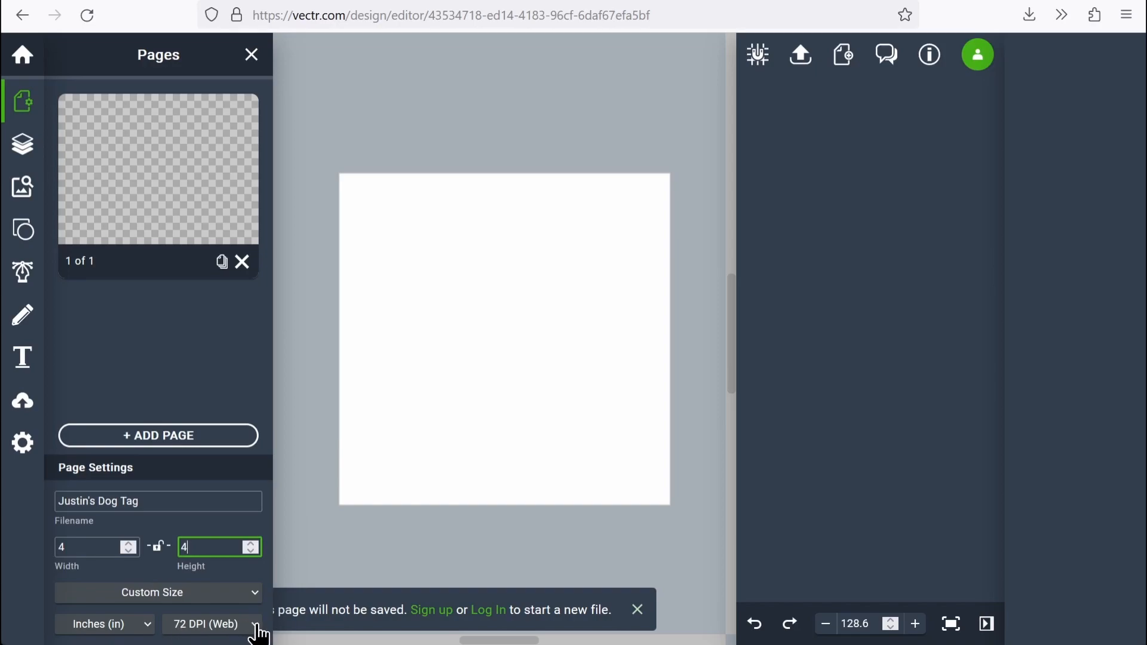
Step: Choose 150 DPI (Print) as the page resolution
{"action": "left_click", "coordinate": [204, 623]}
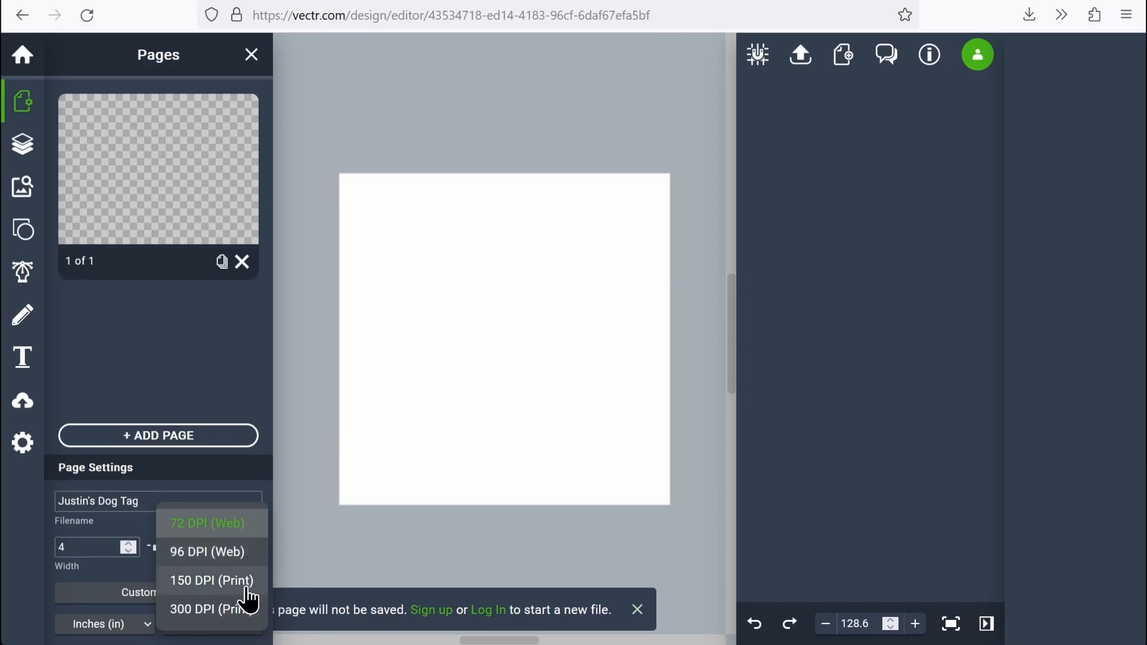
{"action": "mouse_move", "coordinate": [206, 602]}
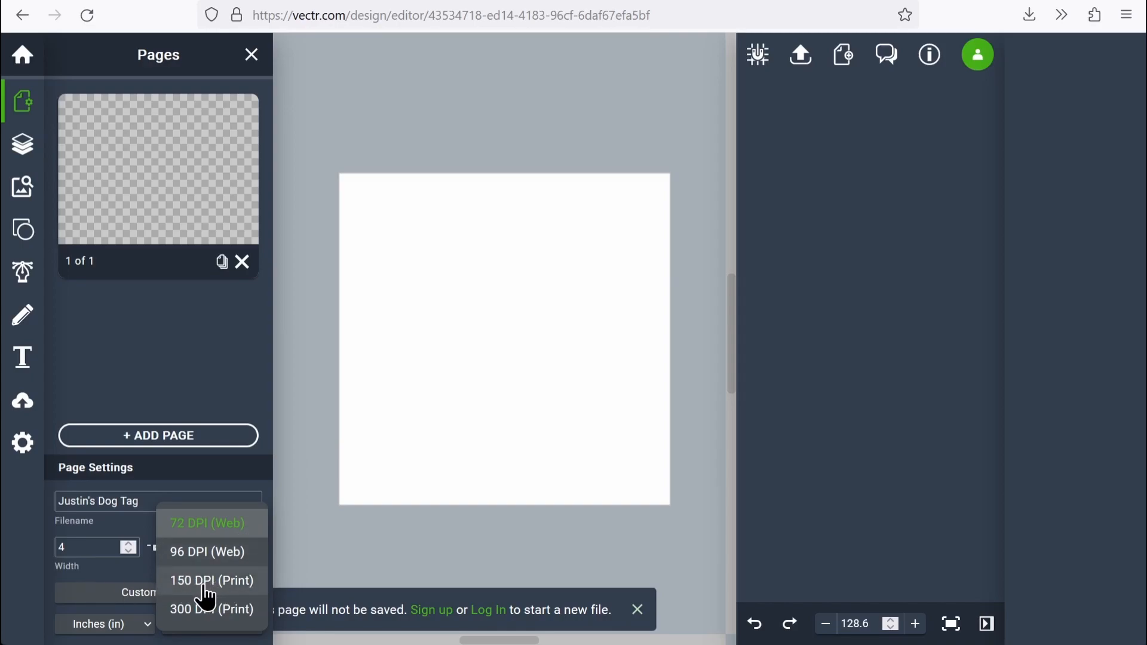
{"action": "mouse_move", "coordinate": [206, 589]}
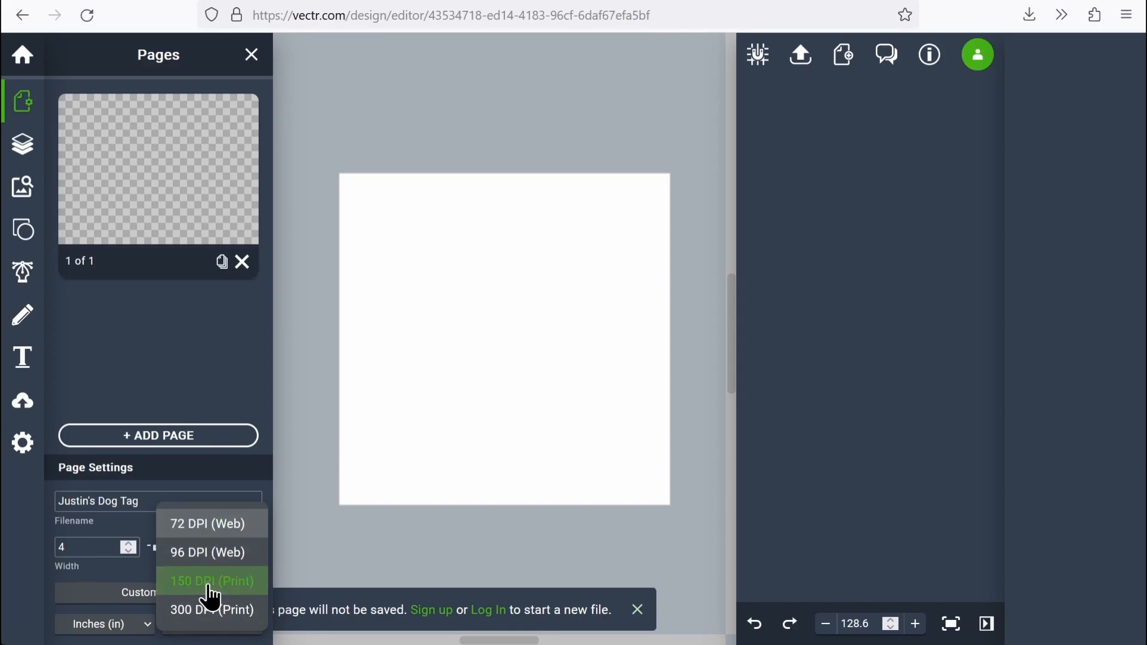
{"action": "left_click", "coordinate": [210, 580]}
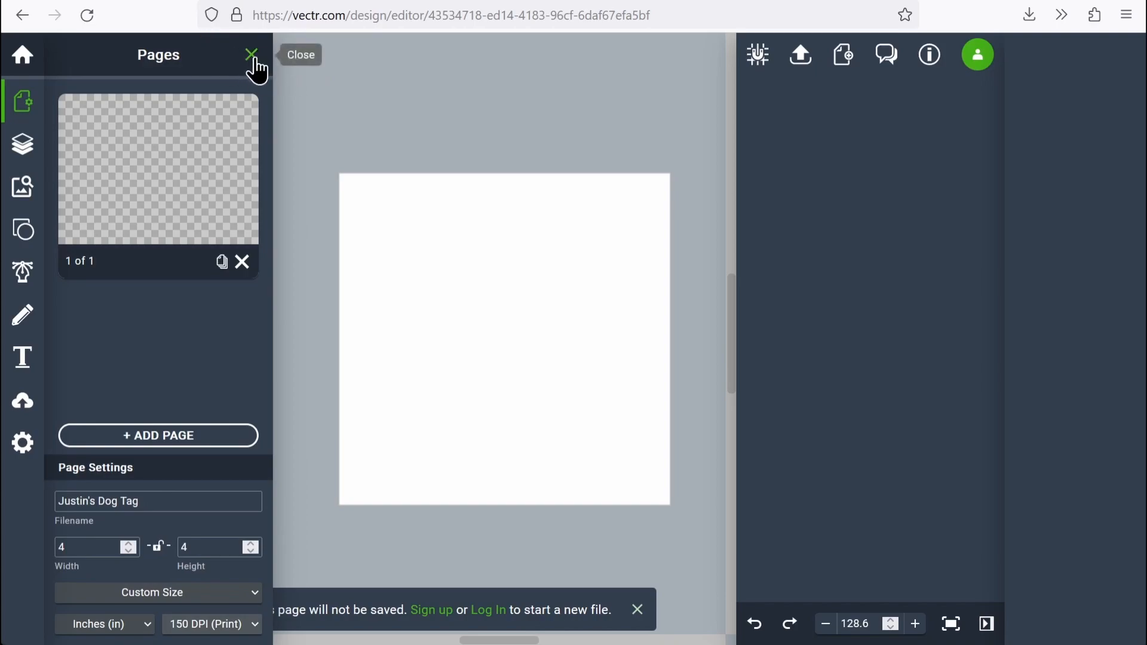
Step: Close page settings and auto-fit the blank 4 by 4 page to the workspace
{"action": "left_click", "coordinate": [249, 53]}
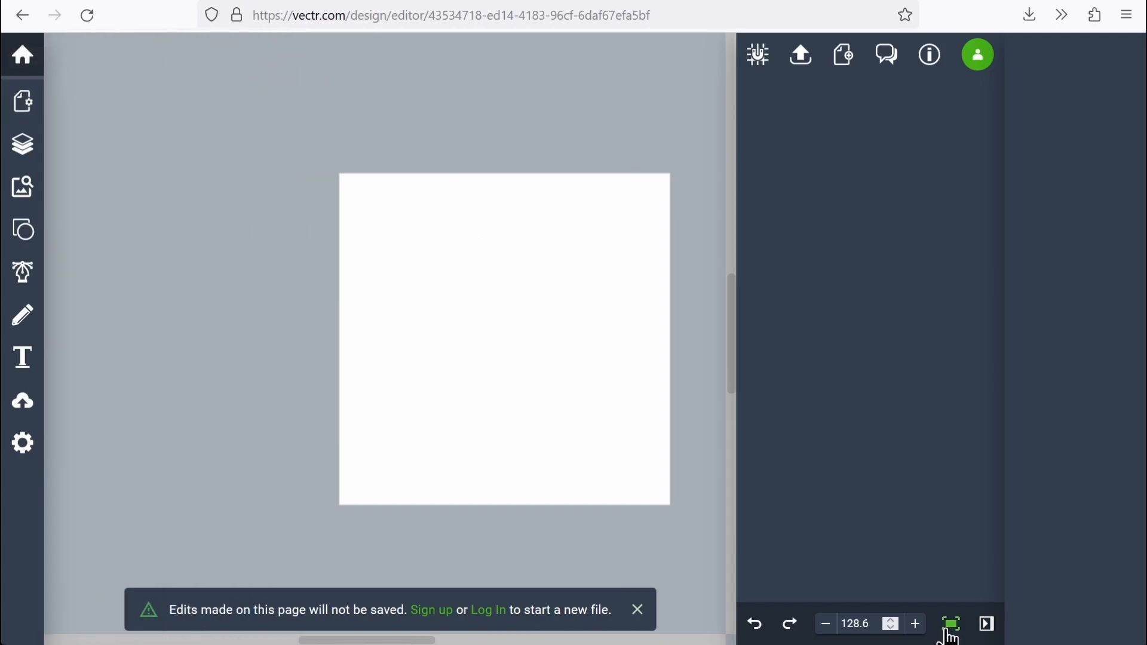
{"action": "left_click", "coordinate": [951, 624]}
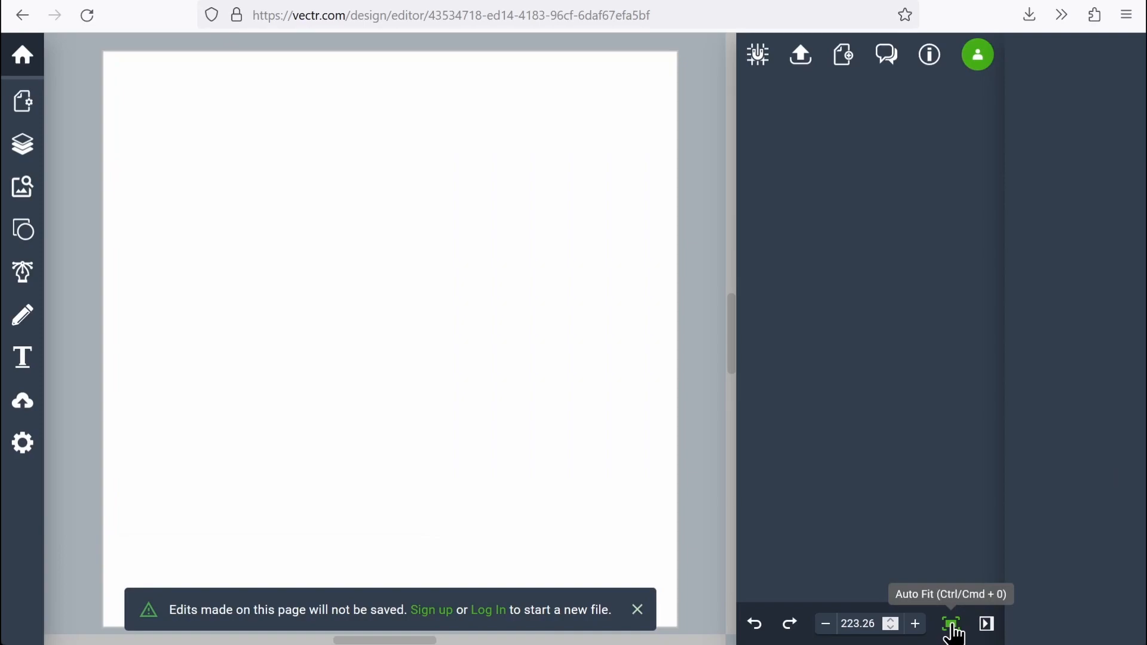
{"action": "mouse_move", "coordinate": [373, 299]}
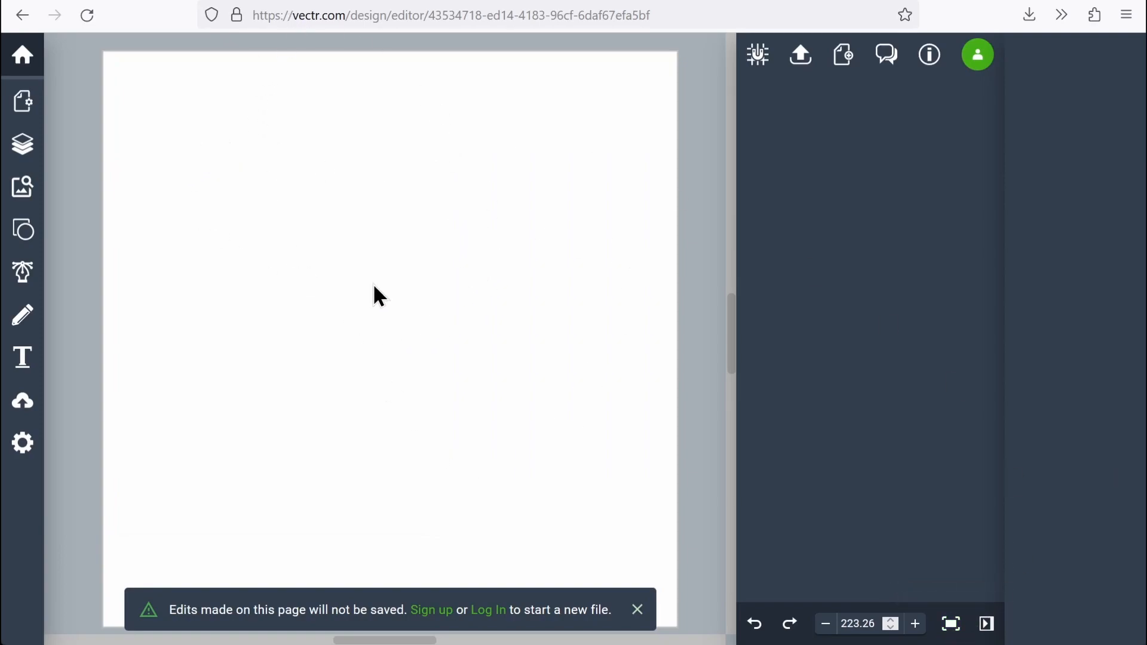
{"action": "left_click", "coordinate": [635, 625]}
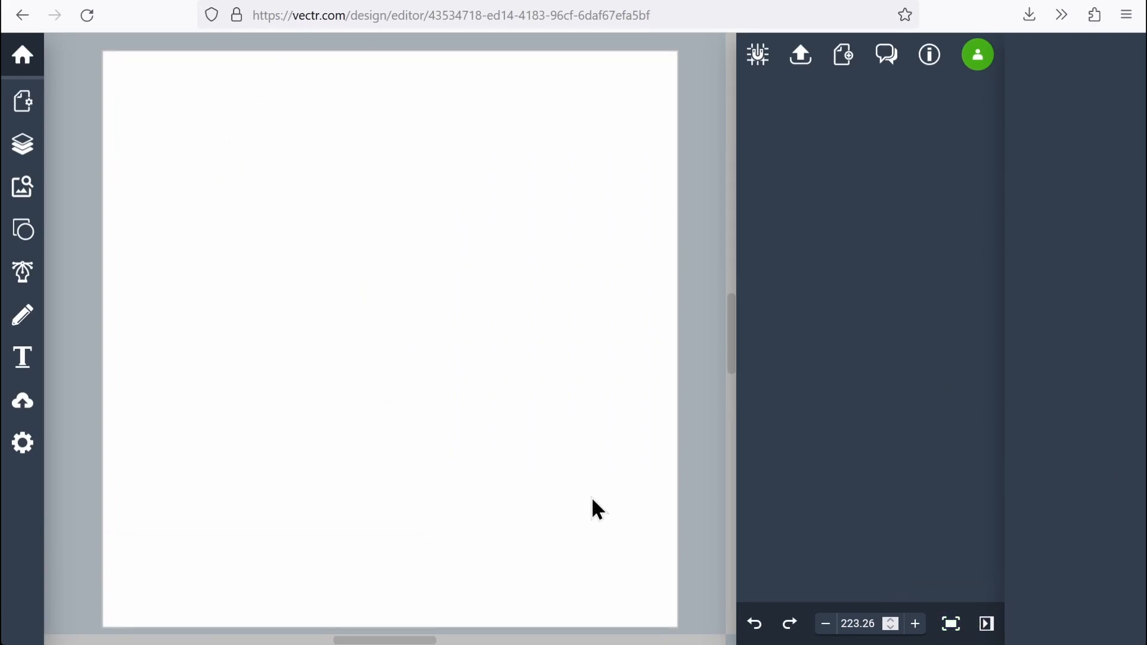
{"action": "mouse_move", "coordinate": [337, 227]}
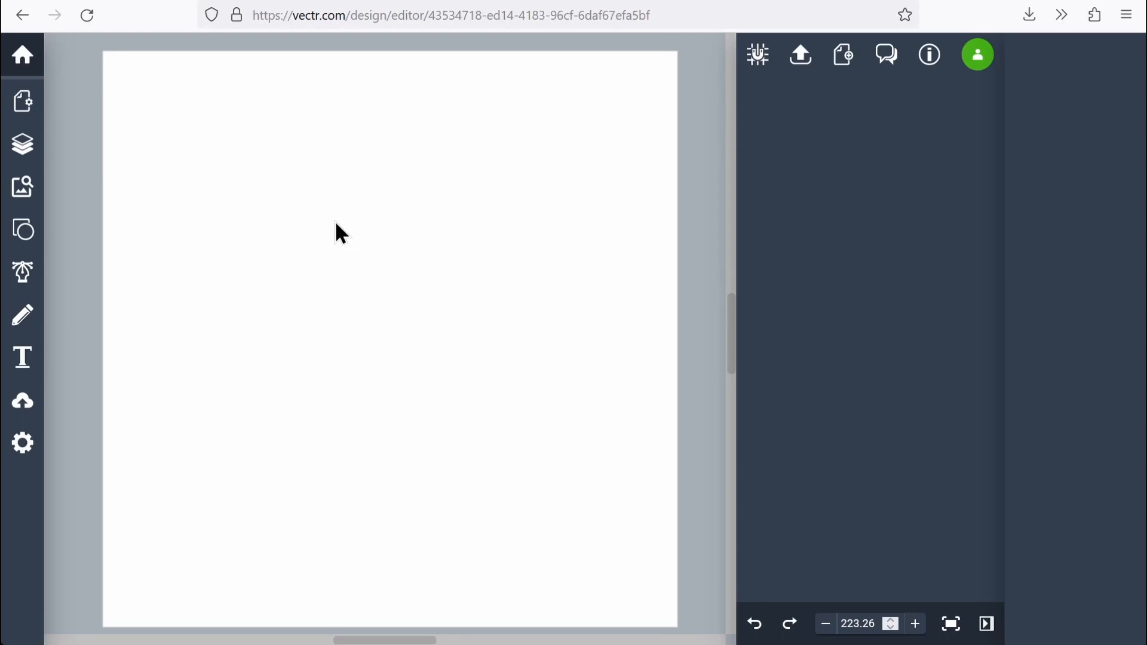
{"action": "mouse_move", "coordinate": [20, 106]}
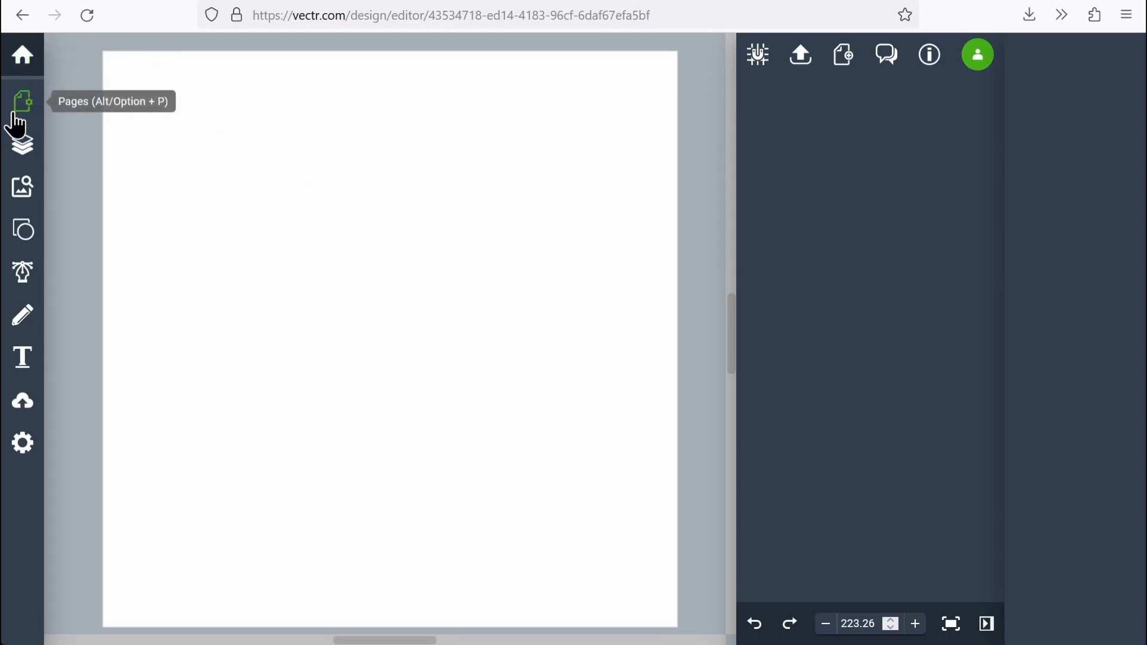
{"action": "mouse_move", "coordinate": [21, 230]}
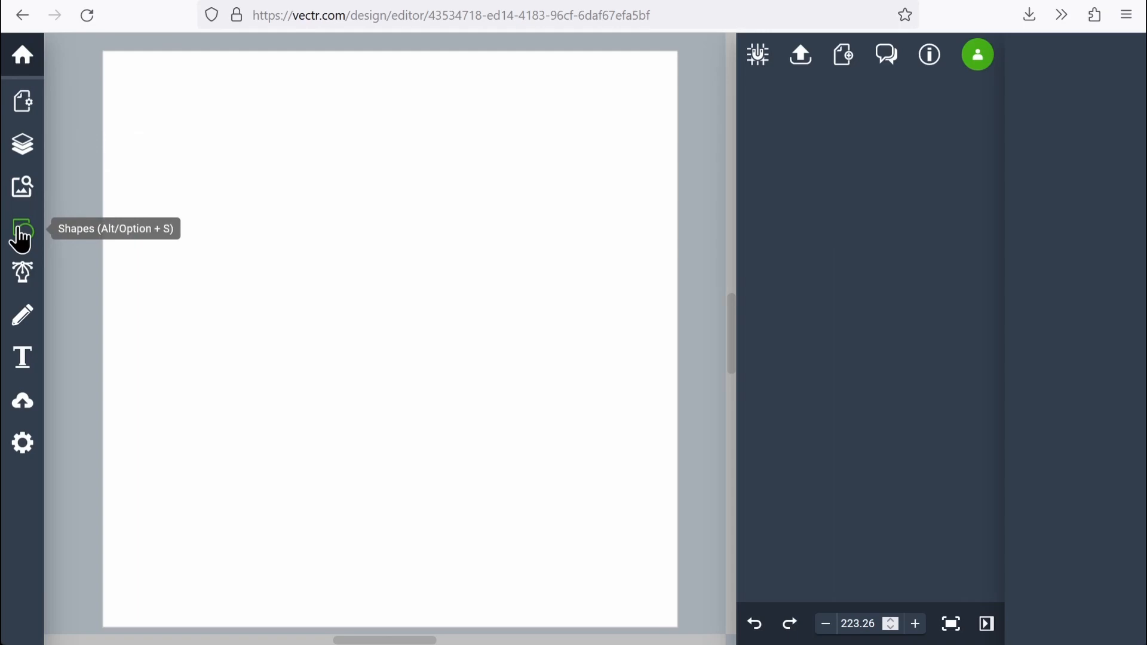
Step: Add a circle from the Shapes library and drag it to the page centre
{"action": "left_click", "coordinate": [21, 238]}
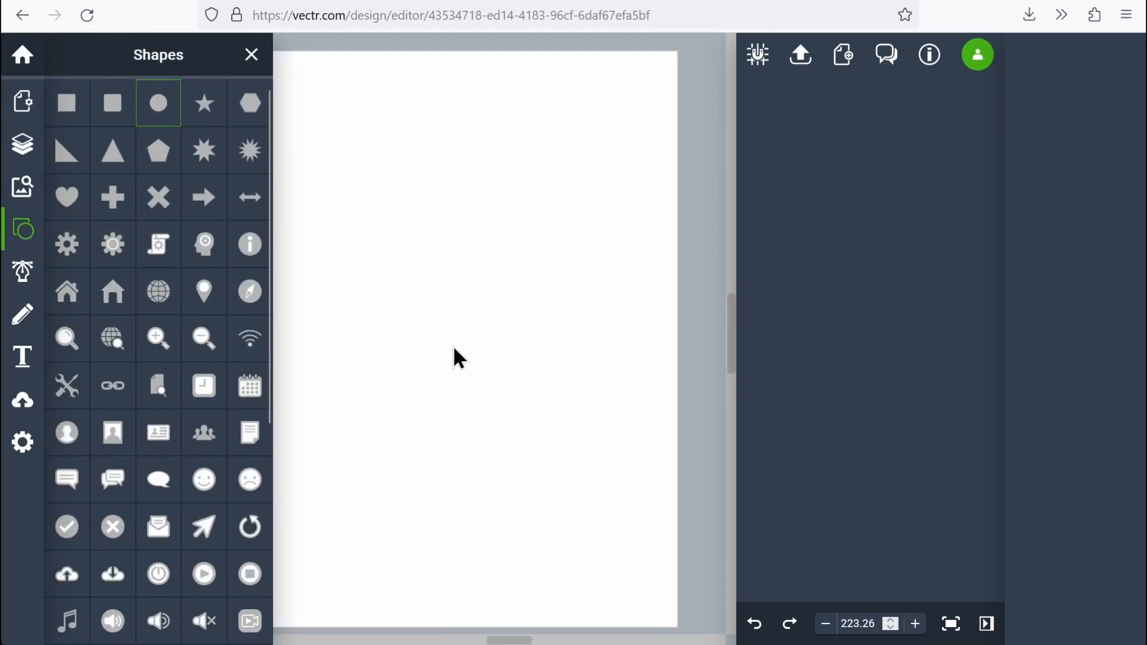
{"action": "left_click", "coordinate": [157, 102]}
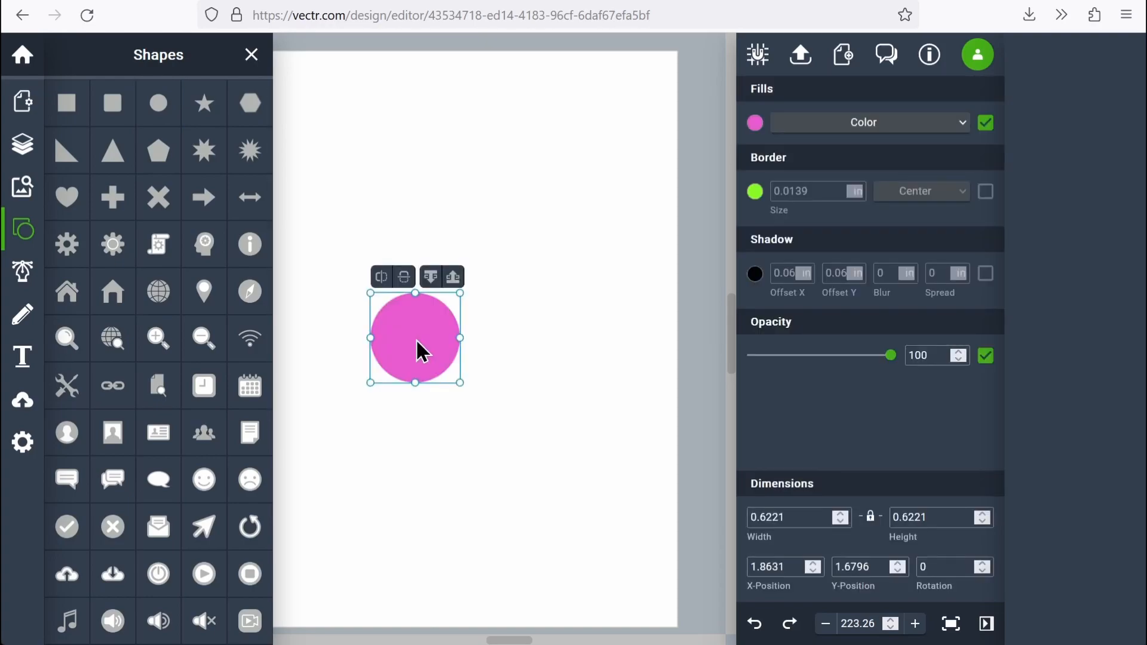
{"action": "mouse_move", "coordinate": [559, 356]}
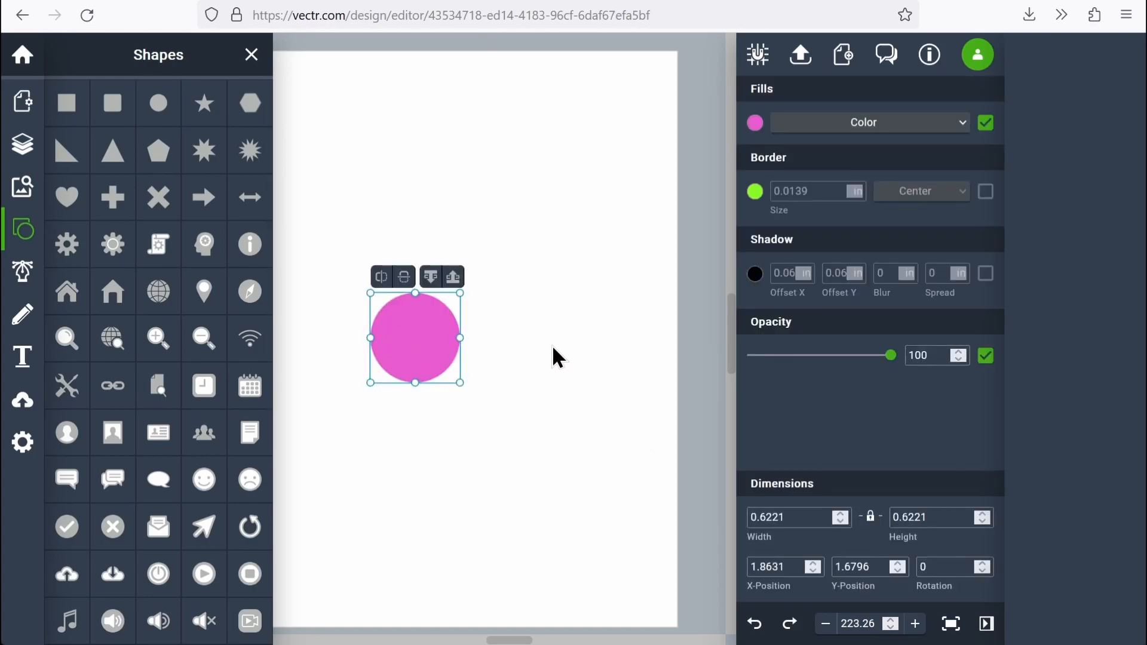
{"action": "left_click", "coordinate": [250, 55]}
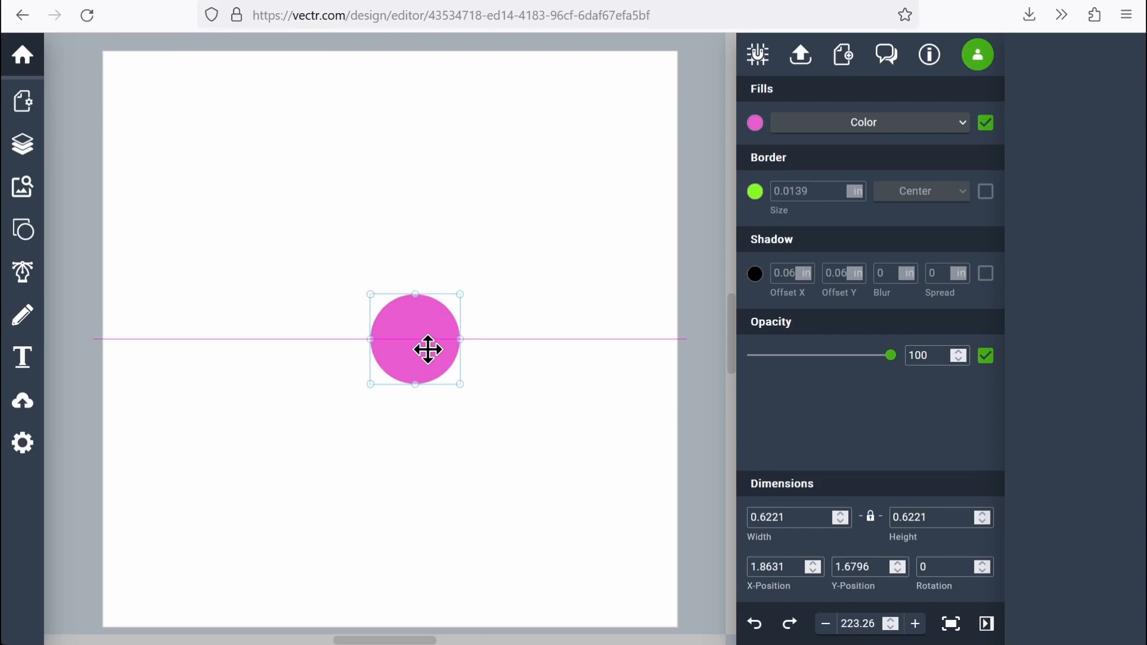
{"action": "left_click_drag", "start_coordinate": [428, 349], "coordinate": [399, 310]}
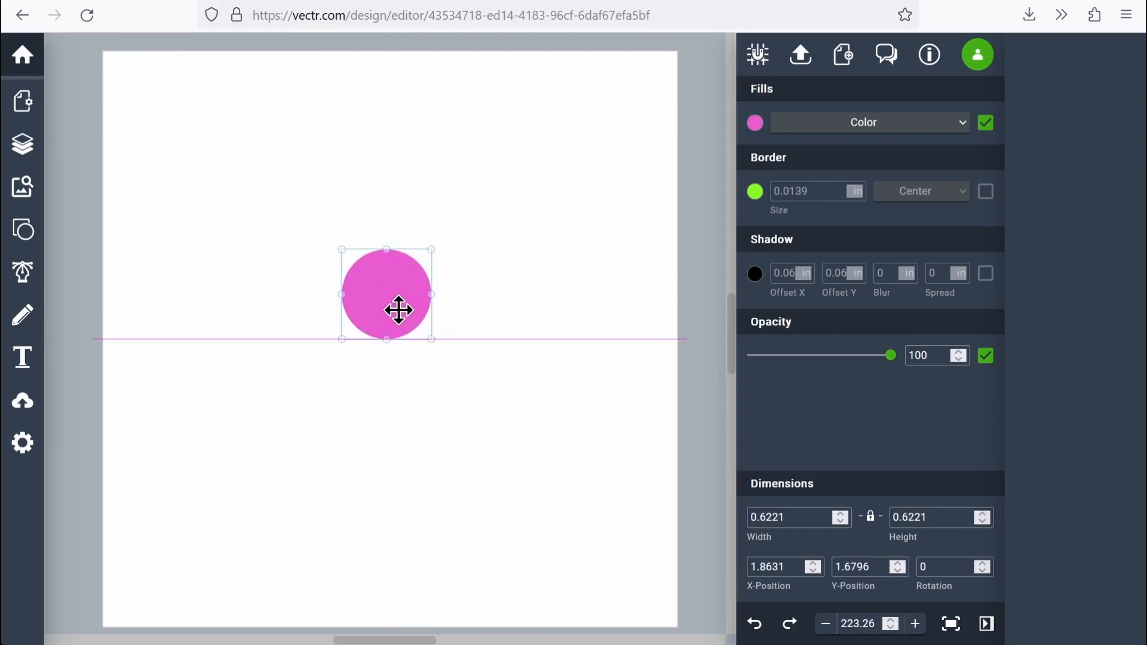
{"action": "left_click_drag", "start_coordinate": [399, 308], "coordinate": [405, 350]}
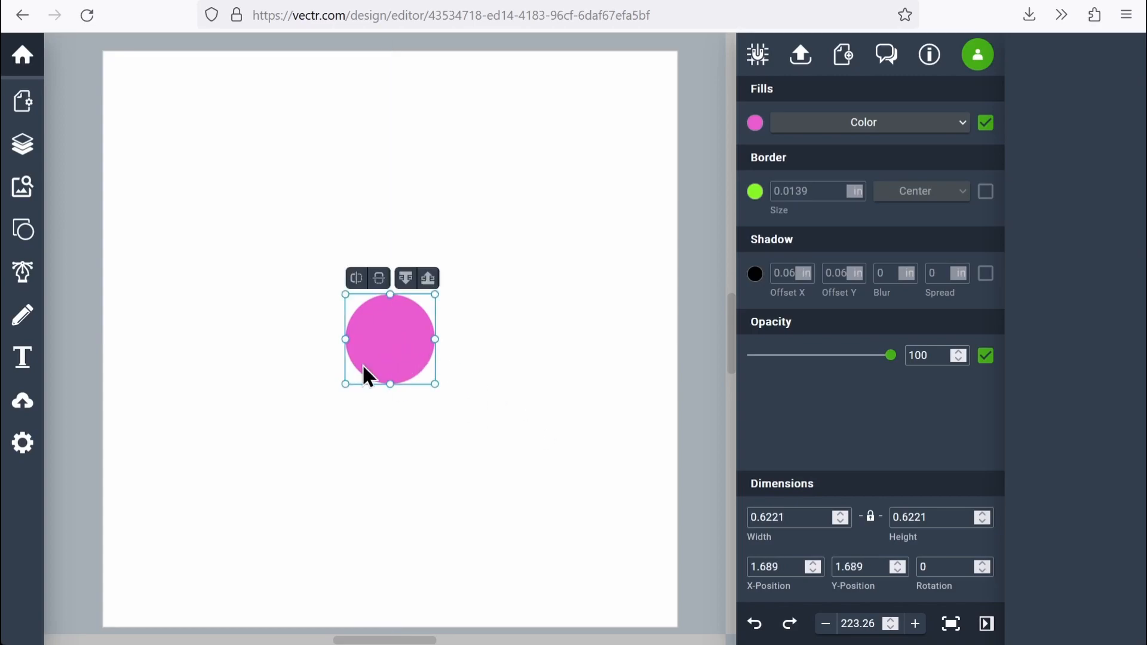
{"action": "mouse_move", "coordinate": [871, 45]}
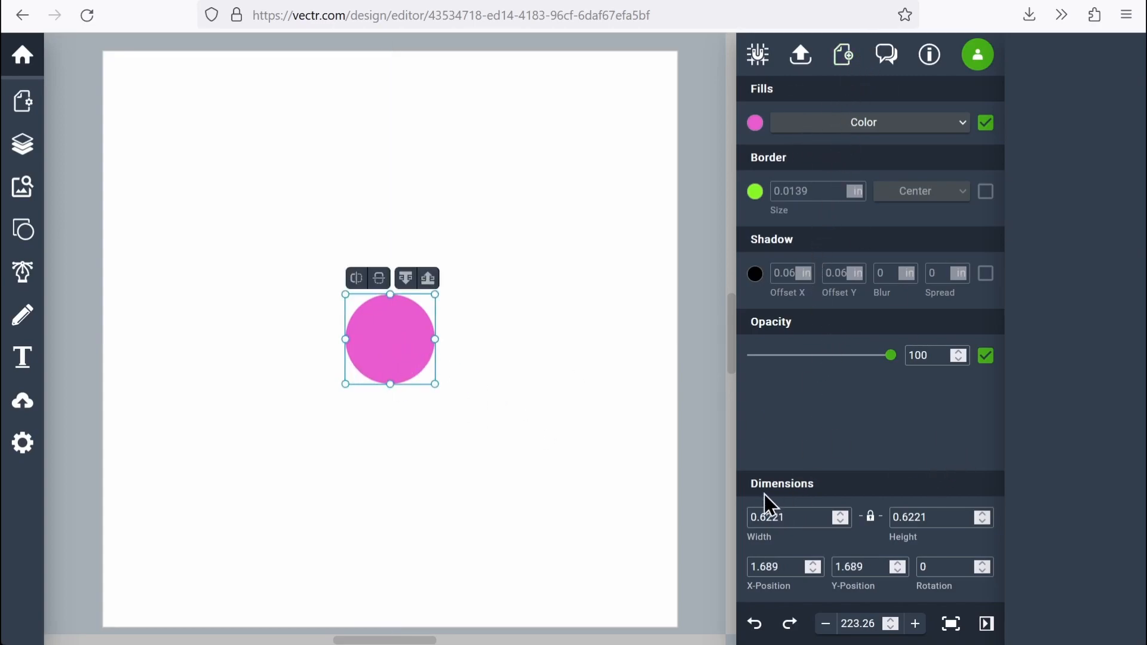
{"action": "mouse_move", "coordinate": [761, 551]}
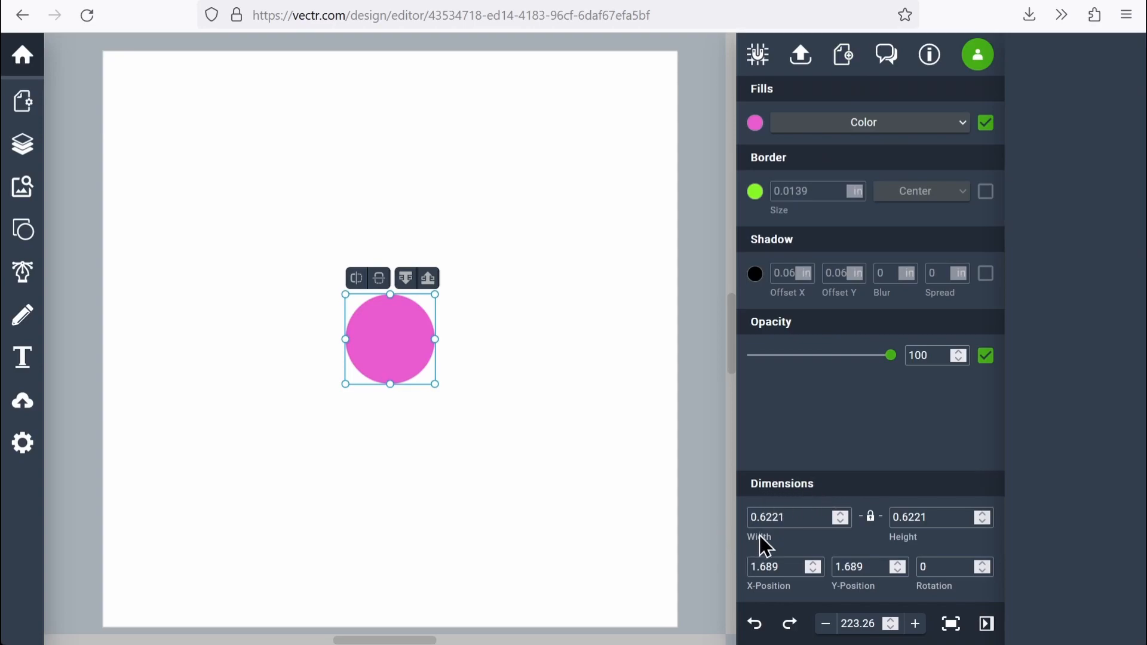
Step: Resize the pink circle to 1.5 by 1.5 inches with proportions locked
{"action": "left_click", "coordinate": [791, 517]}
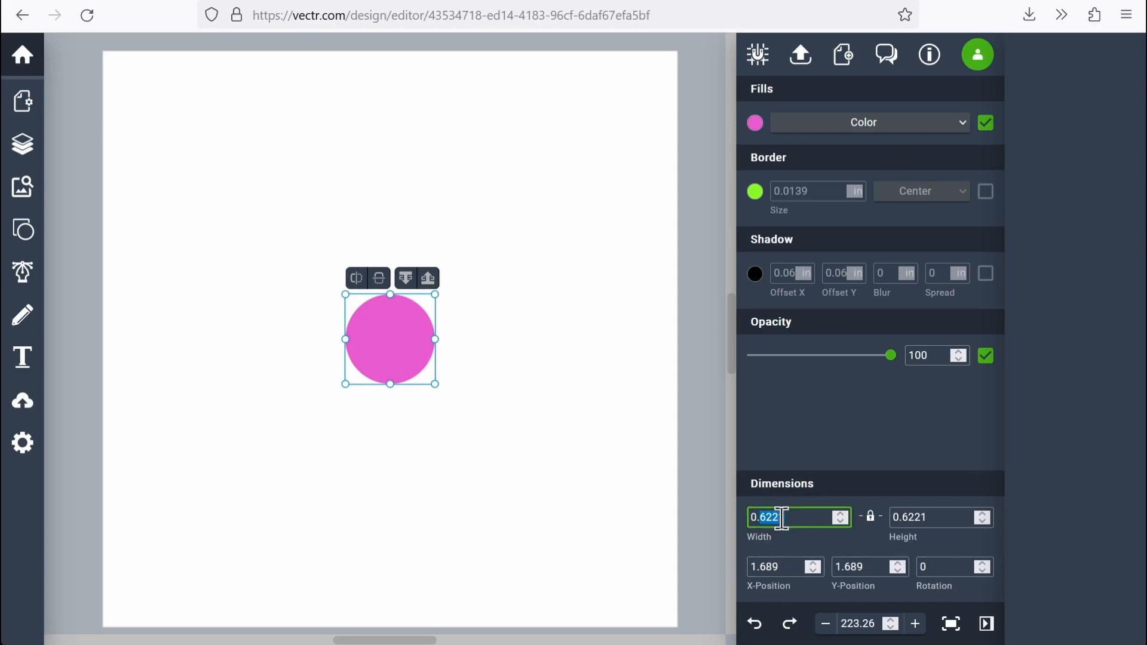
{"action": "type", "text": "1.5"}
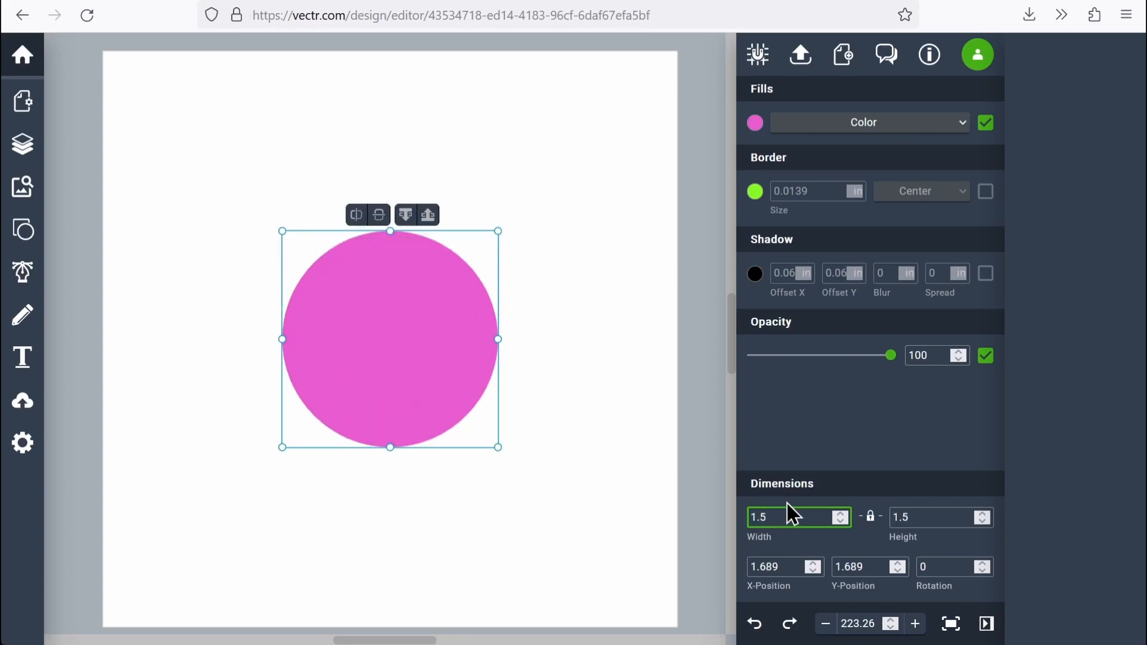
{"action": "mouse_move", "coordinate": [444, 316]}
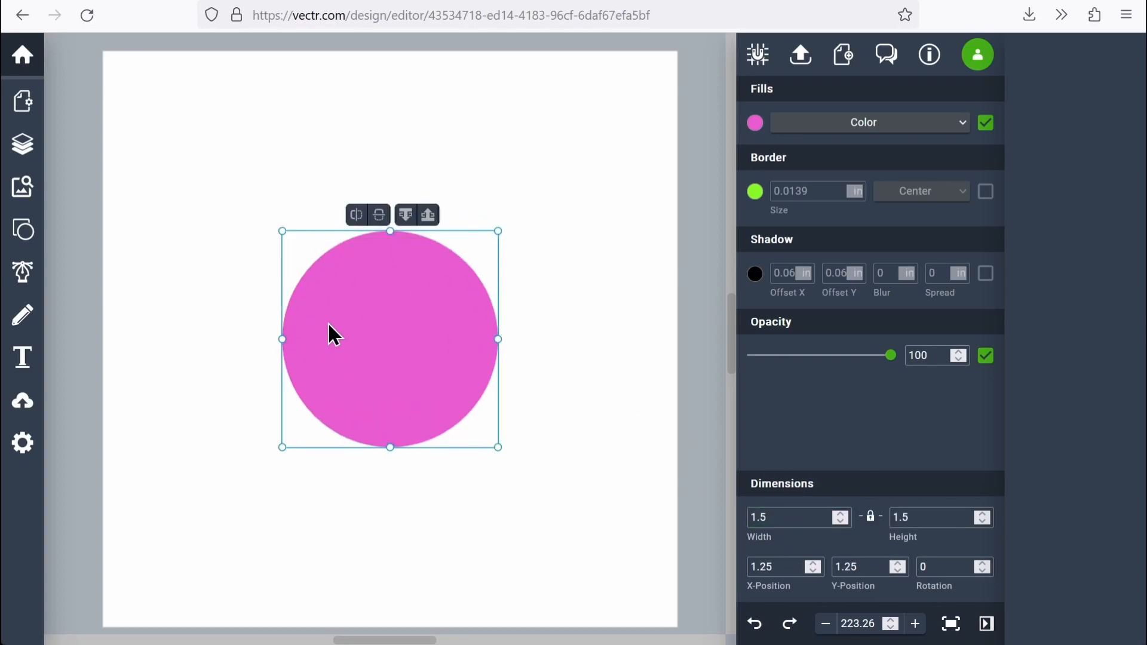
{"action": "mouse_move", "coordinate": [447, 266]}
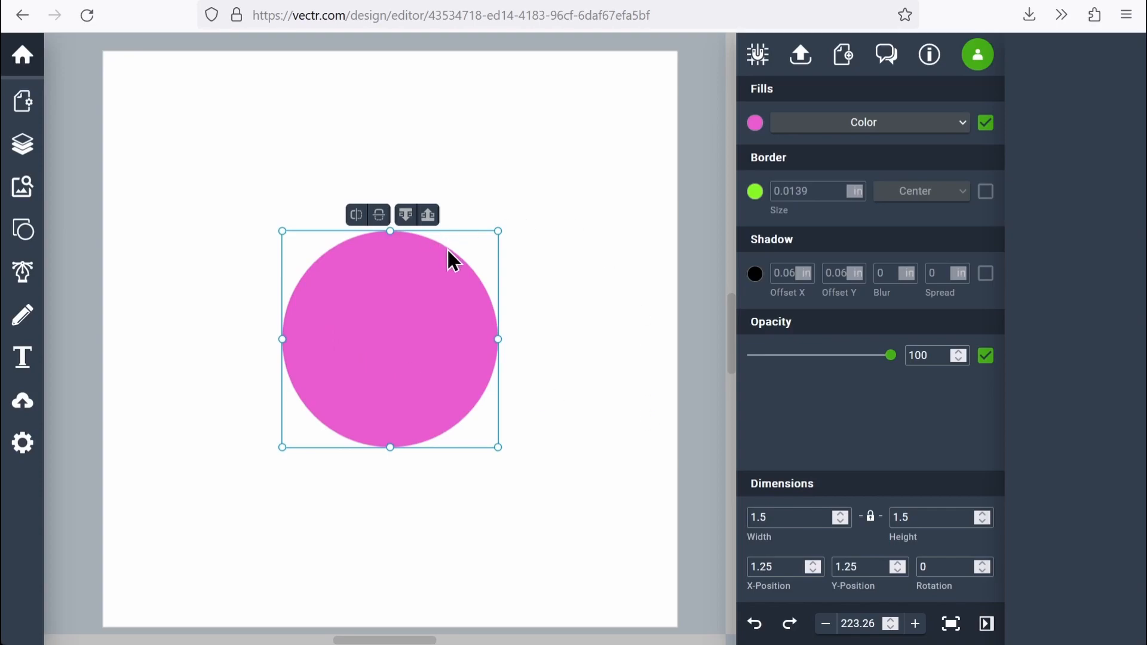
{"action": "mouse_move", "coordinate": [395, 175]}
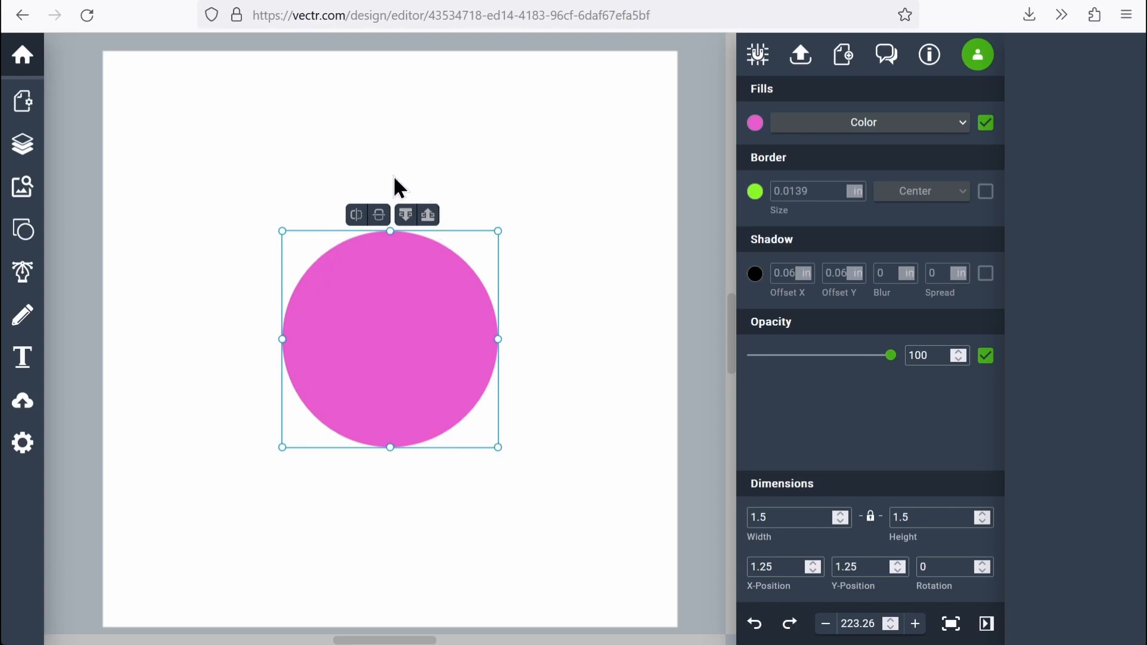
{"action": "mouse_move", "coordinate": [279, 277]}
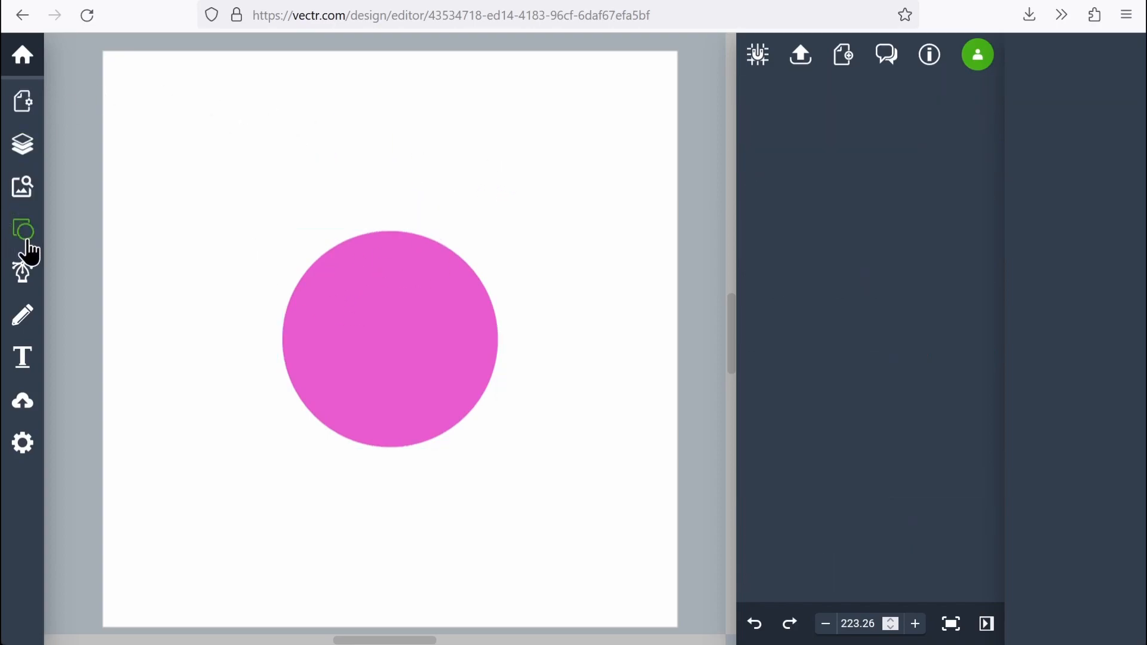
Step: Add a second circle and resize it to 0.5 by 0.5 inches
{"action": "left_click", "coordinate": [23, 232]}
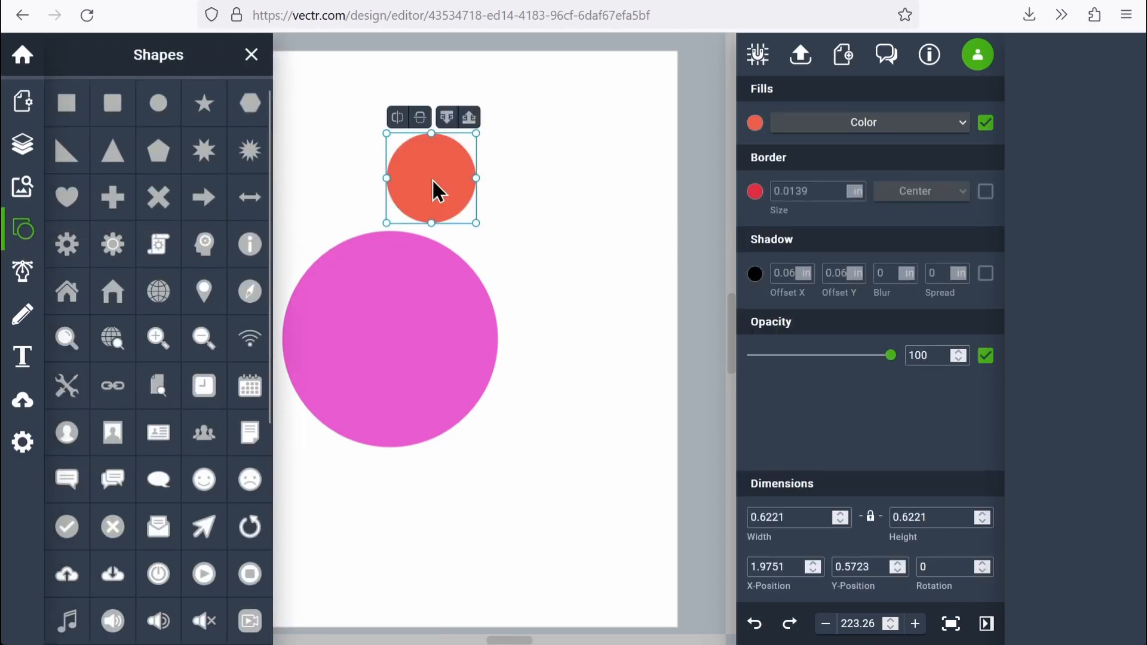
{"action": "left_click", "coordinate": [251, 55]}
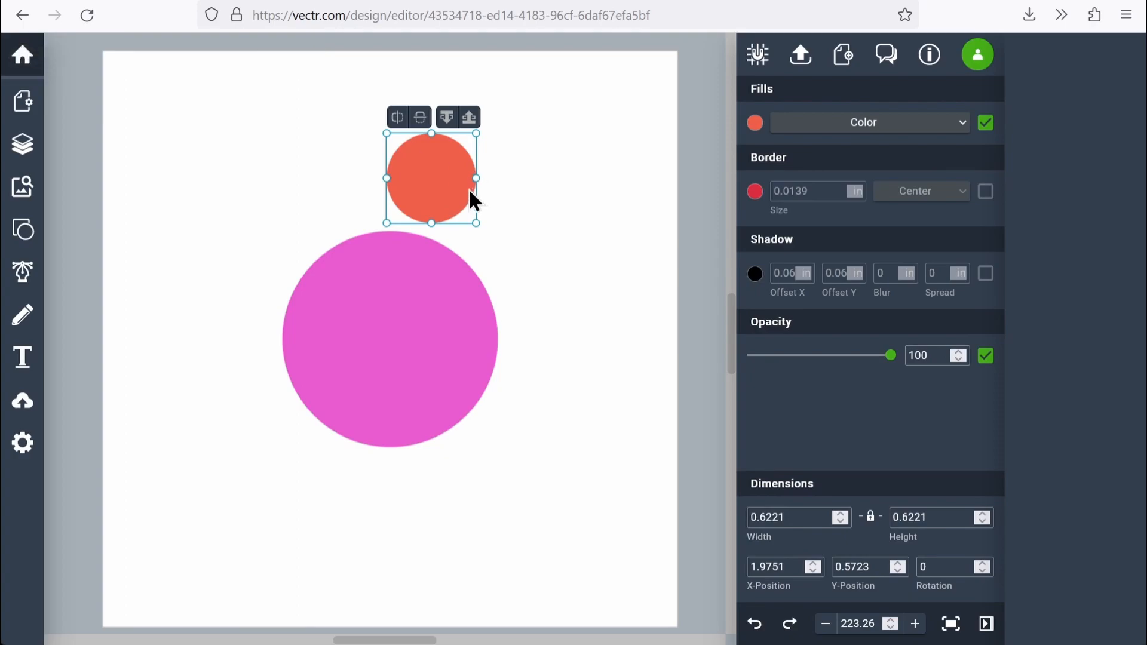
{"action": "left_click", "coordinate": [786, 517]}
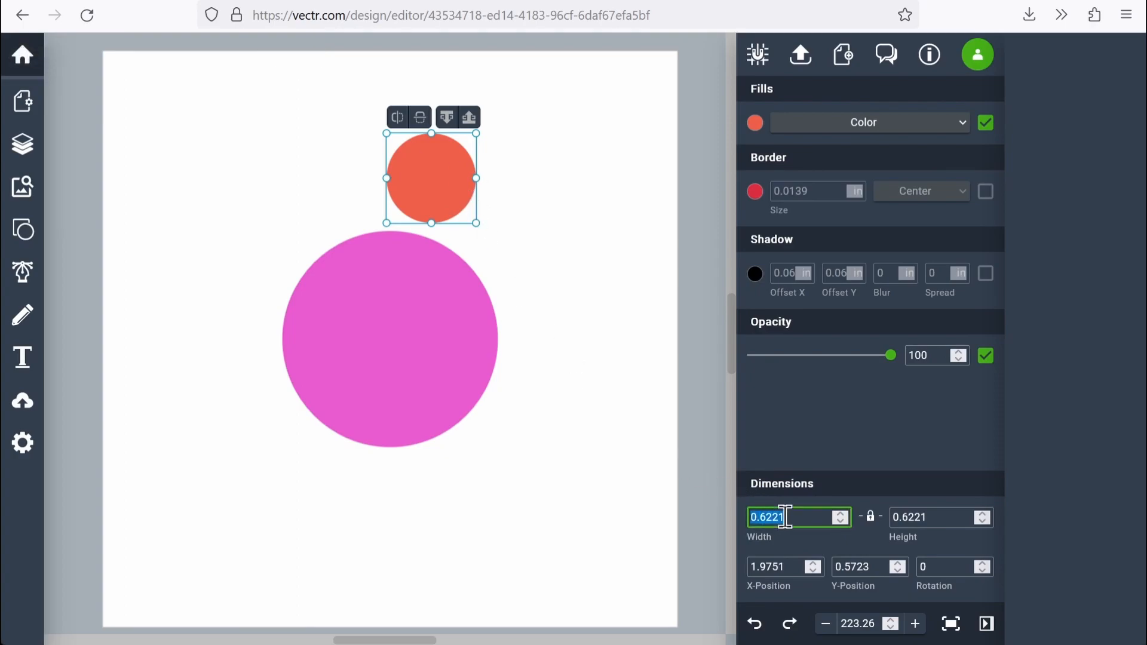
{"action": "type", "text": ".5"}
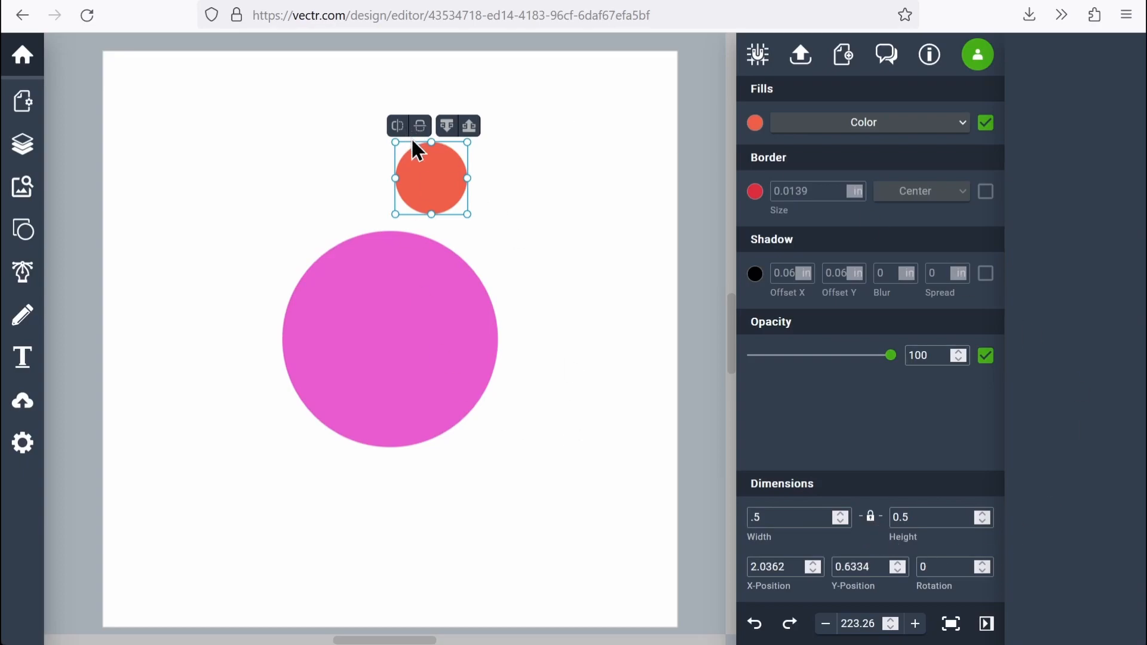
{"action": "mouse_move", "coordinate": [421, 203]}
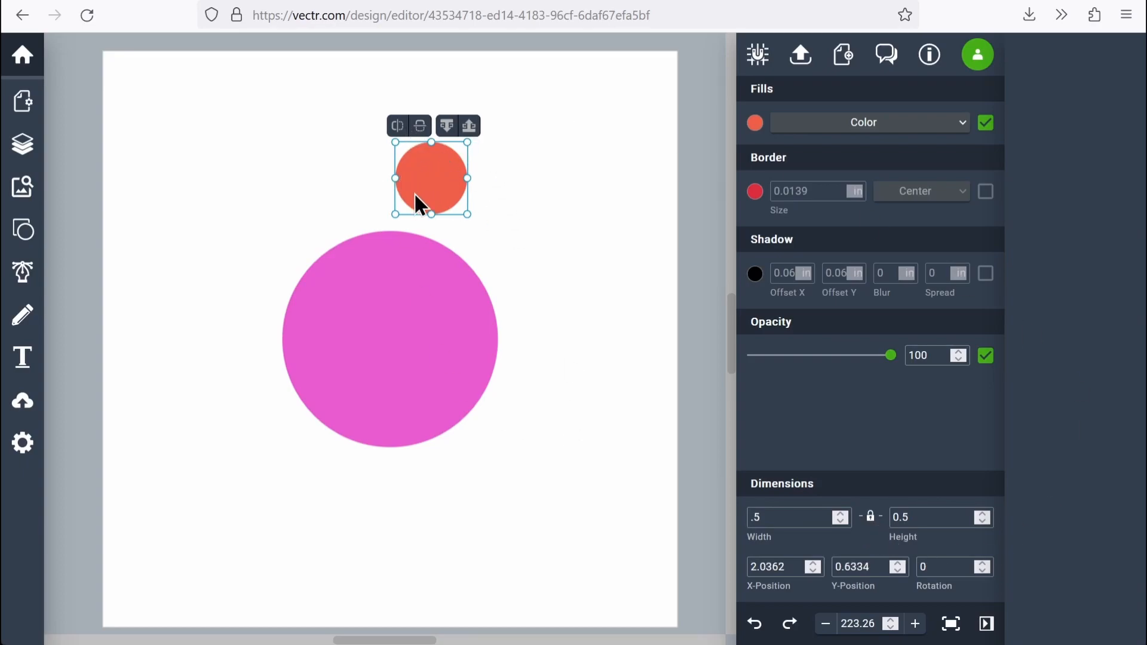
{"action": "mouse_move", "coordinate": [457, 206]}
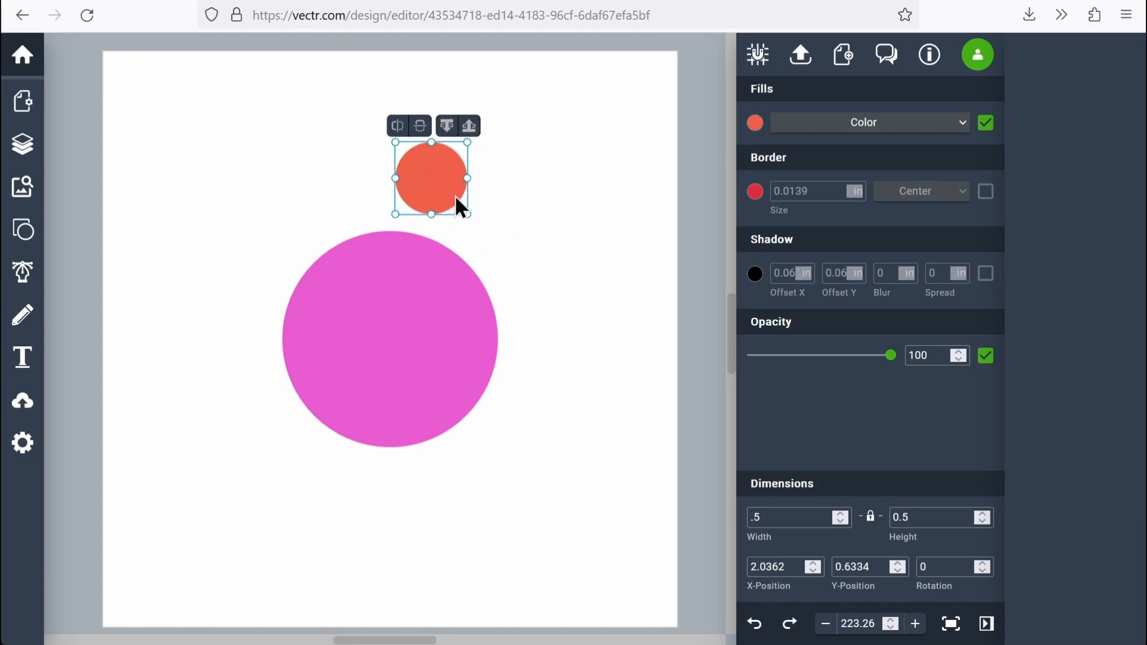
{"action": "mouse_move", "coordinate": [442, 198]}
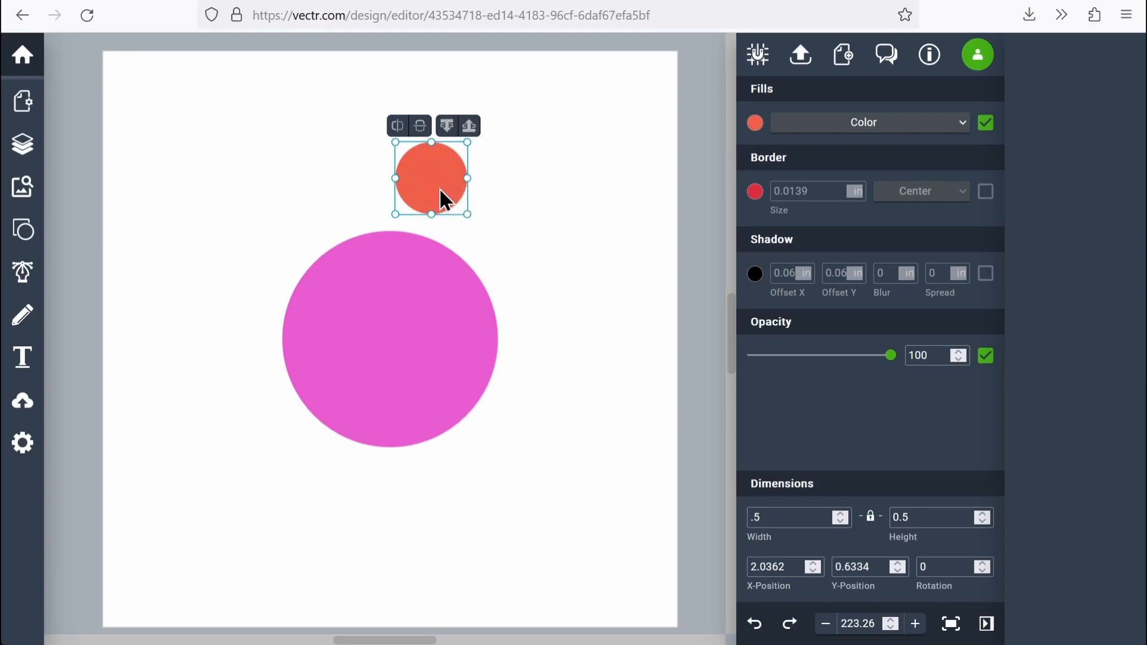
Step: Drag the orange circle onto the pink circle's top edge at X 1.75, Y 1
{"action": "left_click_drag", "start_coordinate": [430, 178], "coordinate": [367, 211]}
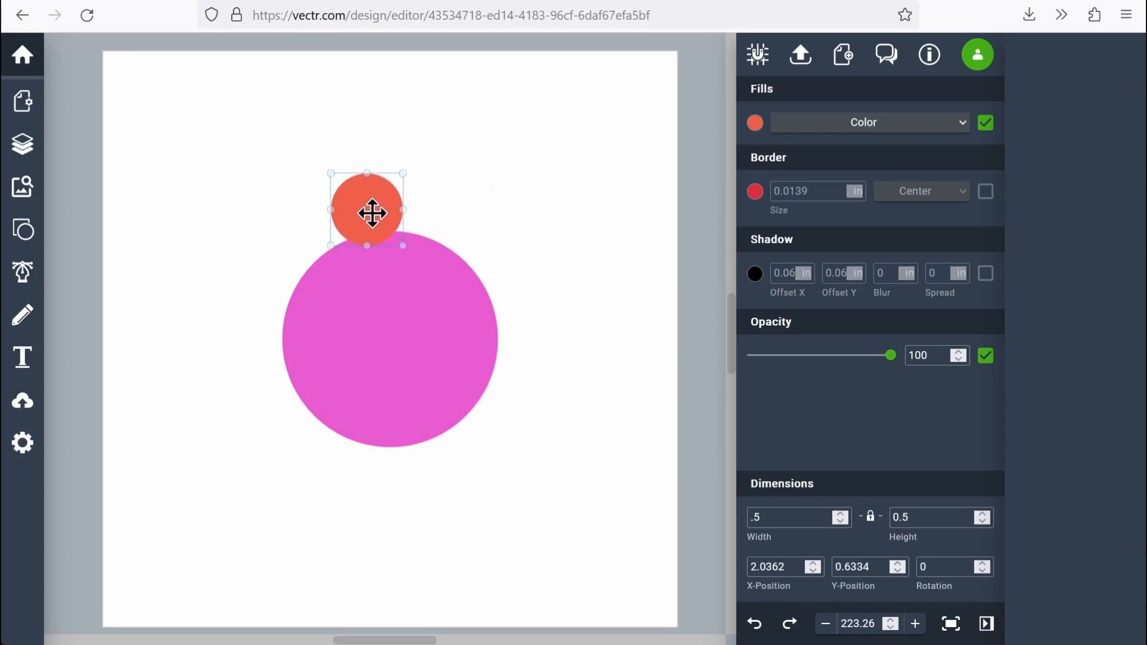
{"action": "left_click_drag", "start_coordinate": [372, 213], "coordinate": [396, 234]}
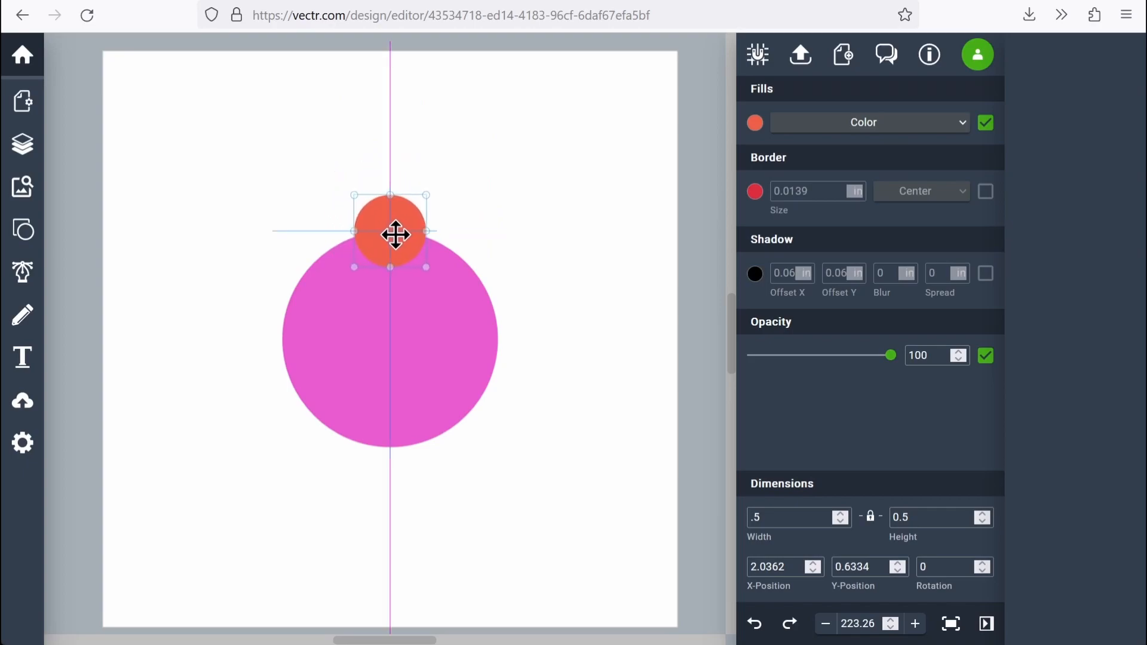
{"action": "left_click_drag", "start_coordinate": [396, 234], "coordinate": [395, 242]}
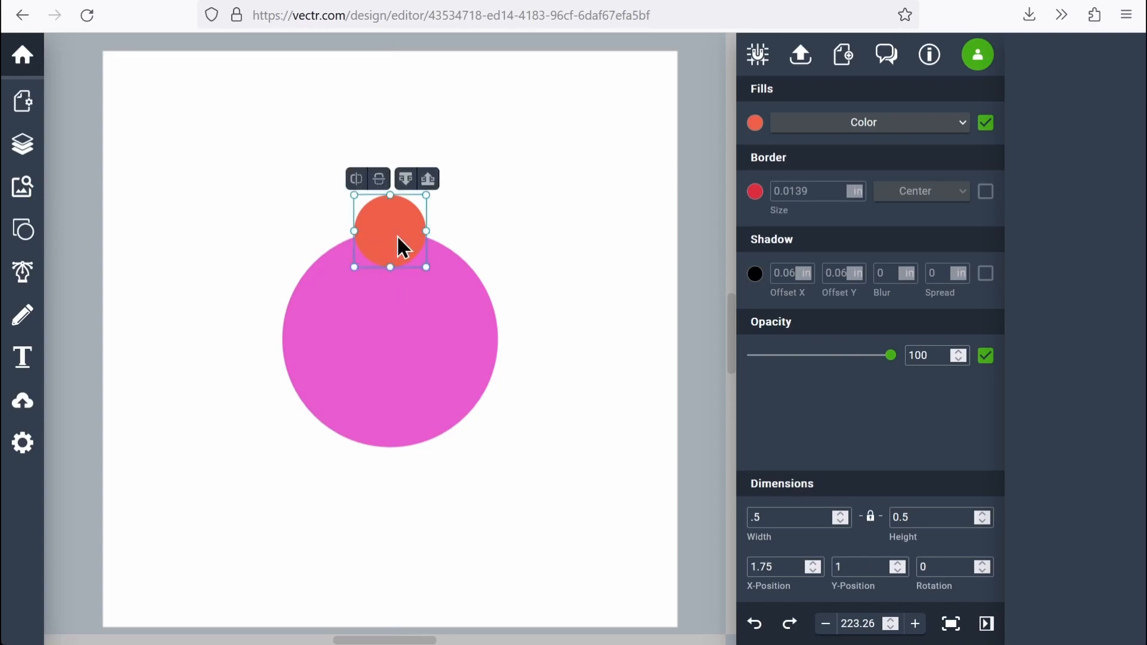
{"action": "mouse_move", "coordinate": [403, 421]}
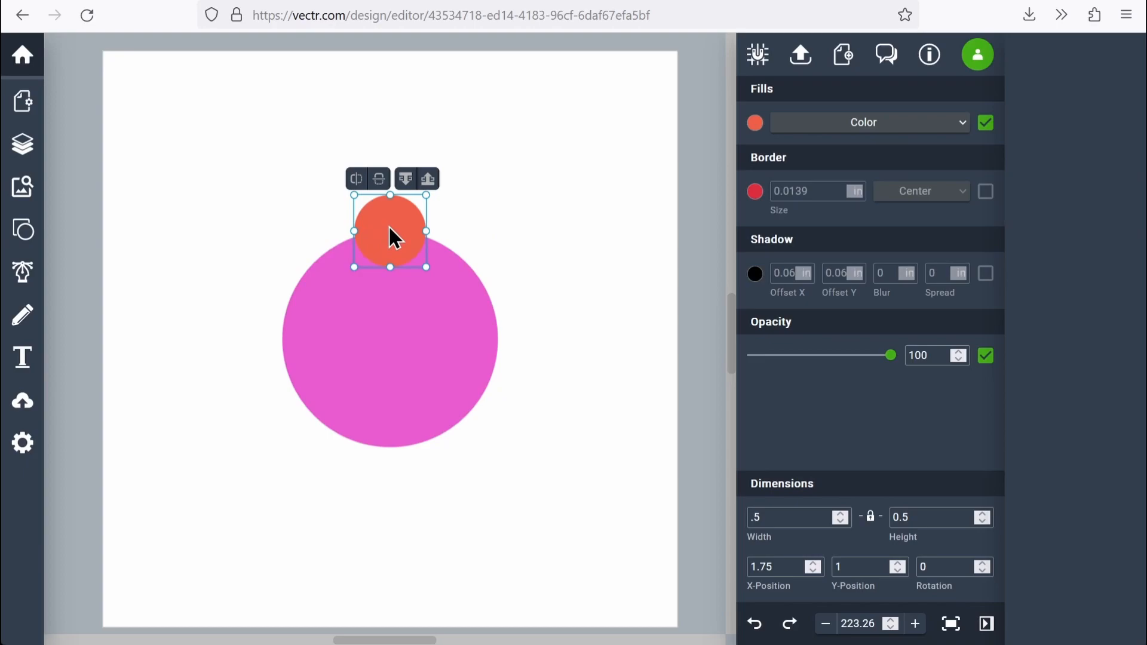
{"action": "mouse_move", "coordinate": [465, 224]}
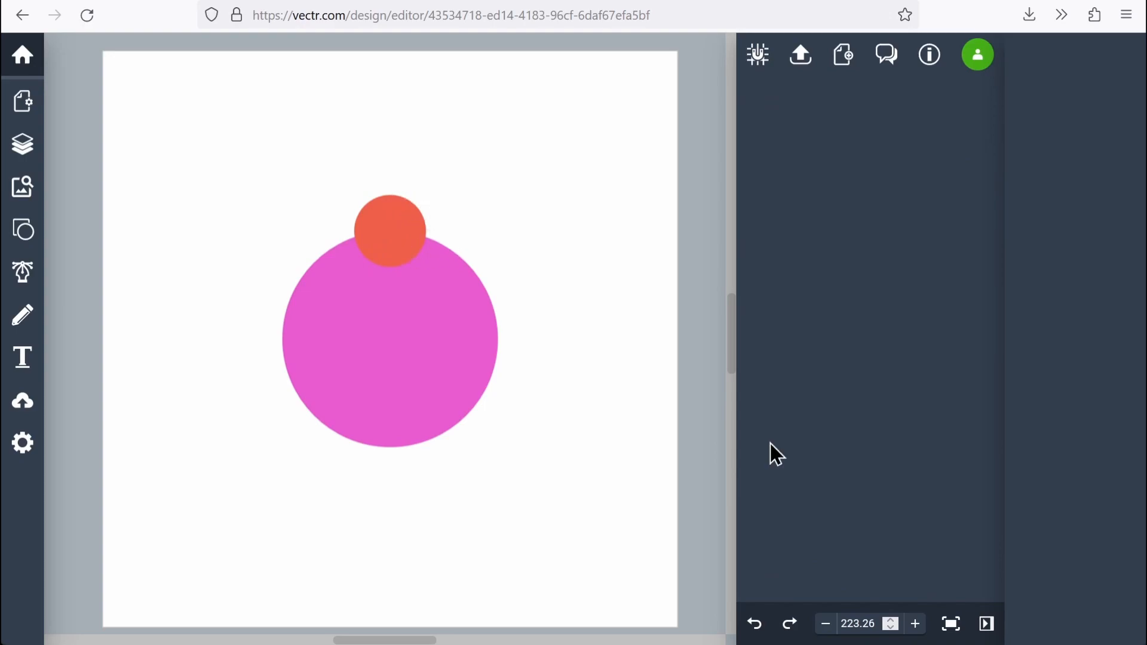
Step: Zoom in and nudge the orange circle down to Y 1.0833 over the pink circle's top
{"action": "left_click", "coordinate": [916, 623]}
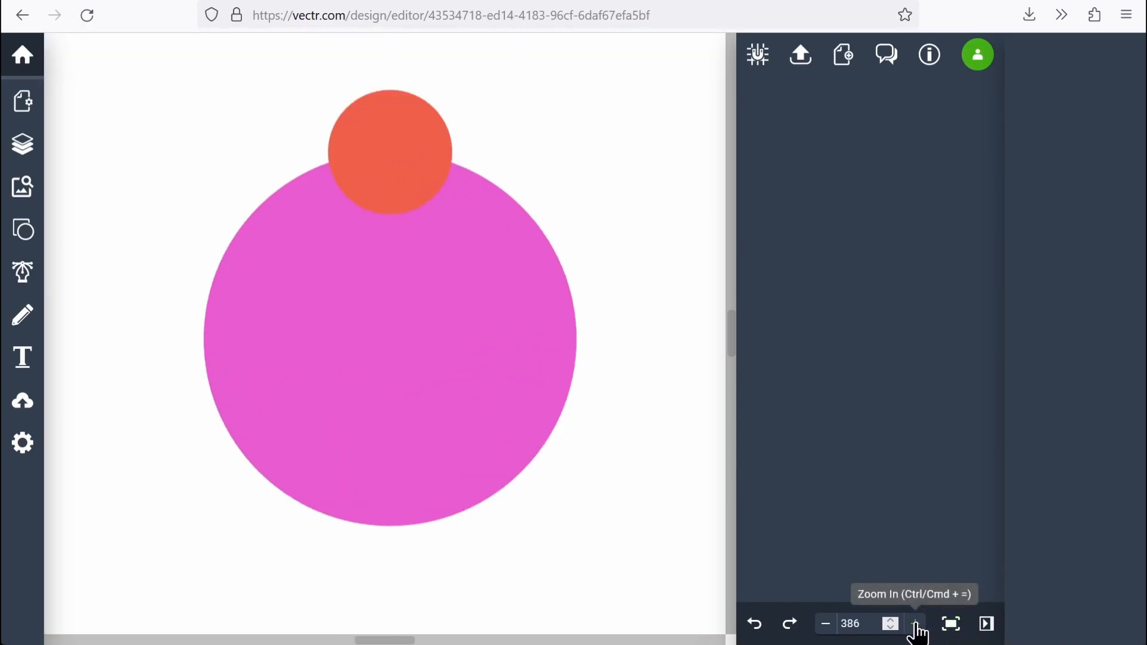
{"action": "mouse_move", "coordinate": [434, 107]}
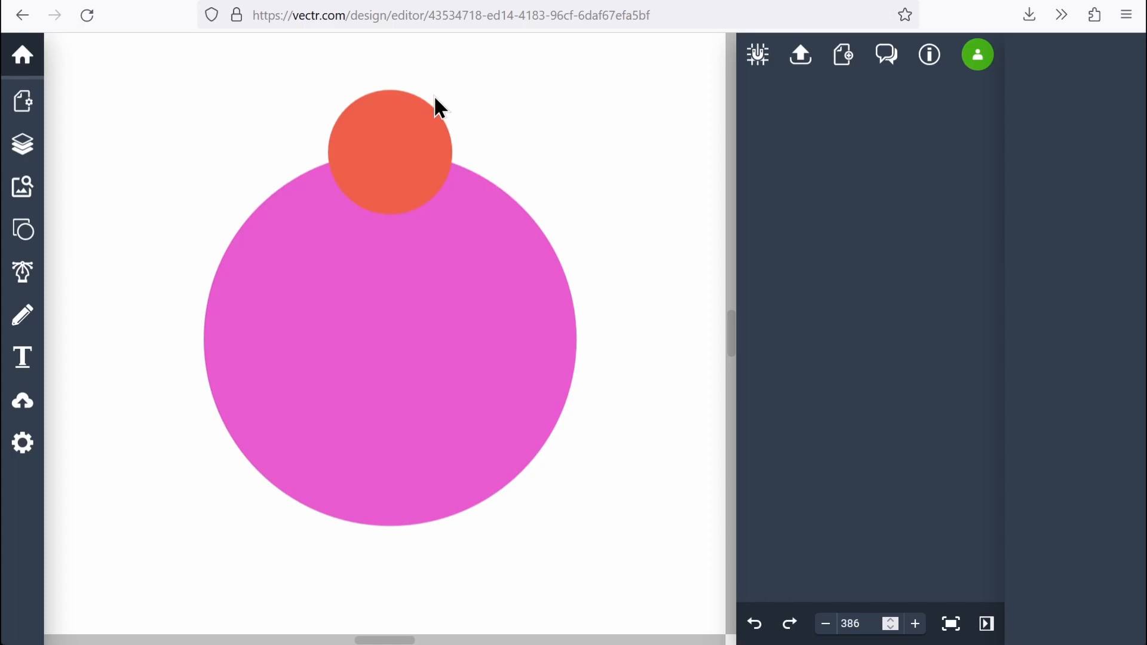
{"action": "mouse_move", "coordinate": [444, 181]}
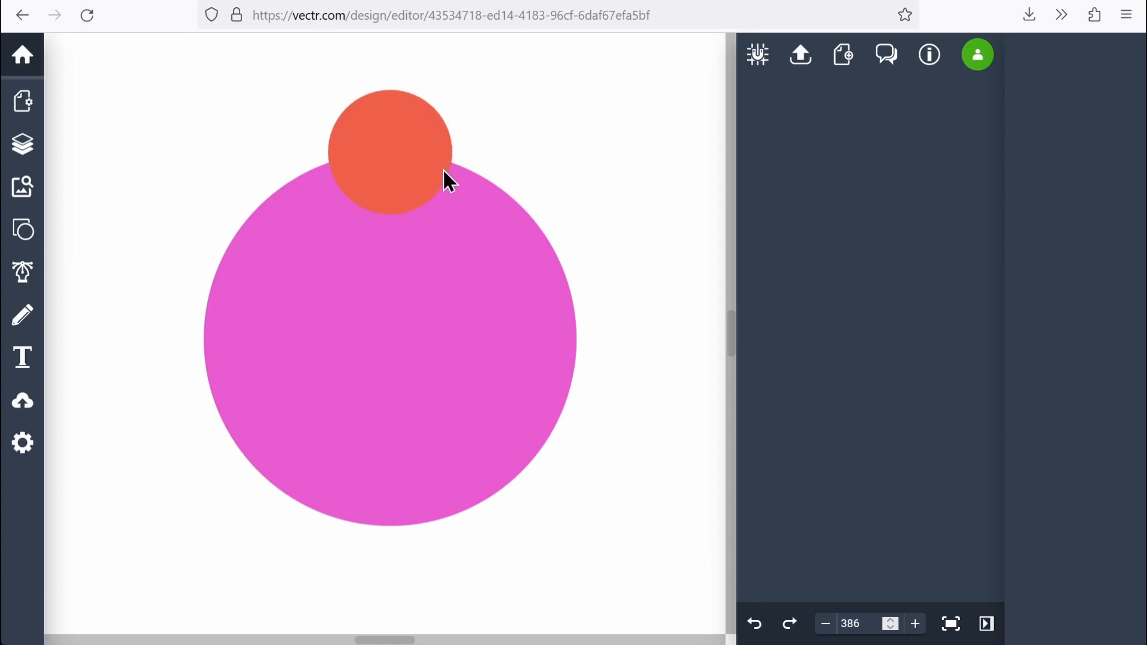
{"action": "mouse_move", "coordinate": [452, 172]}
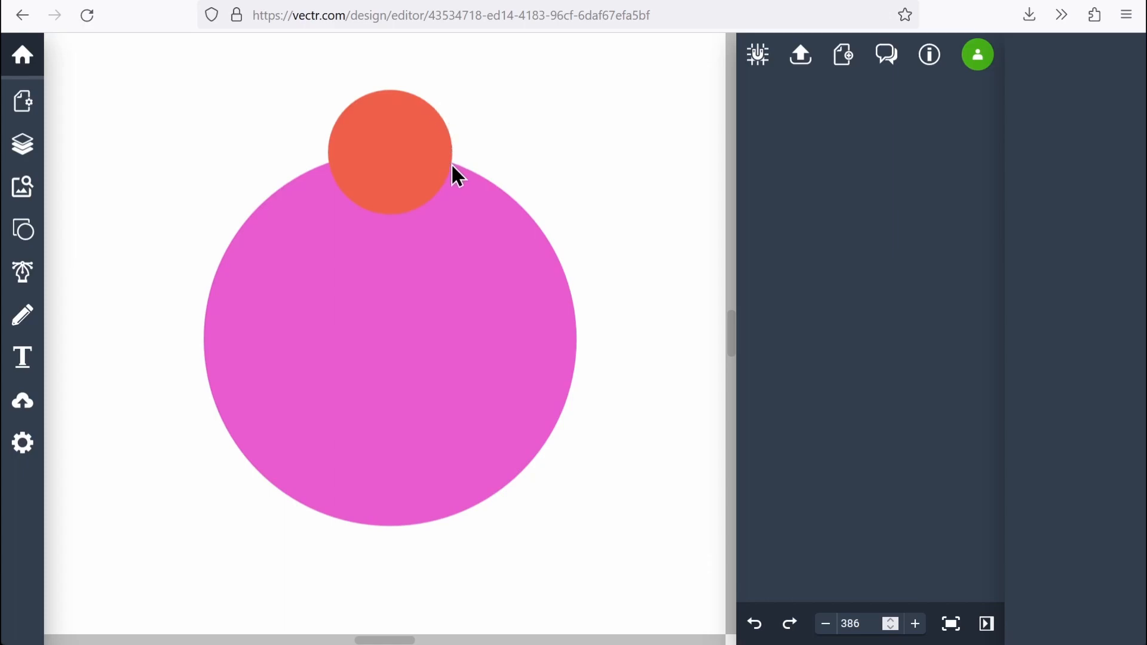
{"action": "left_click", "coordinate": [389, 153]}
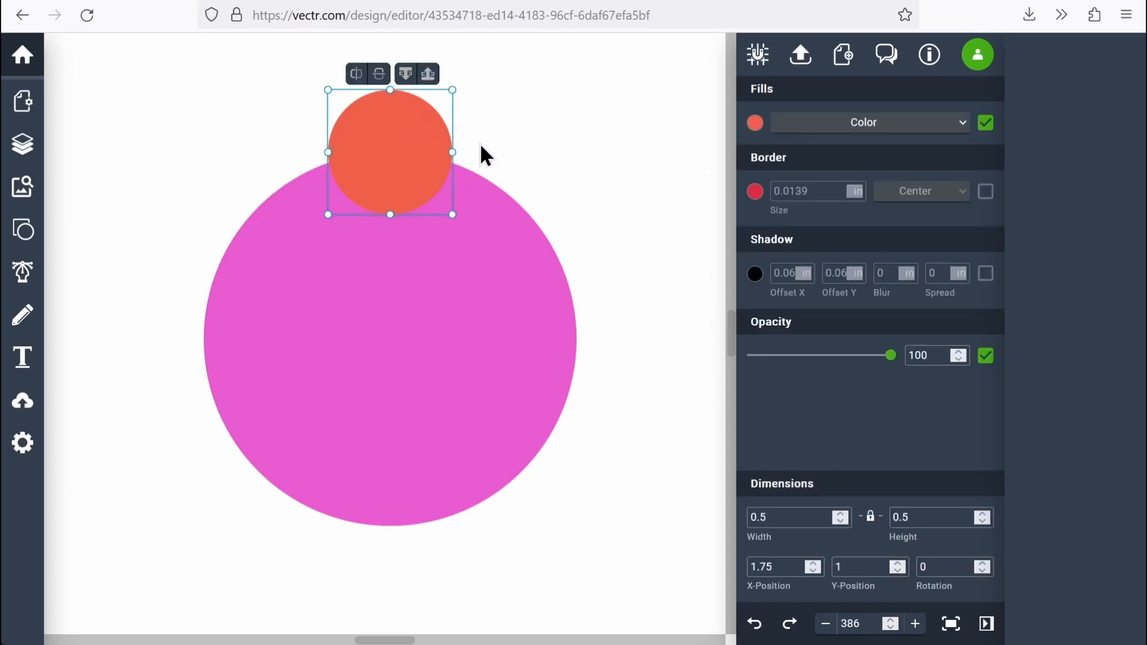
{"action": "mouse_move", "coordinate": [387, 144]}
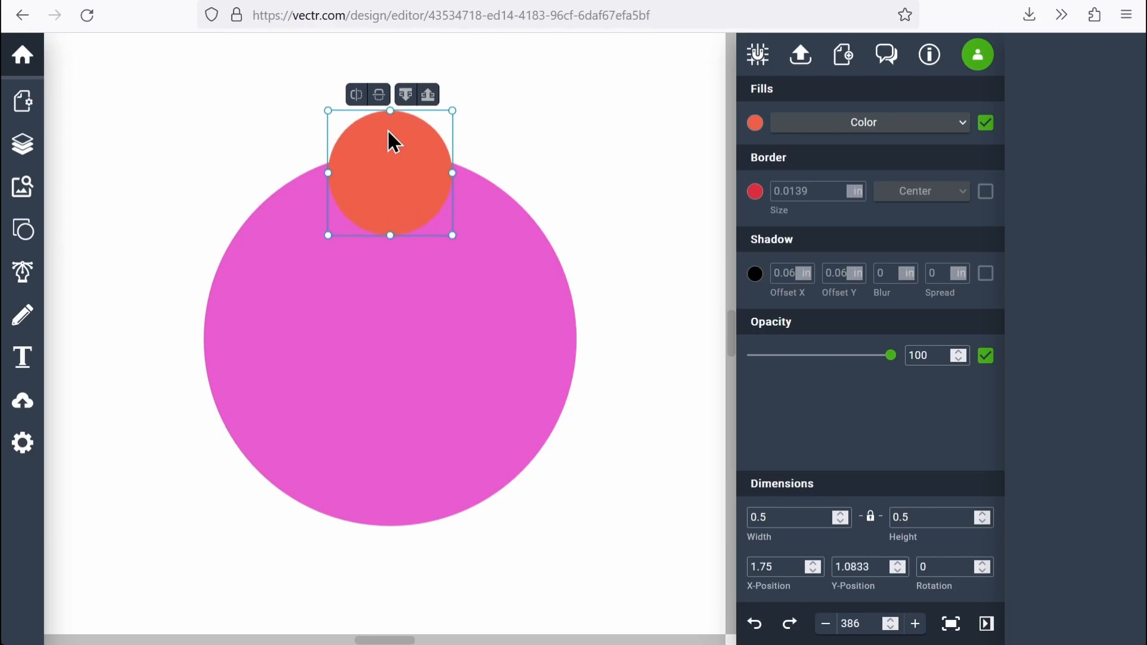
{"action": "mouse_move", "coordinate": [547, 206]}
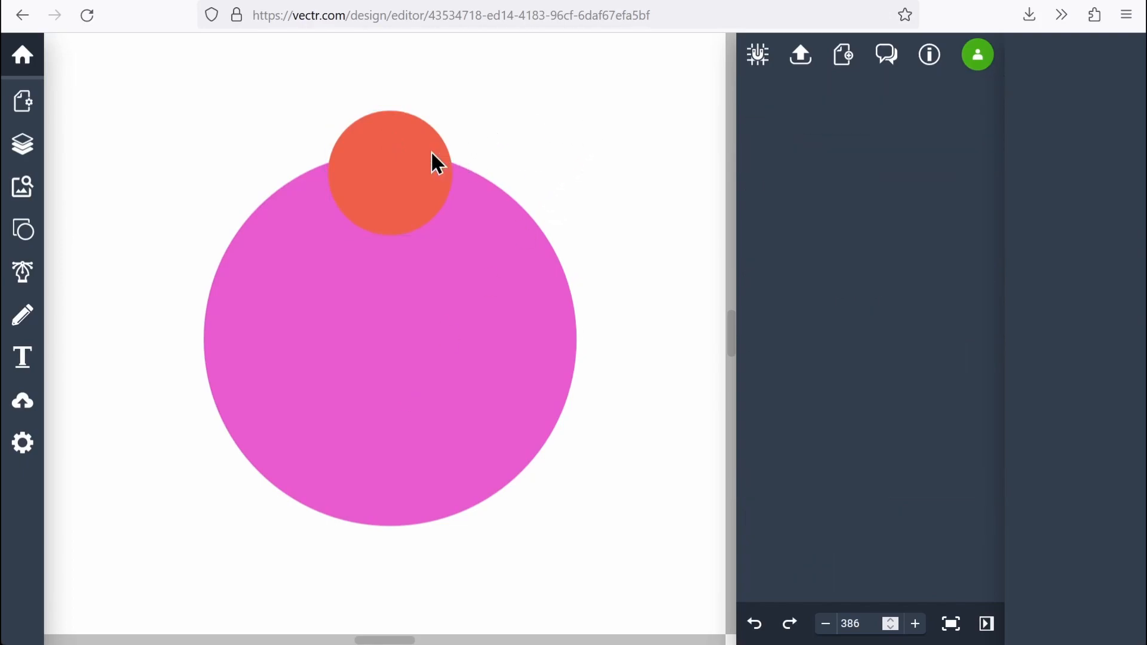
{"action": "mouse_move", "coordinate": [396, 156]}
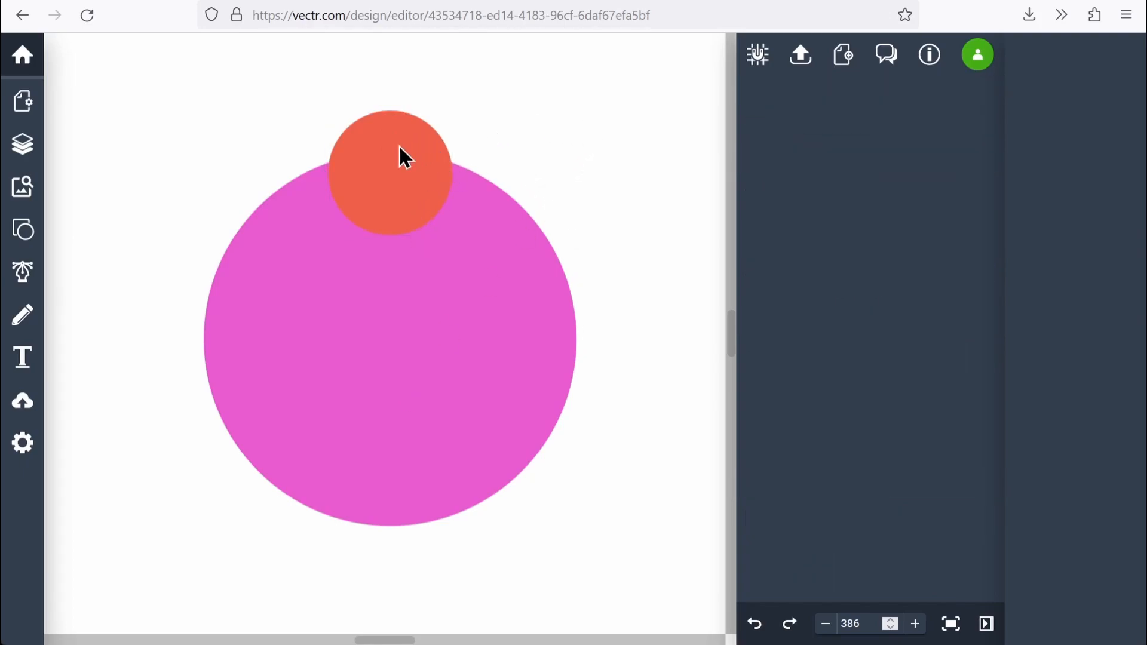
{"action": "mouse_move", "coordinate": [425, 160]}
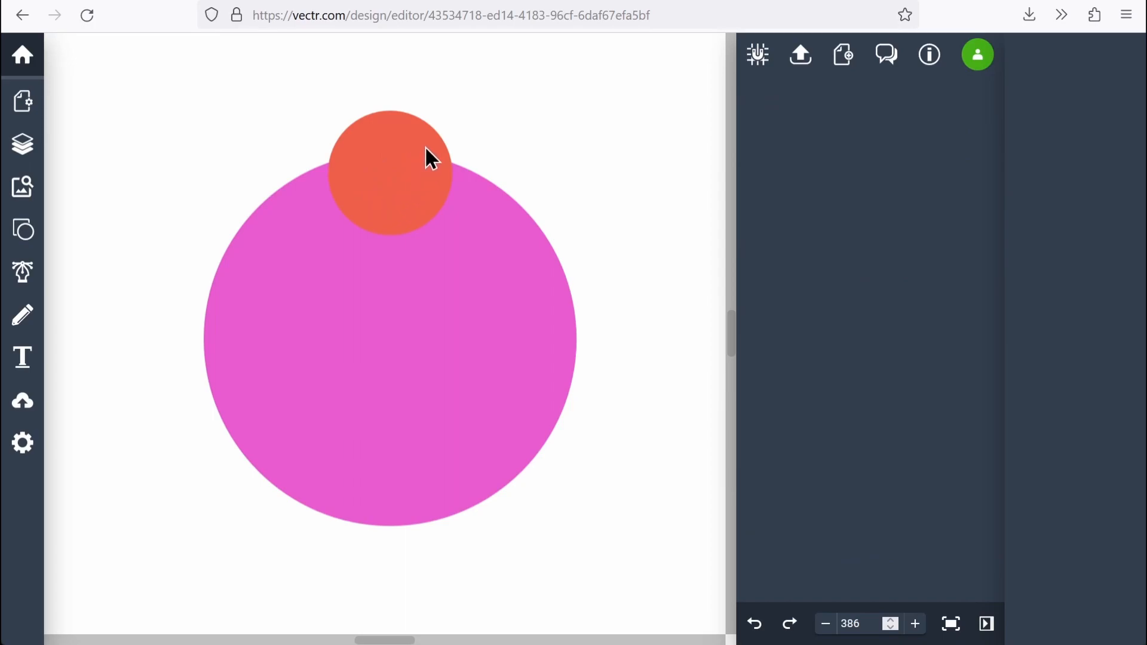
{"action": "mouse_move", "coordinate": [411, 215]}
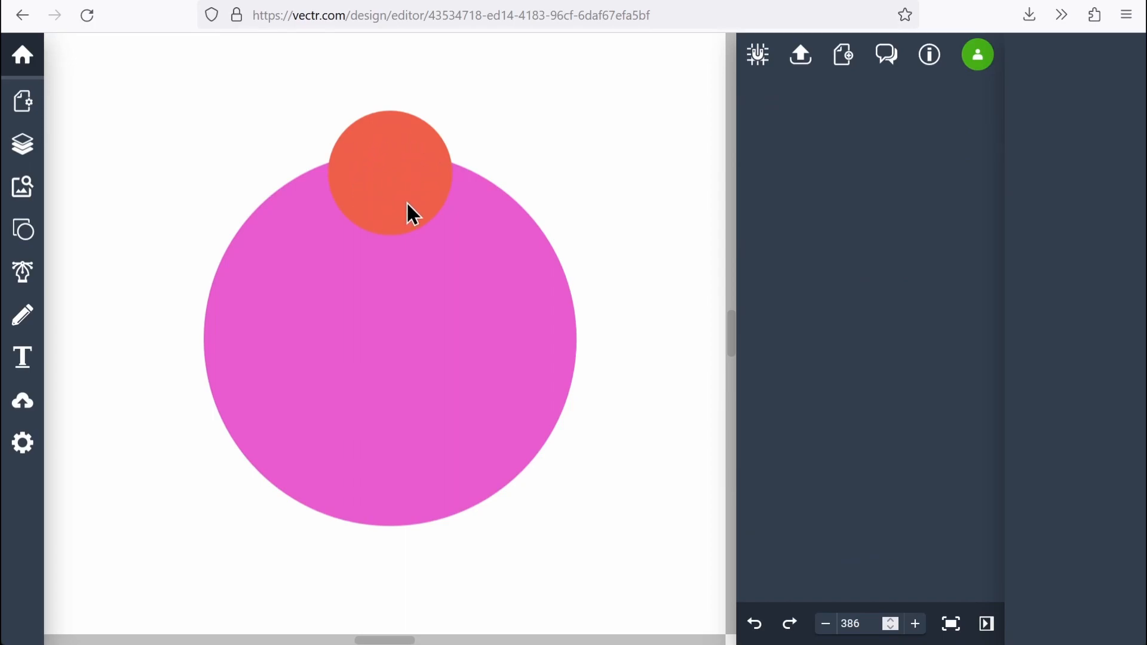
{"action": "mouse_move", "coordinate": [320, 170]}
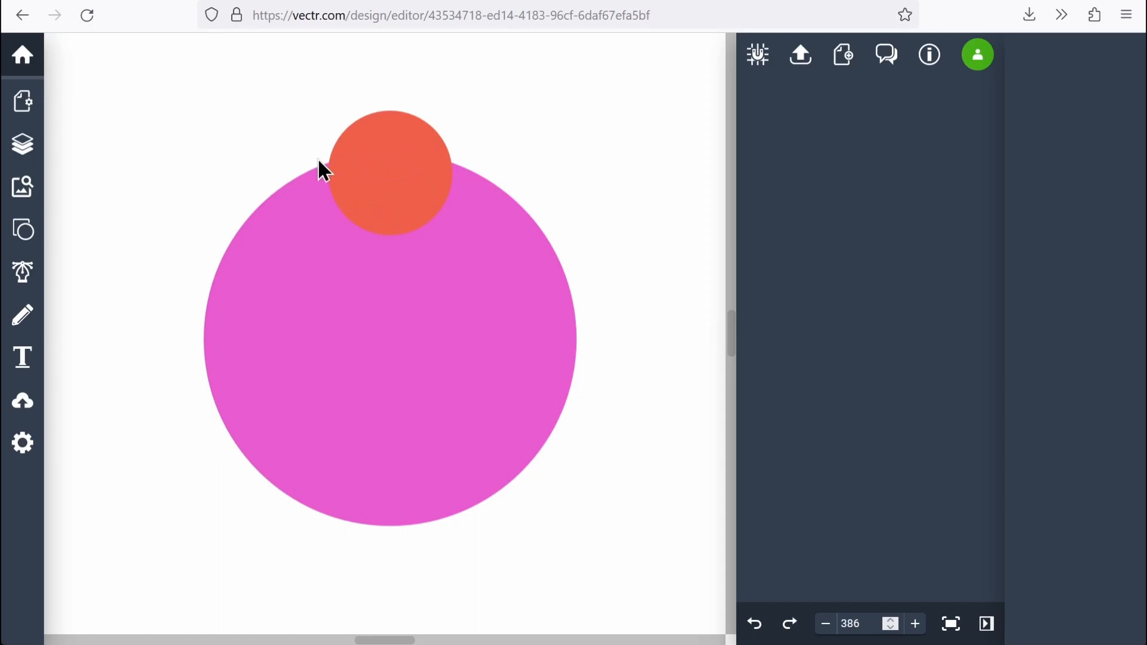
Step: Add a 0.2-inch-wide circle from the Shapes library and centre it inside the orange circle
{"action": "left_click", "coordinate": [21, 229]}
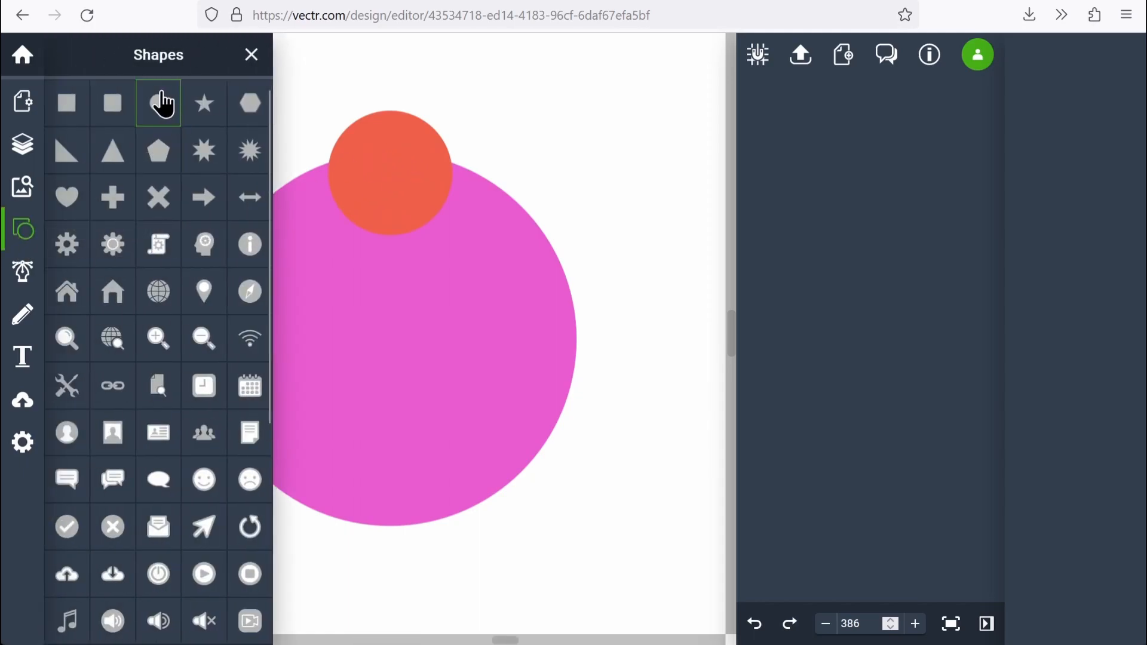
{"action": "left_click", "coordinate": [157, 103]}
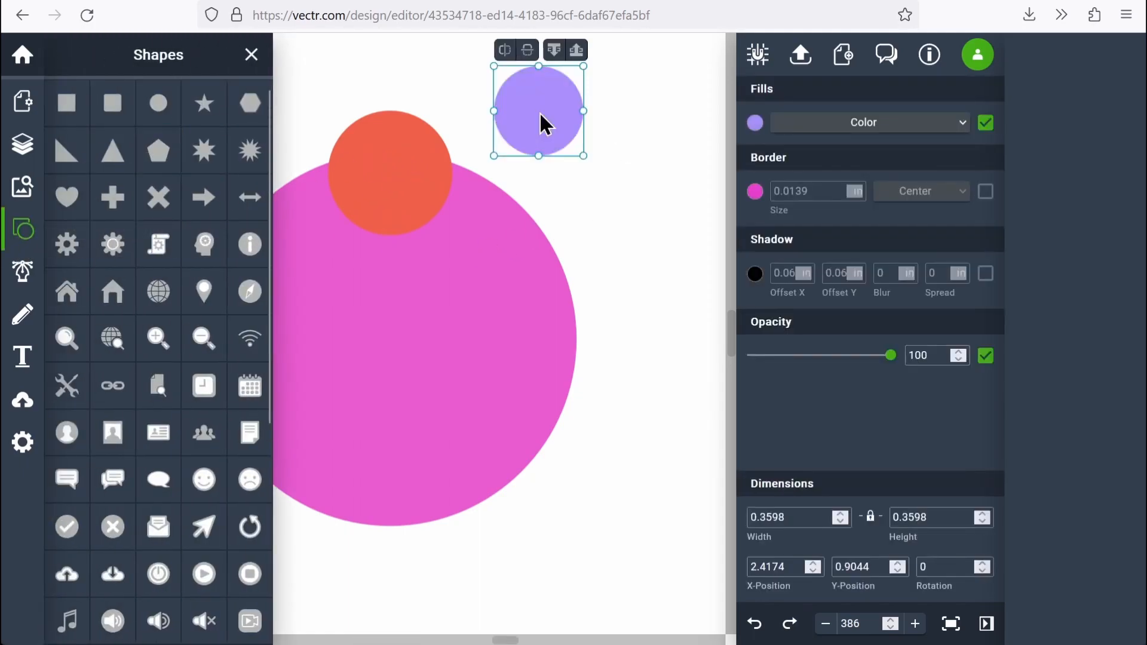
{"action": "mouse_move", "coordinate": [251, 54]}
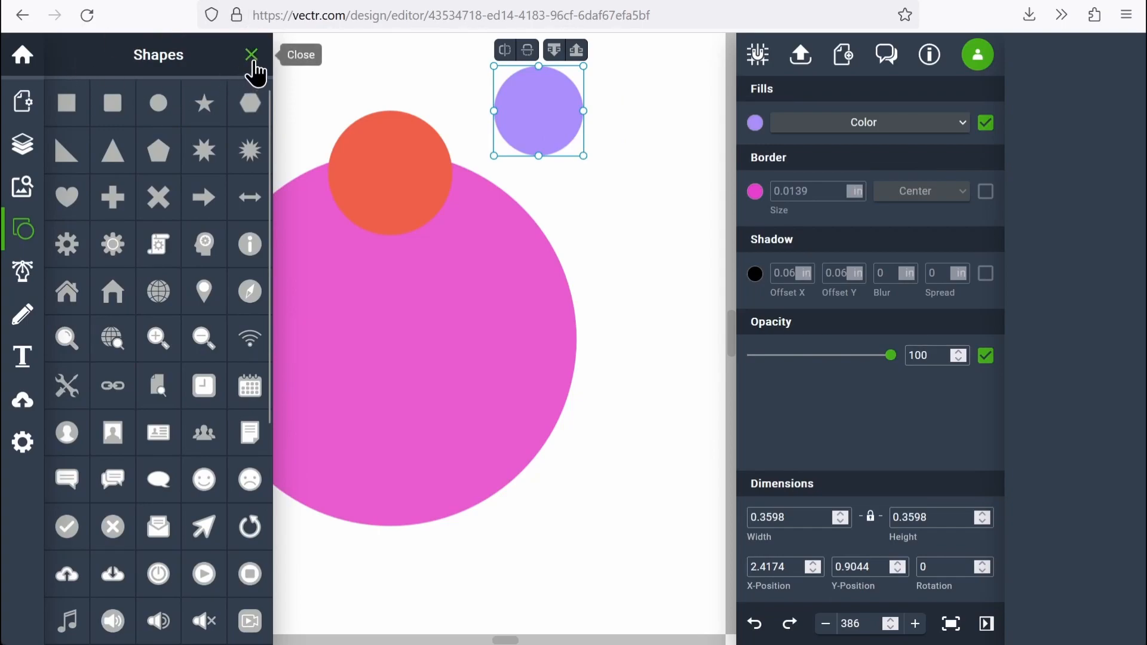
{"action": "left_click", "coordinate": [249, 55]}
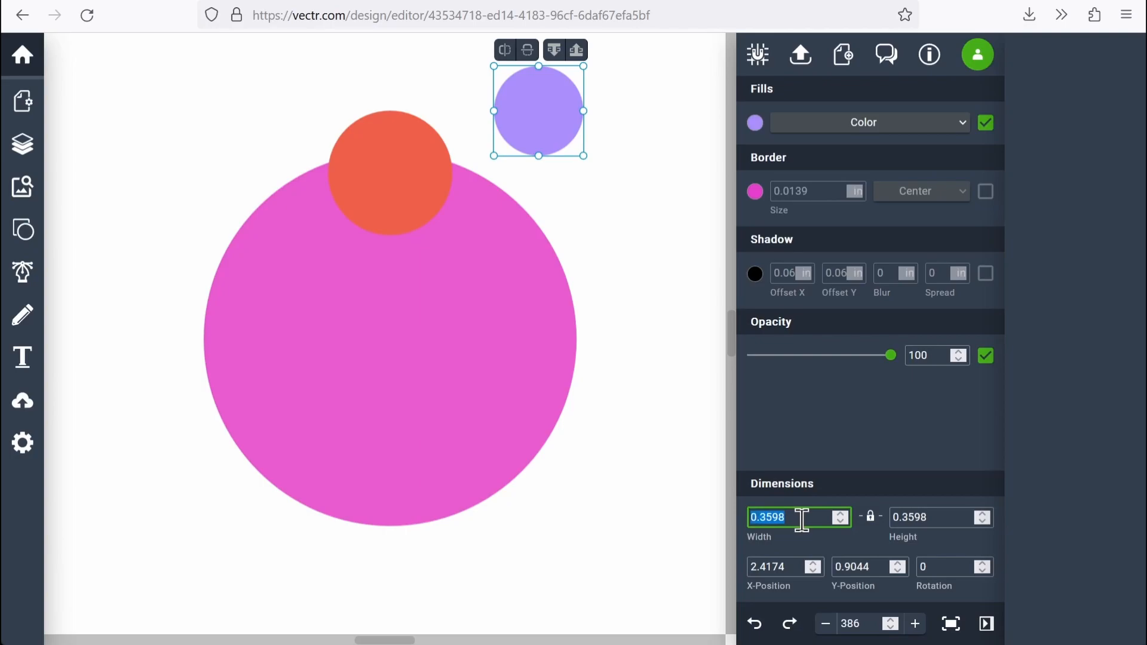
{"action": "type", "text": ".2"}
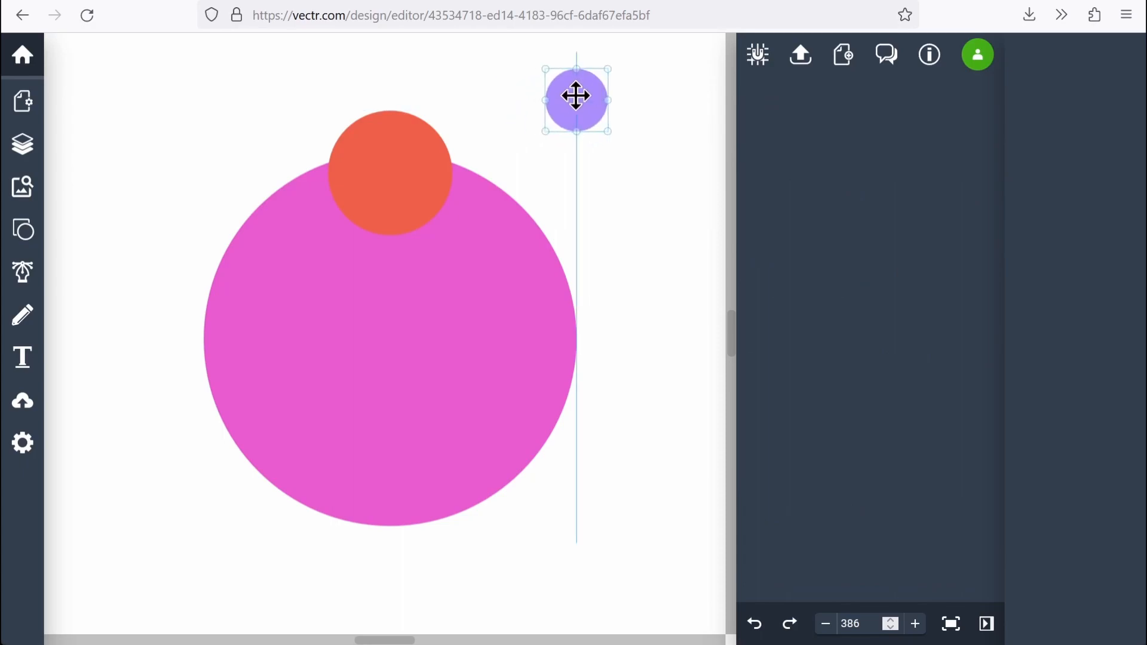
{"action": "left_click_drag", "start_coordinate": [576, 100], "coordinate": [379, 162]}
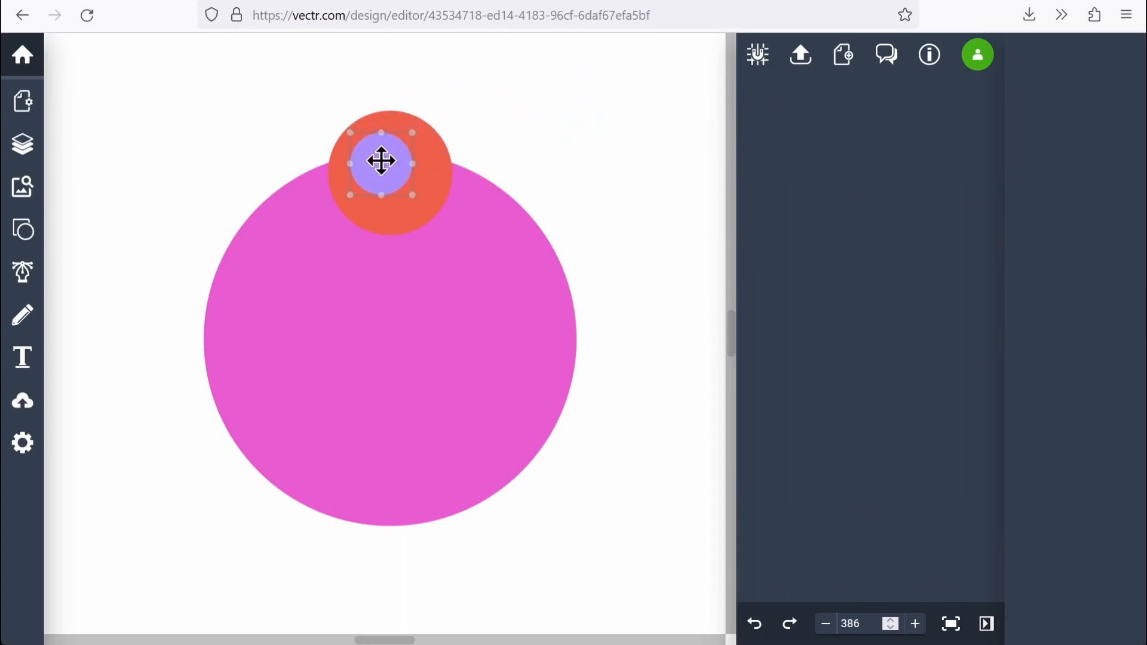
{"action": "left_click_drag", "start_coordinate": [380, 162], "coordinate": [392, 167]}
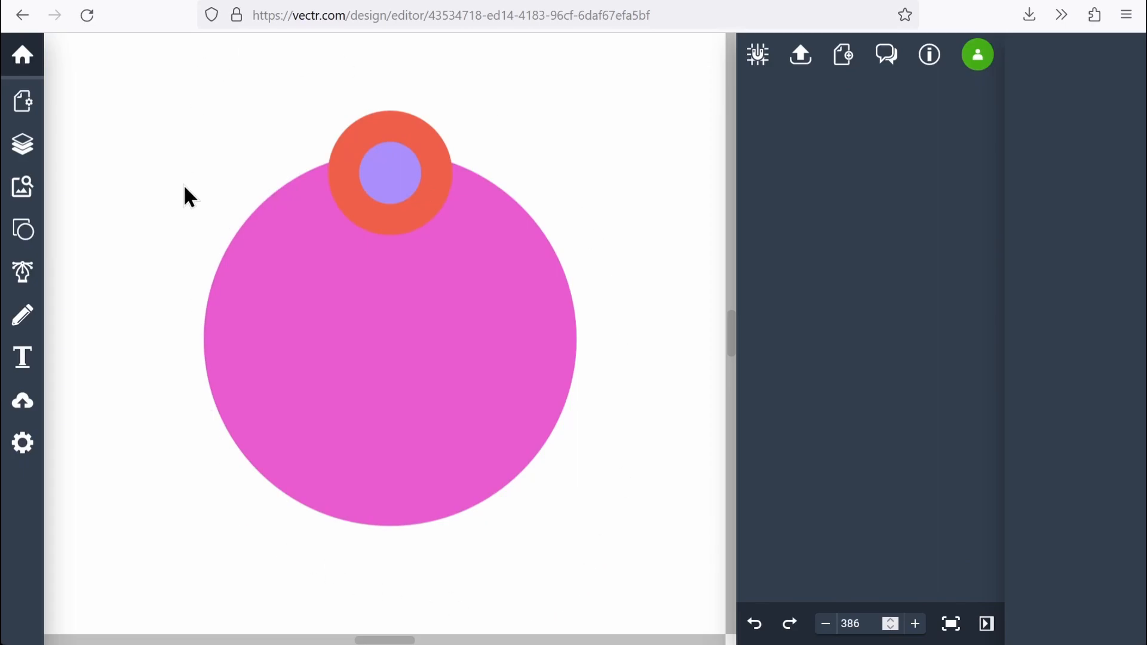
{"action": "mouse_move", "coordinate": [353, 399]}
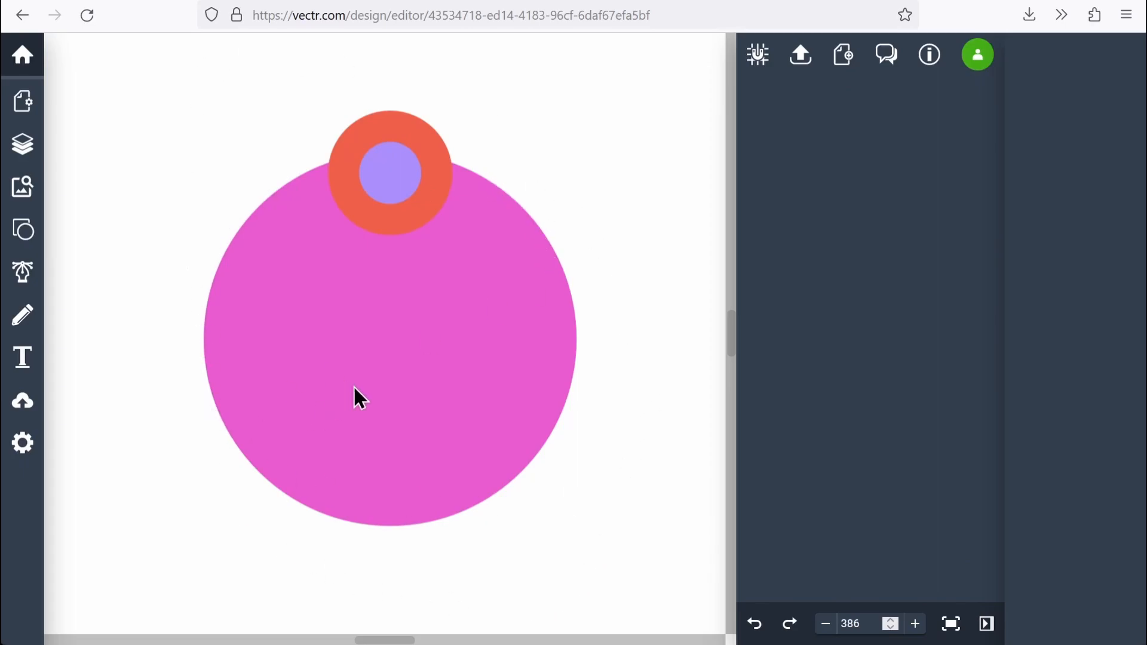
Step: Select the large pink circle to unite it with the top circle into one tag shape
{"action": "left_click", "coordinate": [356, 401]}
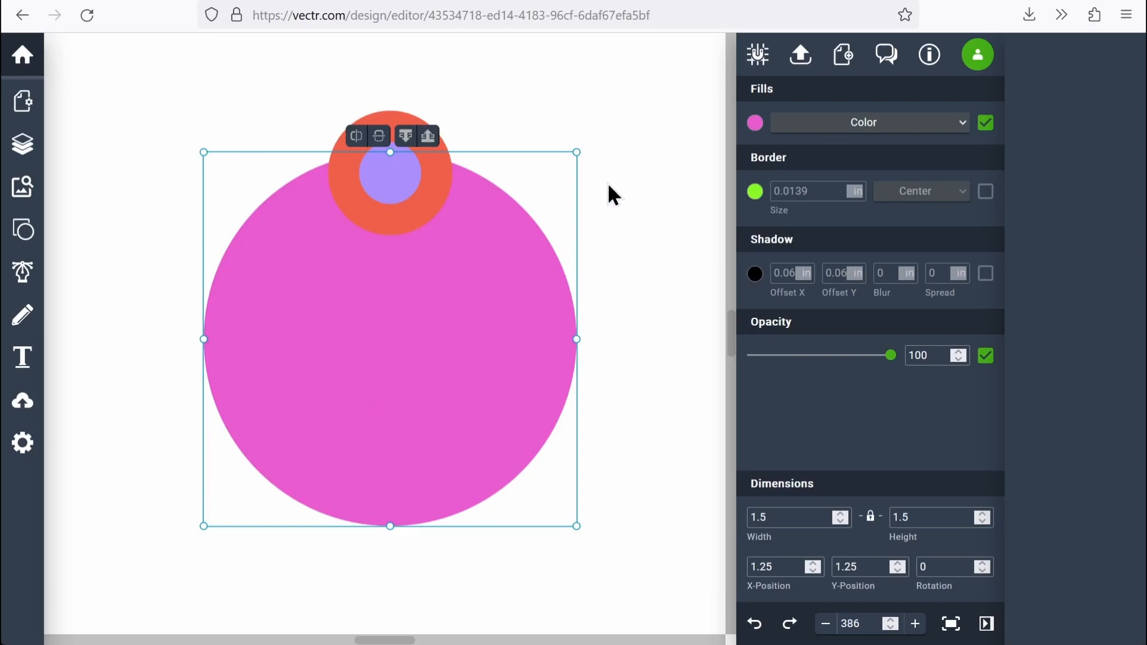
{"action": "mouse_move", "coordinate": [395, 119]}
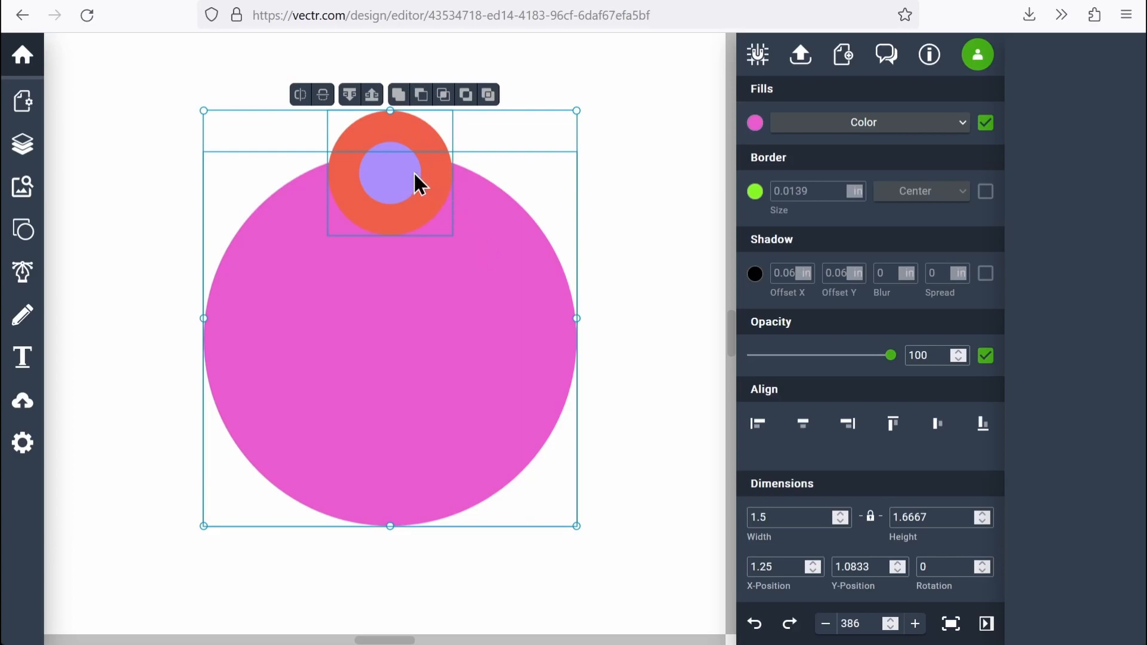
{"action": "mouse_move", "coordinate": [466, 94]}
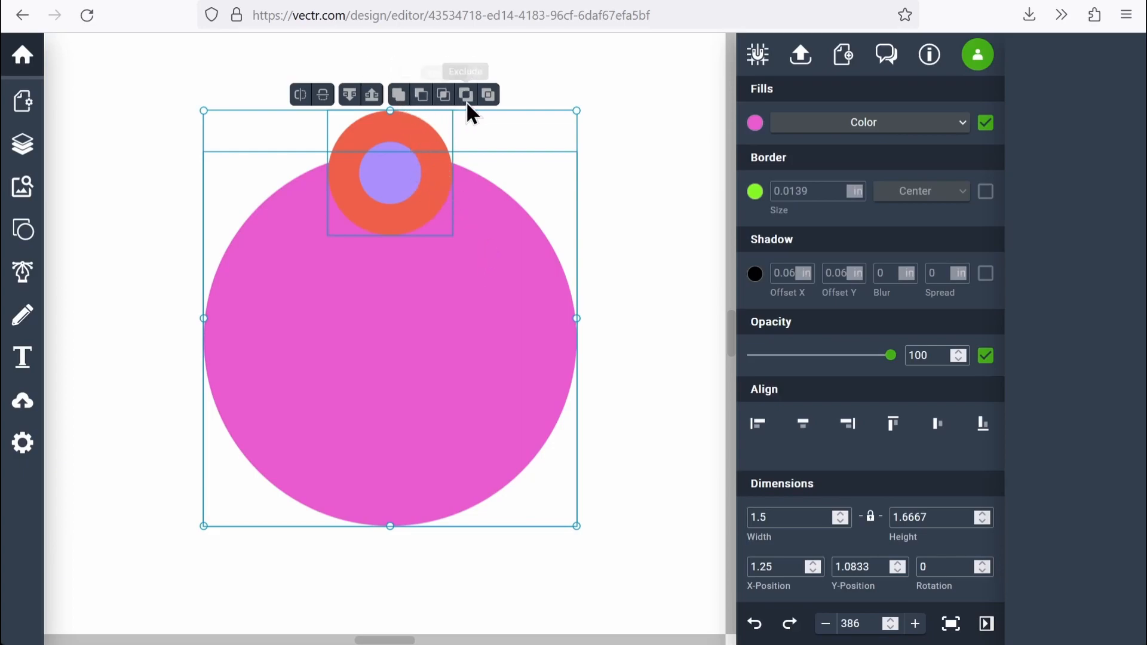
{"action": "mouse_move", "coordinate": [399, 96]}
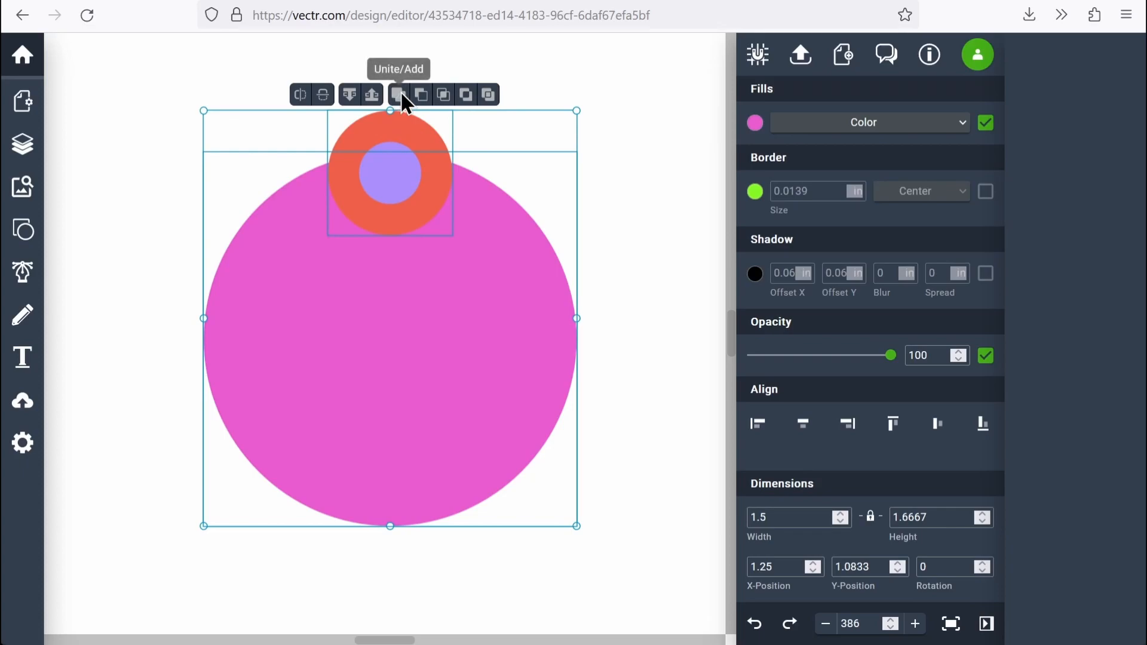
{"action": "mouse_move", "coordinate": [421, 96]}
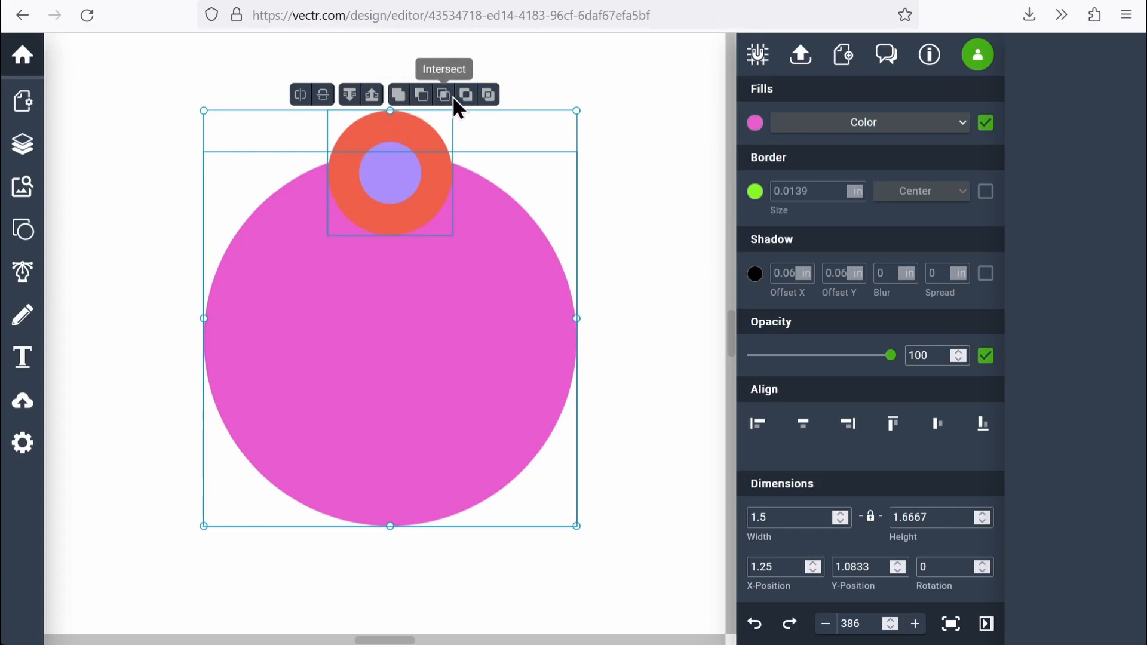
{"action": "mouse_move", "coordinate": [488, 110]}
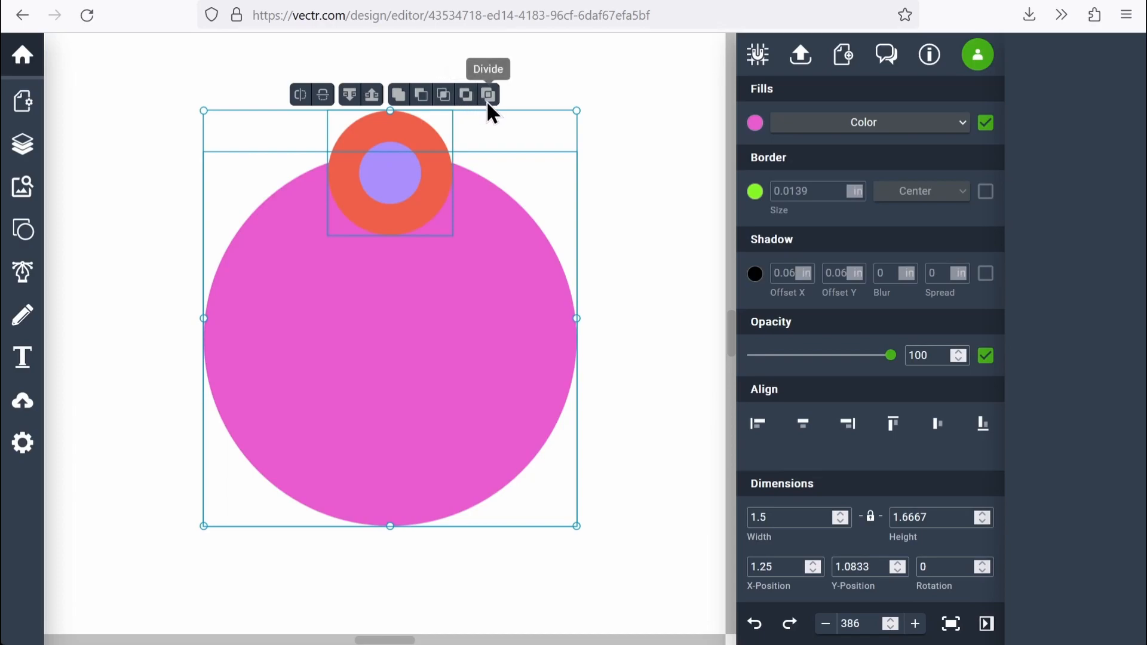
{"action": "mouse_move", "coordinate": [399, 94]}
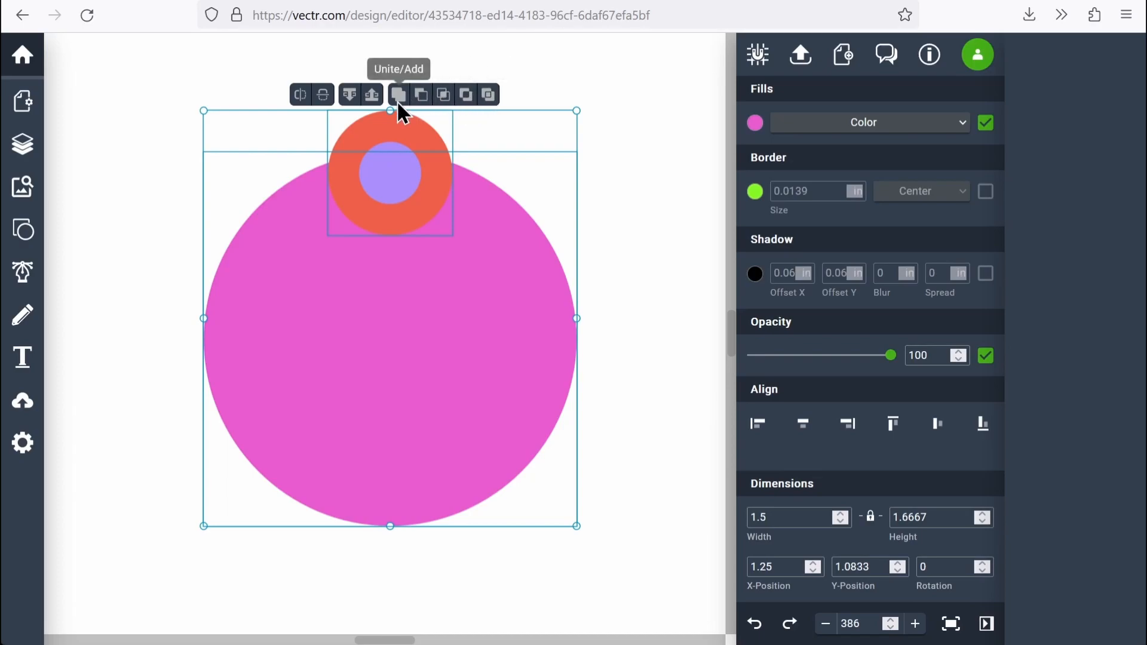
{"action": "mouse_move", "coordinate": [461, 276]}
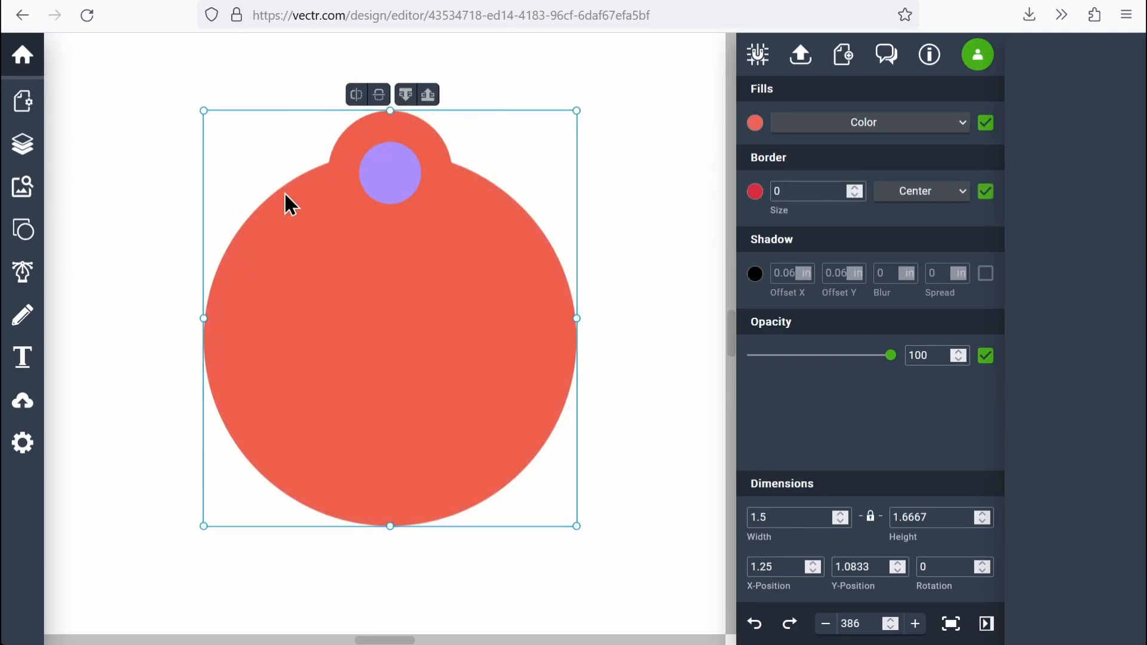
{"action": "mouse_move", "coordinate": [472, 376]}
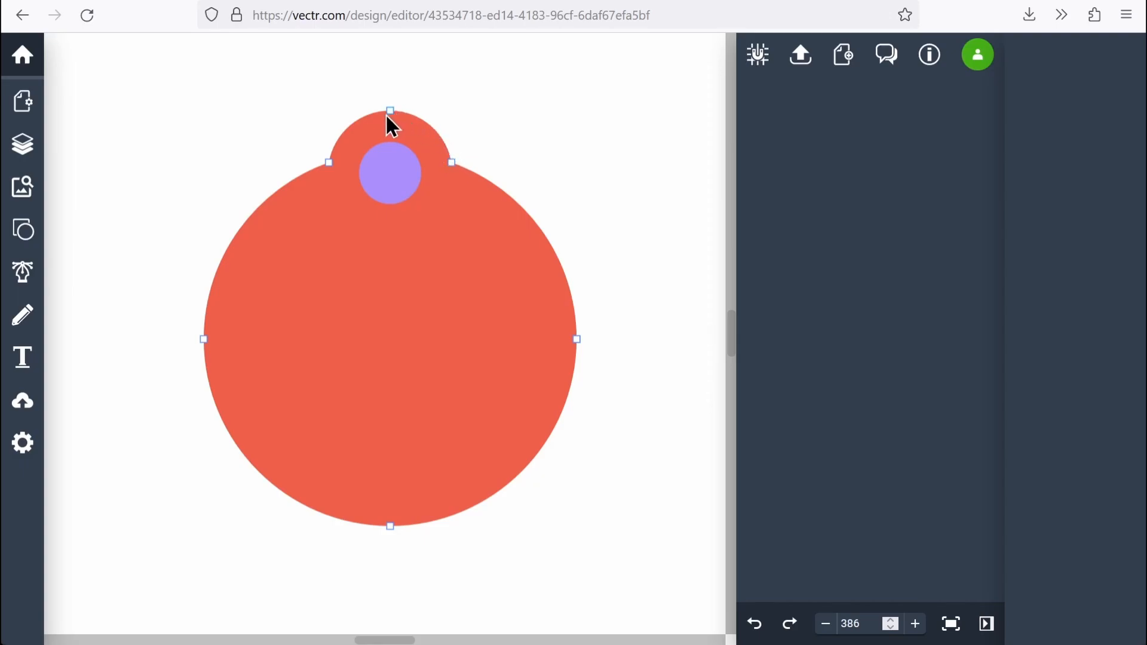
{"action": "mouse_move", "coordinate": [219, 278]}
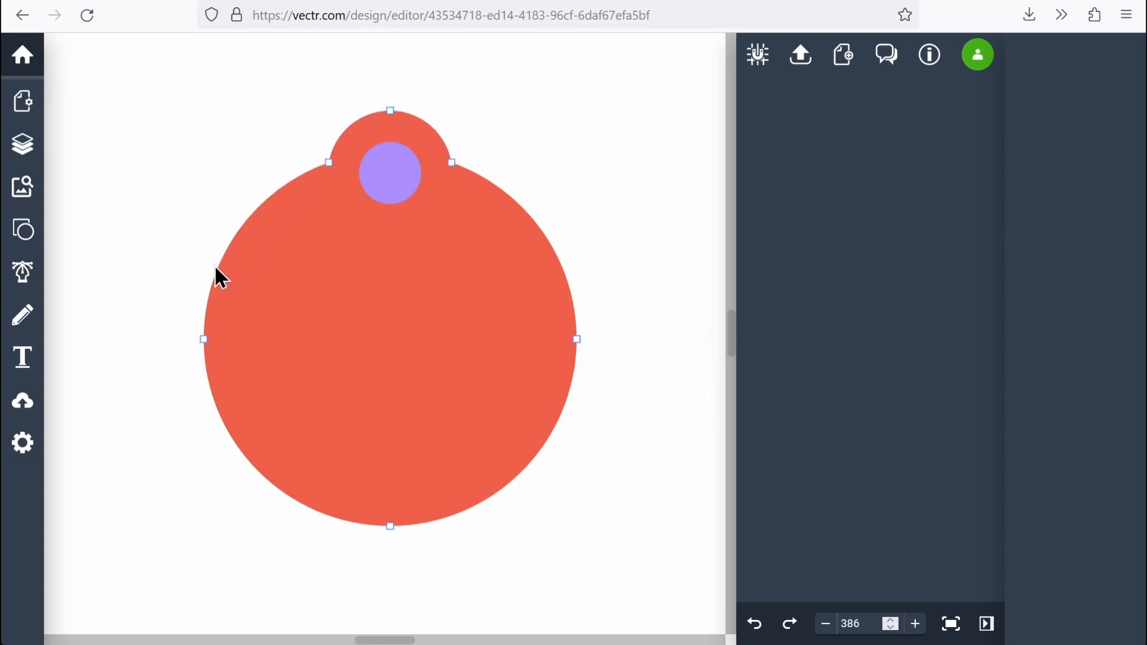
{"action": "mouse_move", "coordinate": [420, 146]}
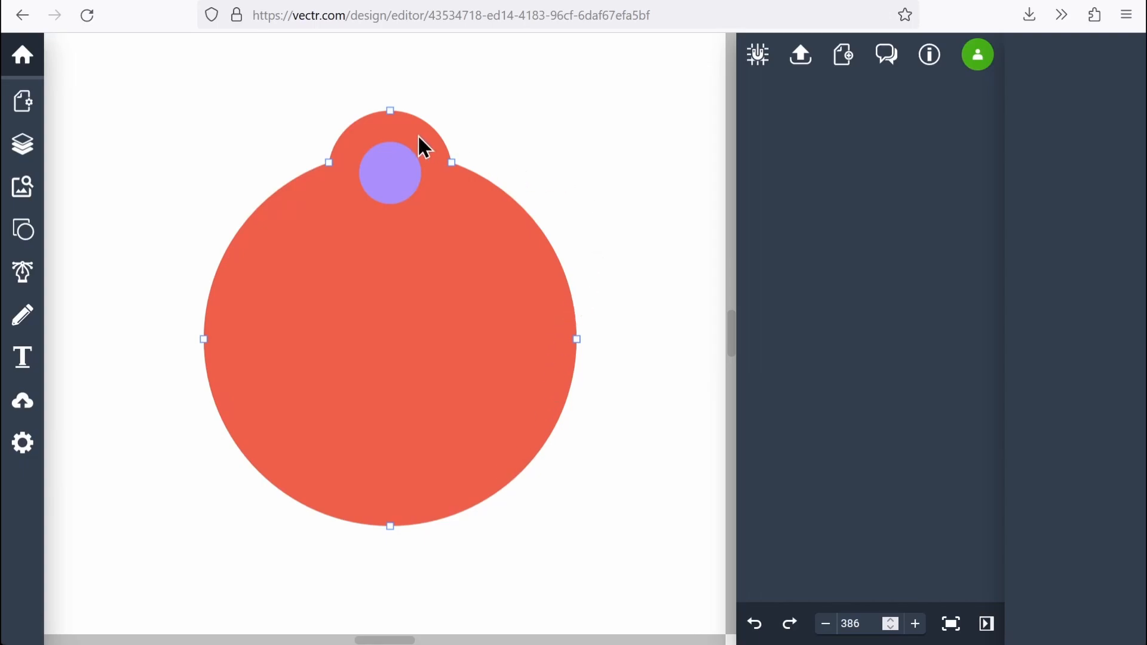
{"action": "mouse_move", "coordinate": [590, 249]}
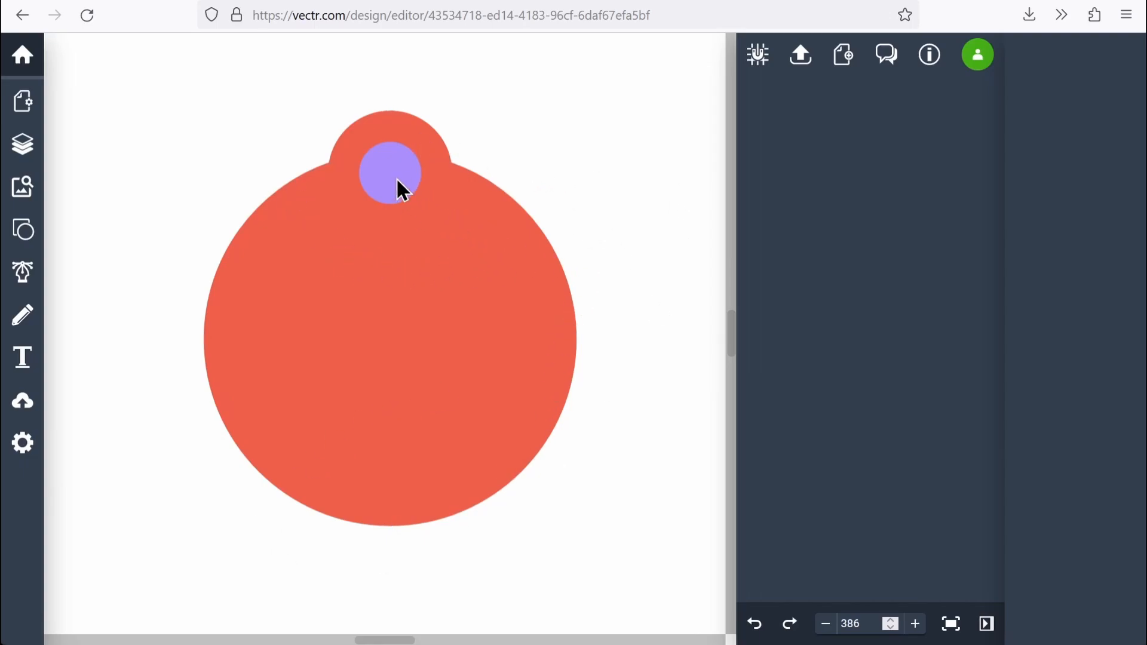
Step: Subtract the small purple circle from the tag, leaving a key-ring hole in the tab
{"action": "left_click", "coordinate": [389, 174]}
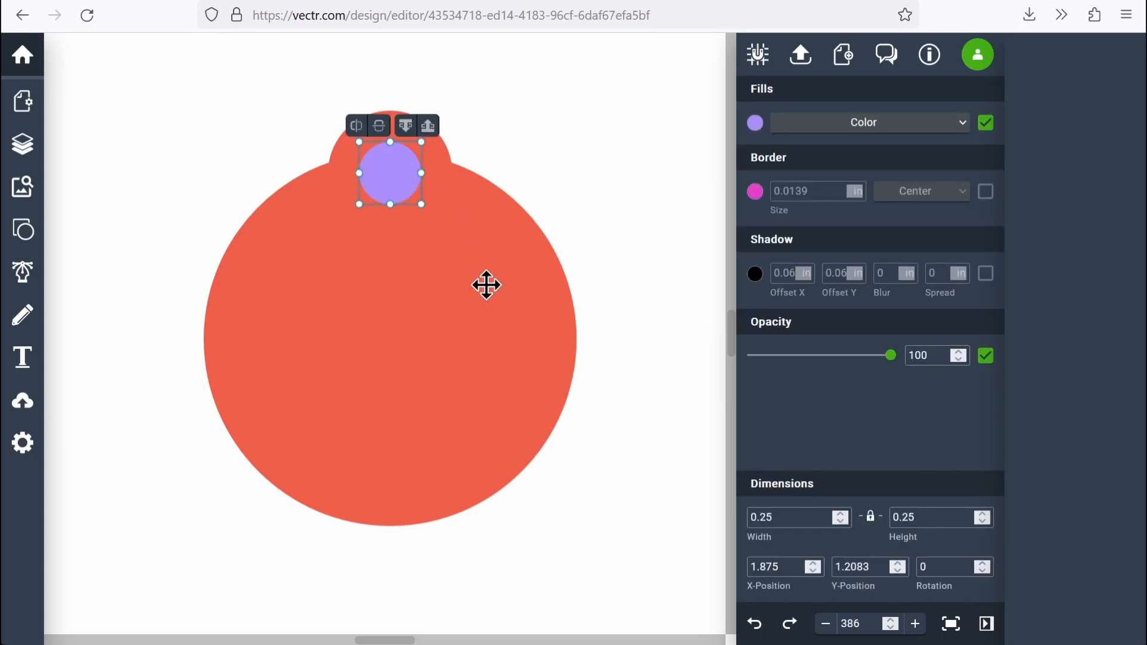
{"action": "mouse_move", "coordinate": [437, 391]}
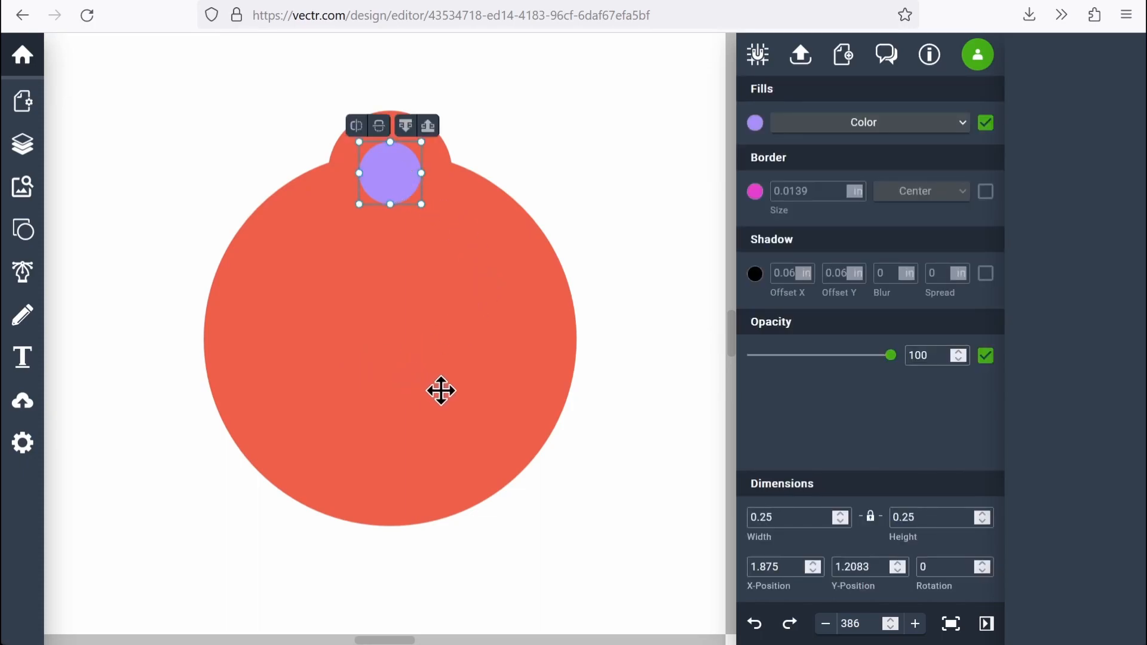
{"action": "mouse_move", "coordinate": [456, 327]}
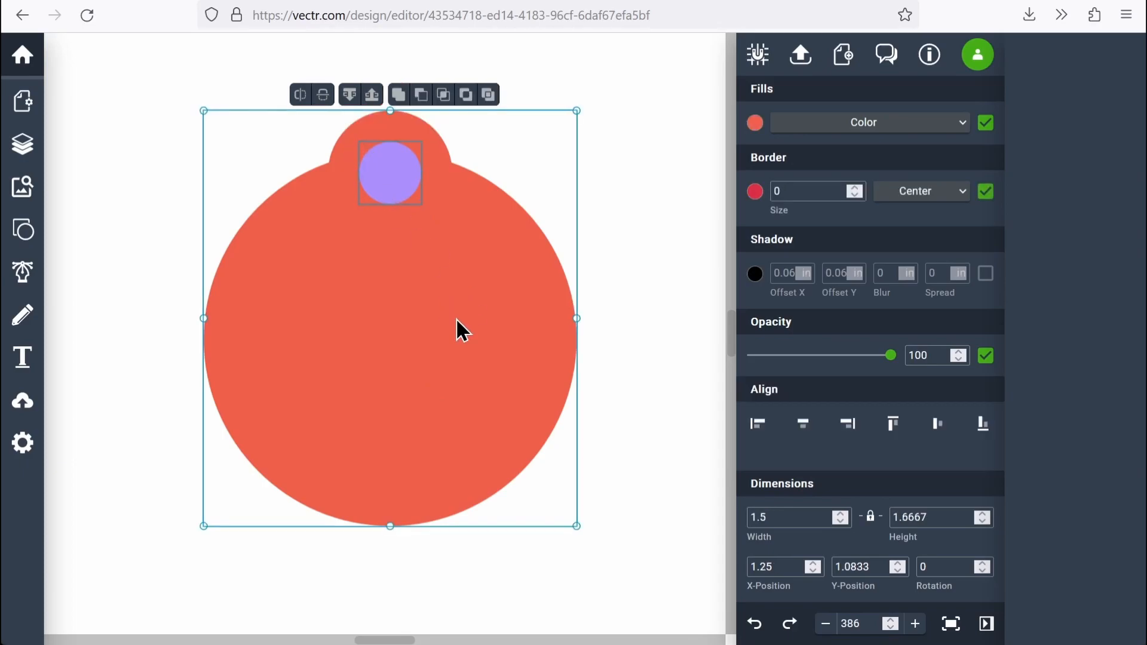
{"action": "mouse_move", "coordinate": [431, 86]}
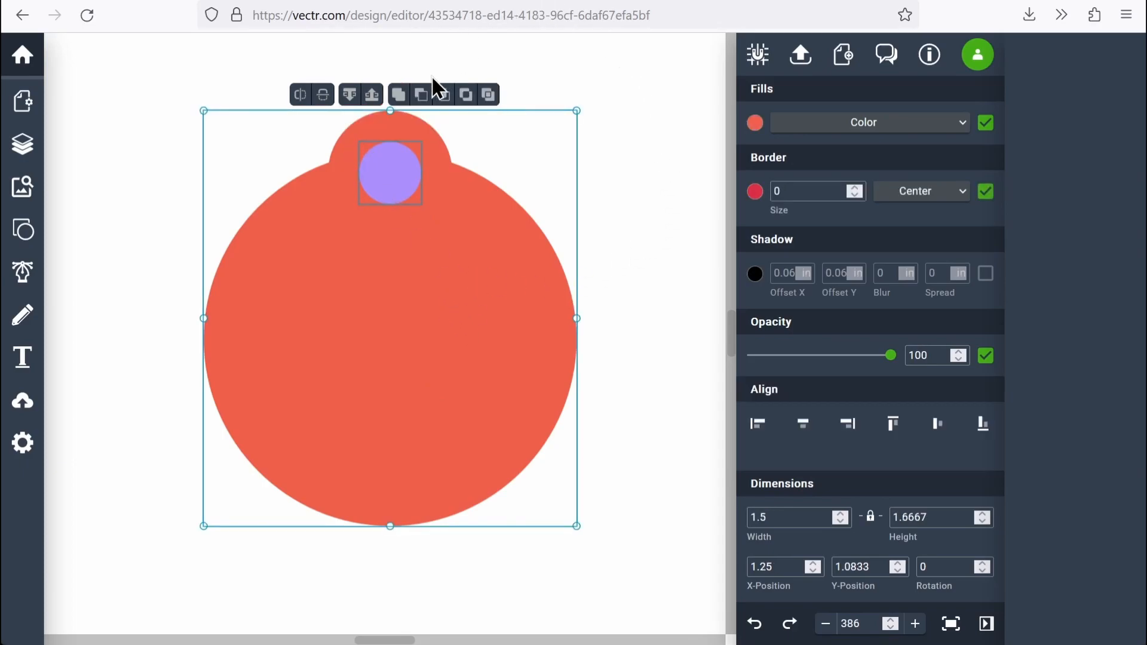
{"action": "mouse_move", "coordinate": [421, 95]}
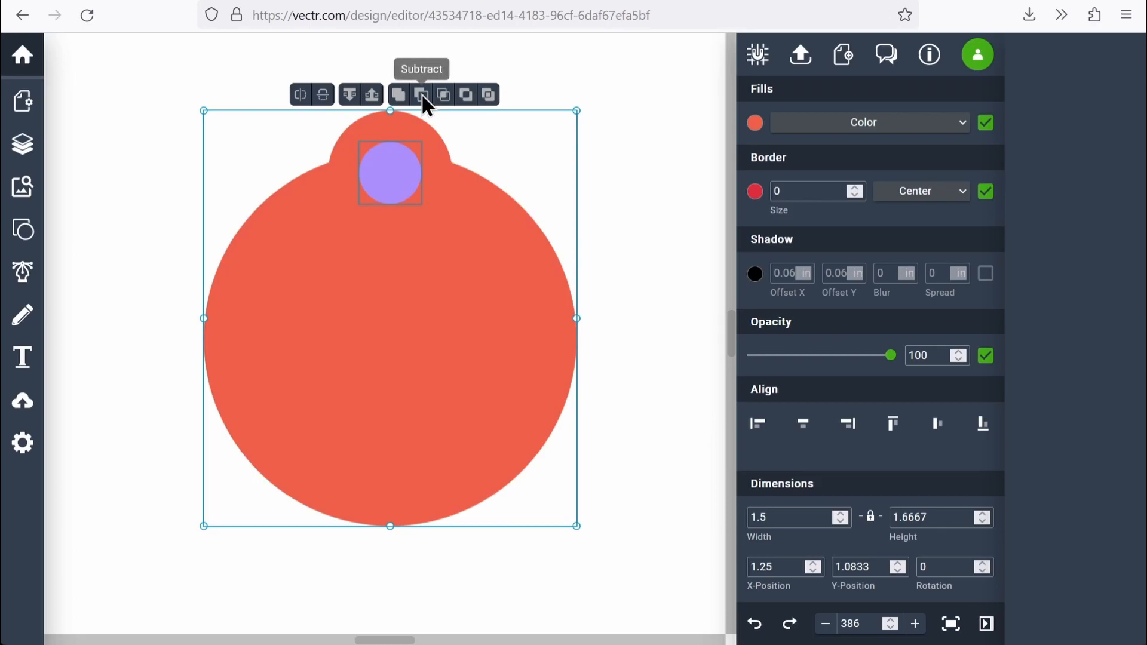
{"action": "left_click", "coordinate": [421, 95]}
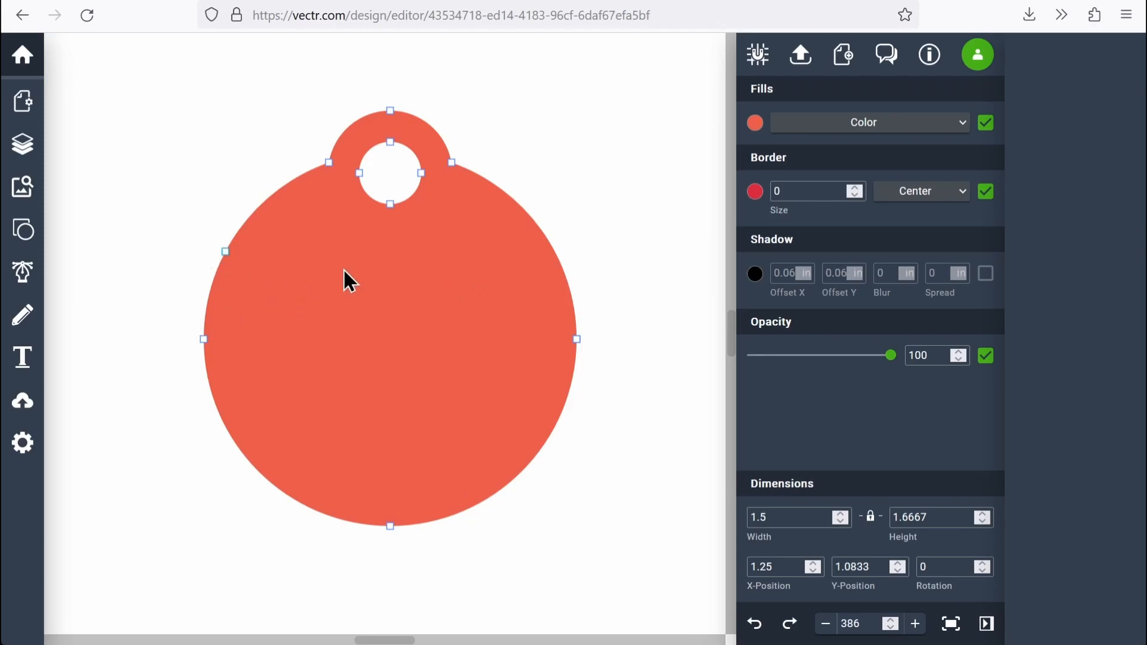
{"action": "mouse_move", "coordinate": [290, 459]}
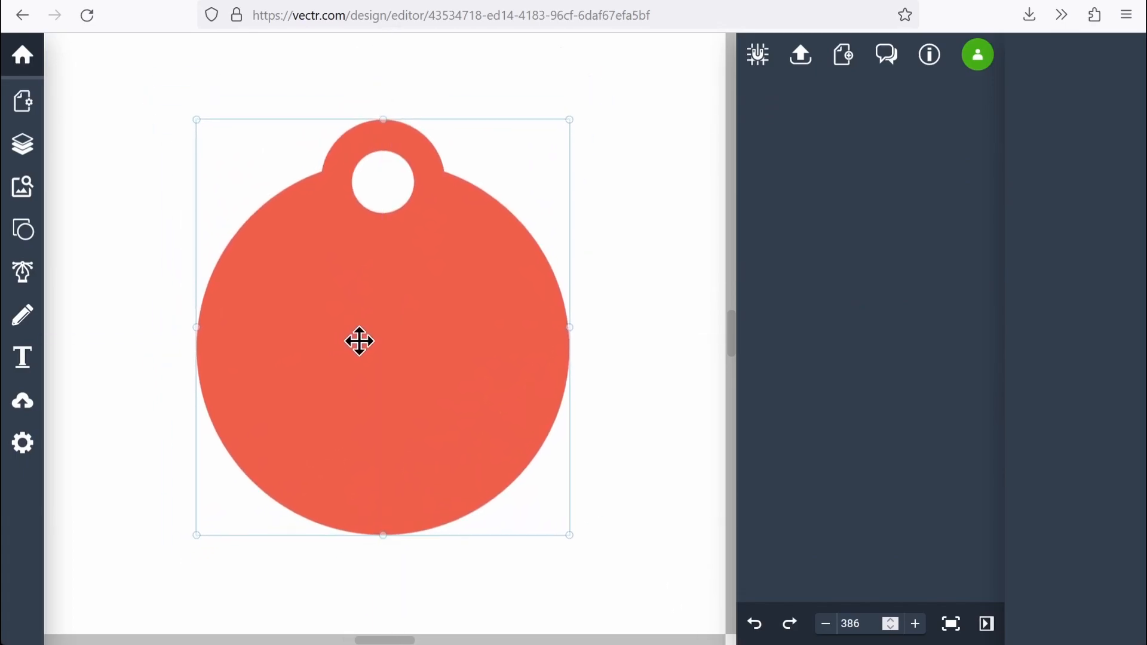
{"action": "left_click", "coordinate": [356, 342]}
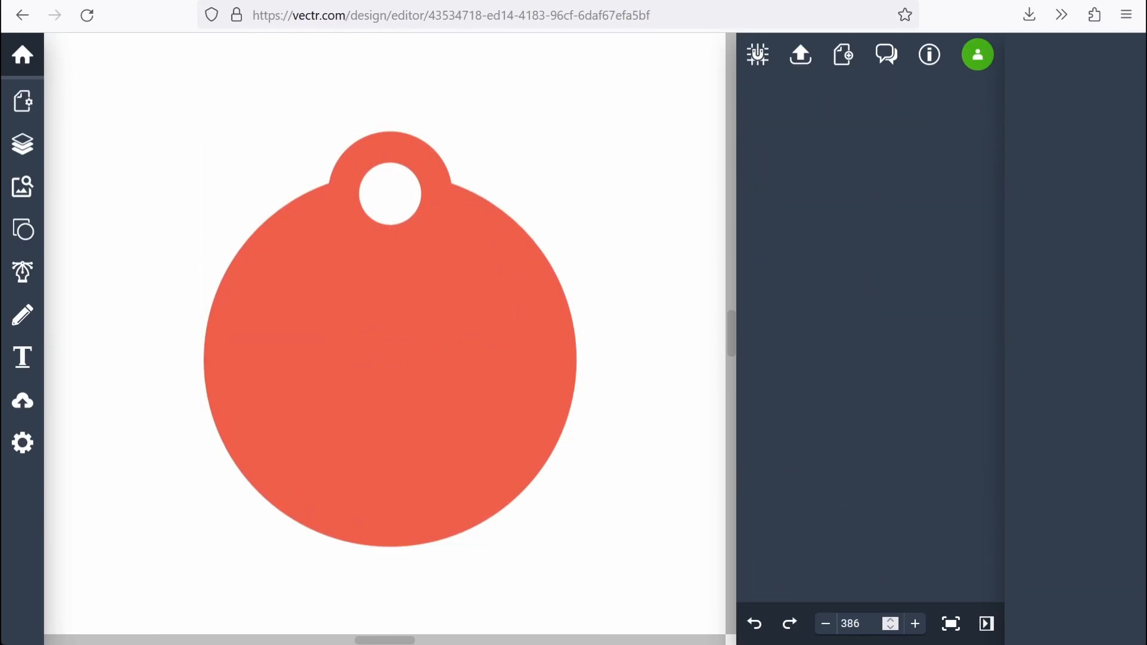
{"action": "mouse_move", "coordinate": [21, 357]}
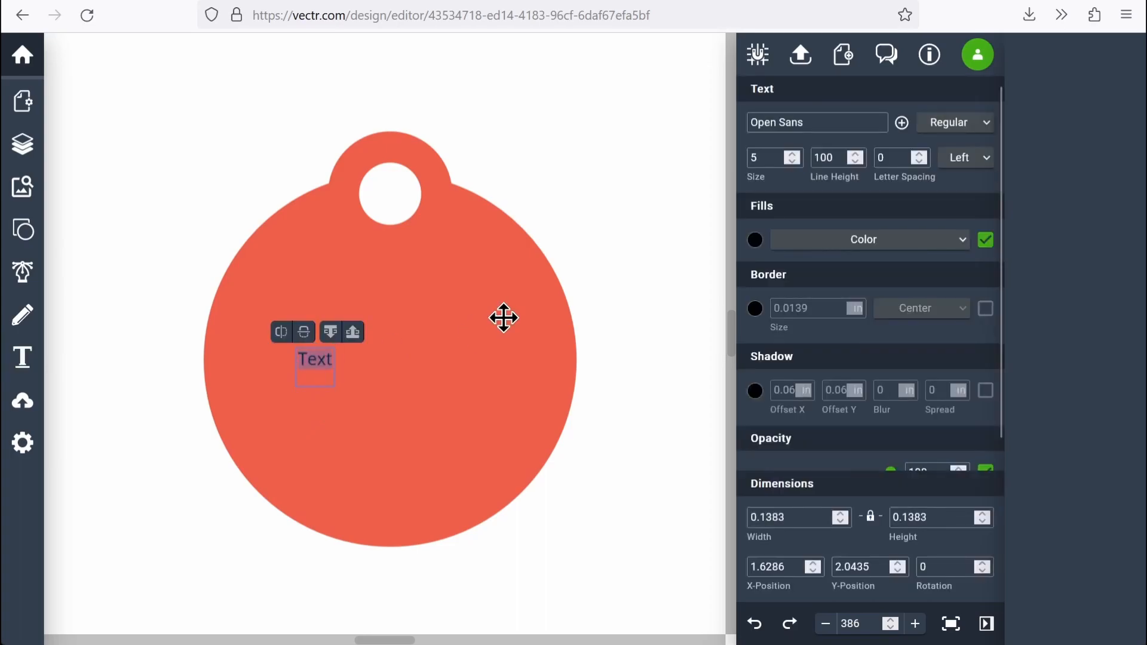
Step: Add the text 'Dash' in Oldenburg font at size 34 across the tag's body
{"action": "type", "text": "Dash"}
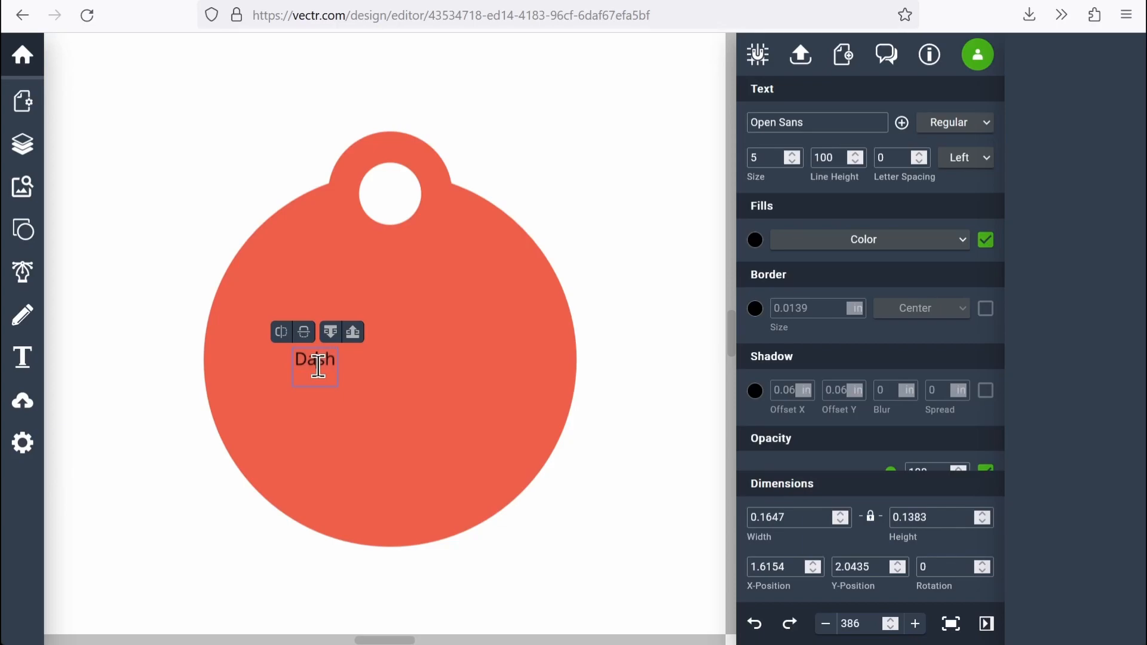
{"action": "left_click", "coordinate": [817, 122]}
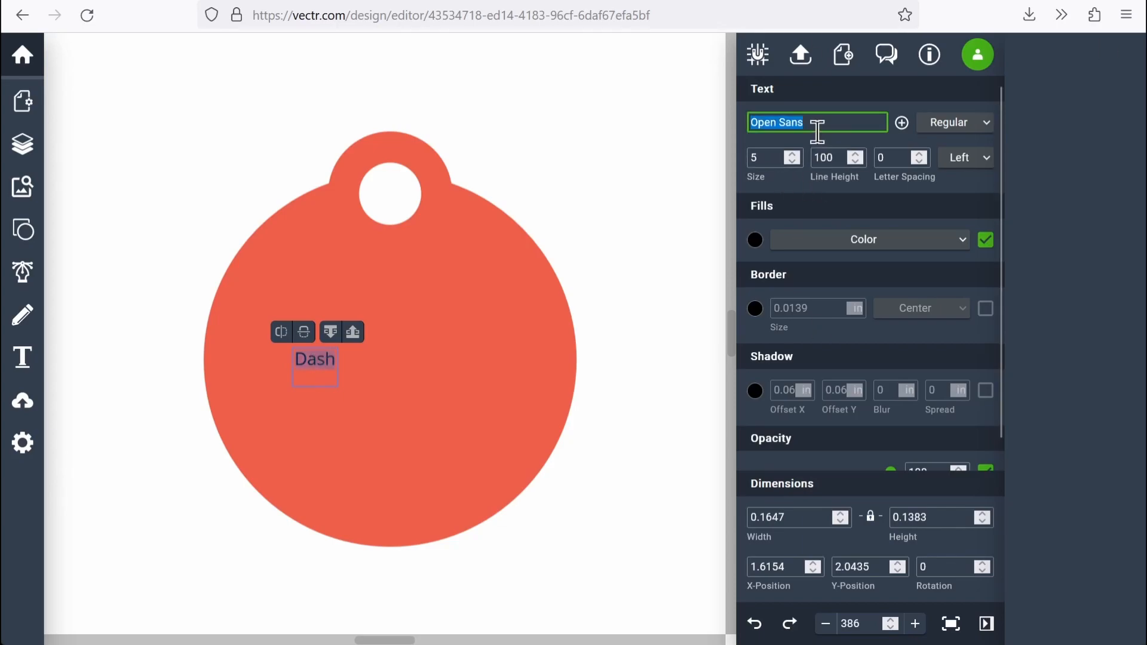
{"action": "left_click", "coordinate": [817, 122]}
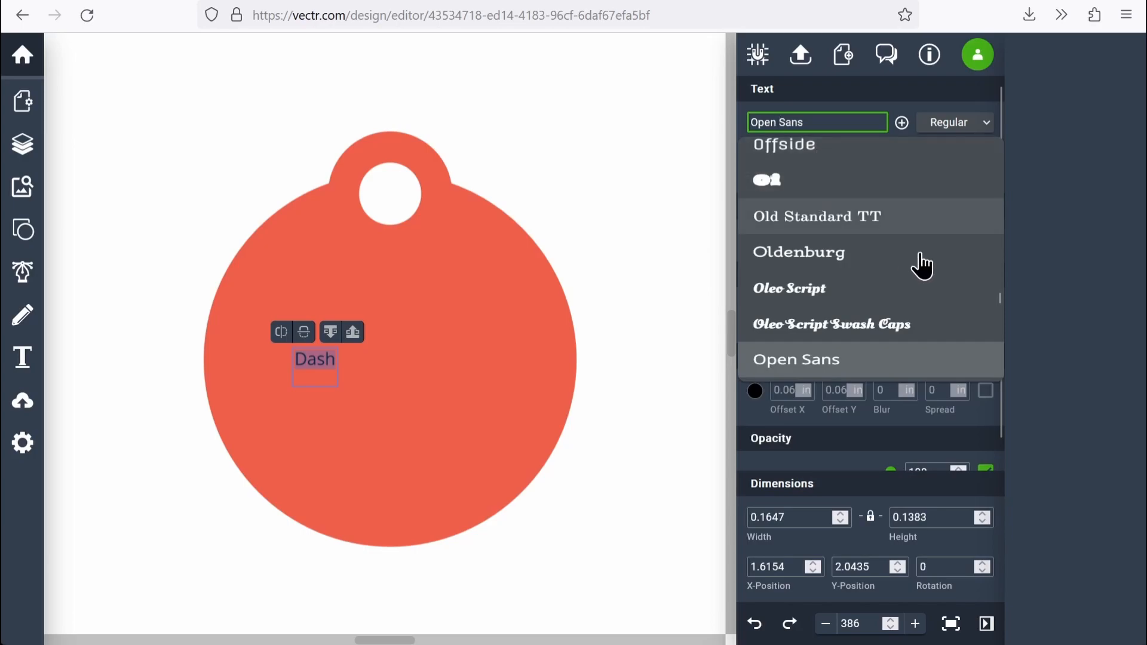
{"action": "left_click", "coordinate": [798, 252]}
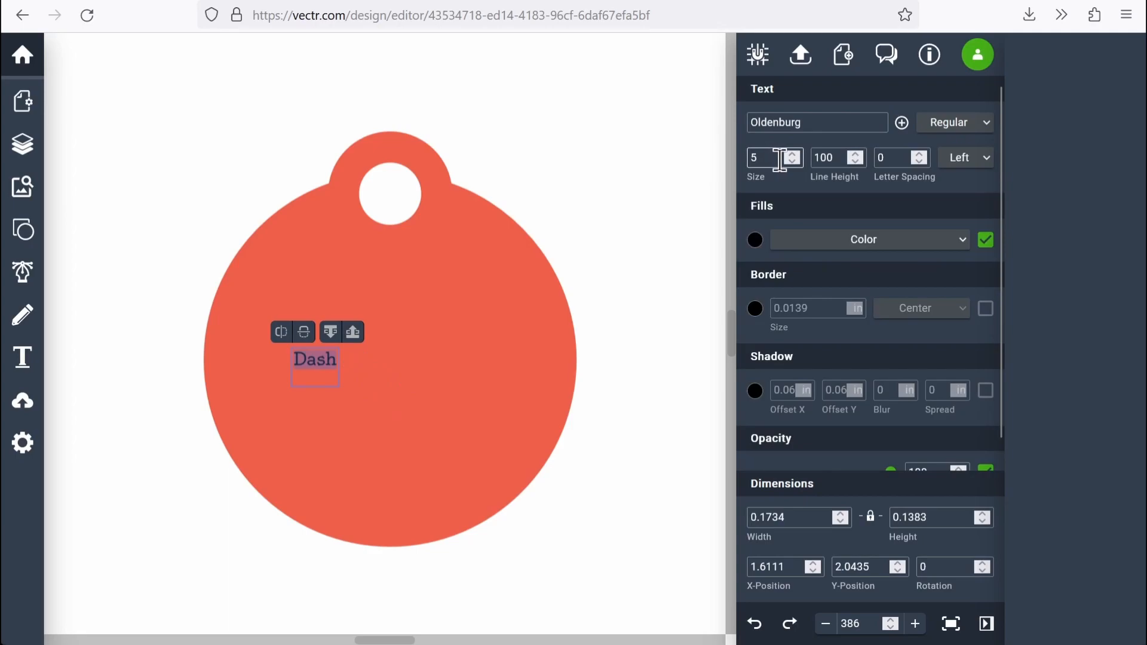
{"action": "left_click", "coordinate": [793, 155]}
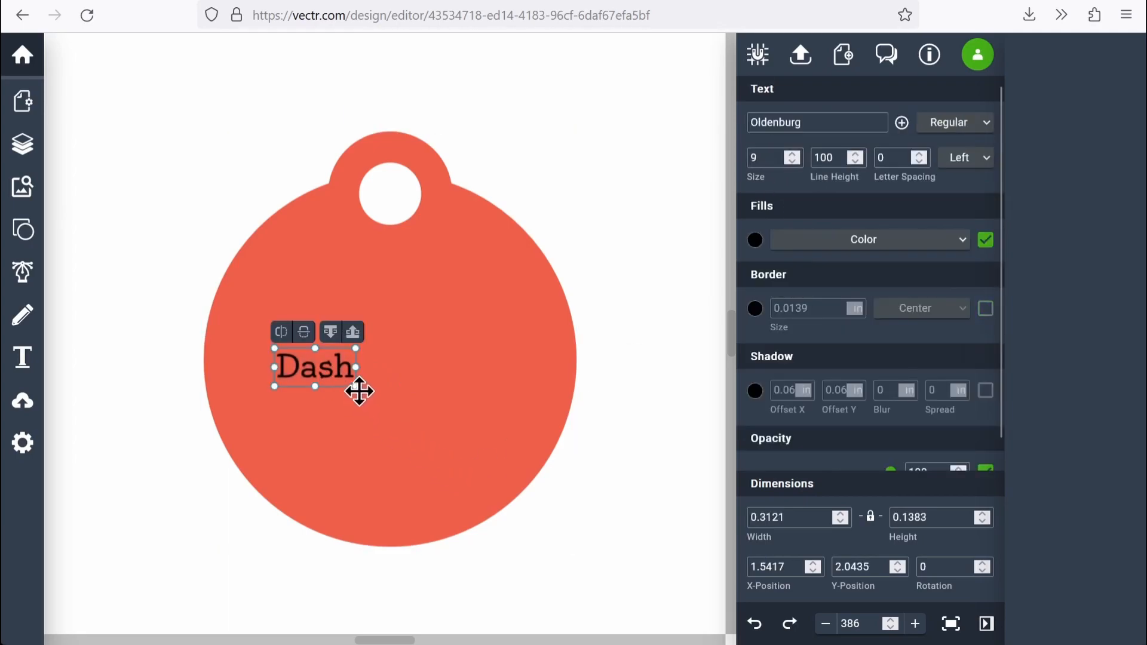
{"action": "type", "text": "34"}
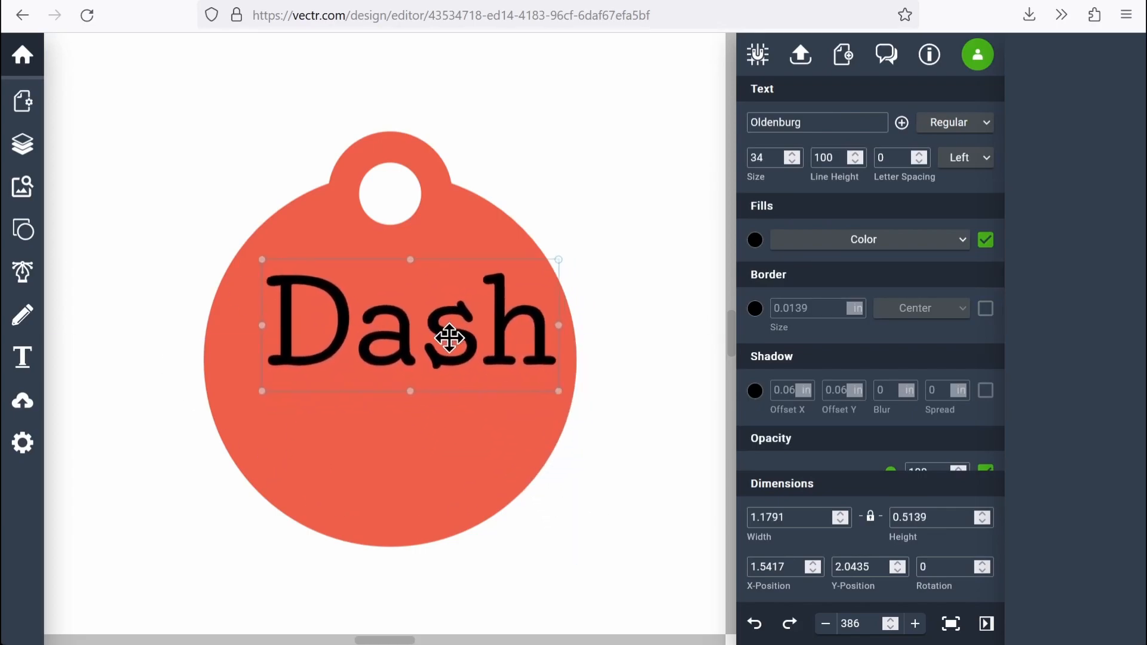
{"action": "left_click", "coordinate": [569, 574]}
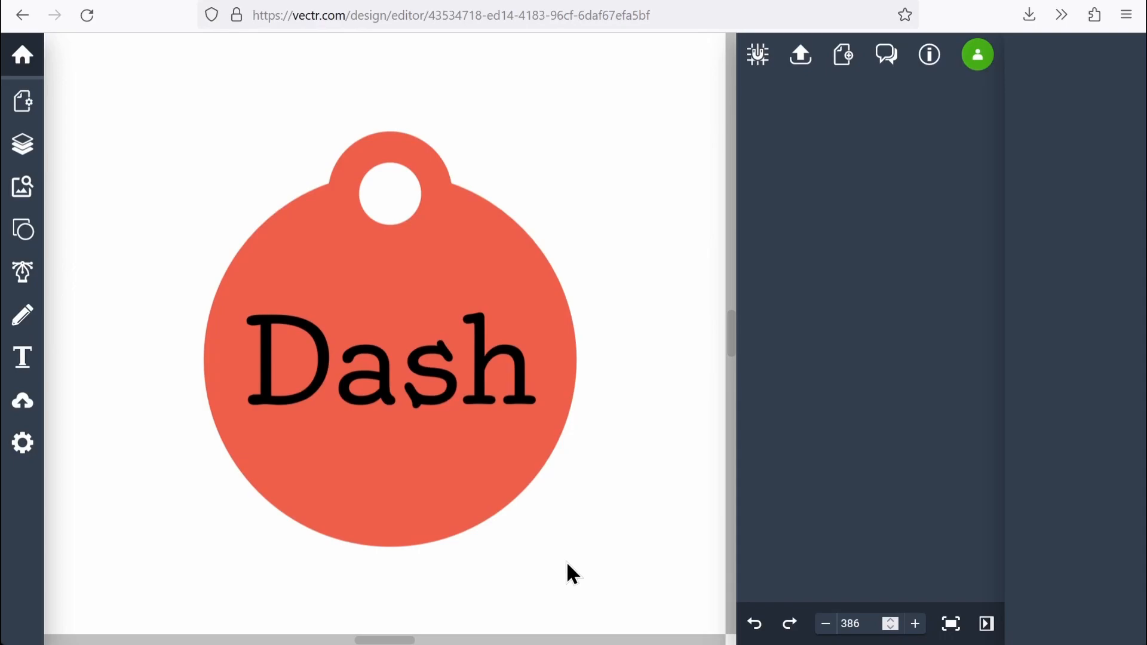
{"action": "mouse_move", "coordinate": [583, 523]}
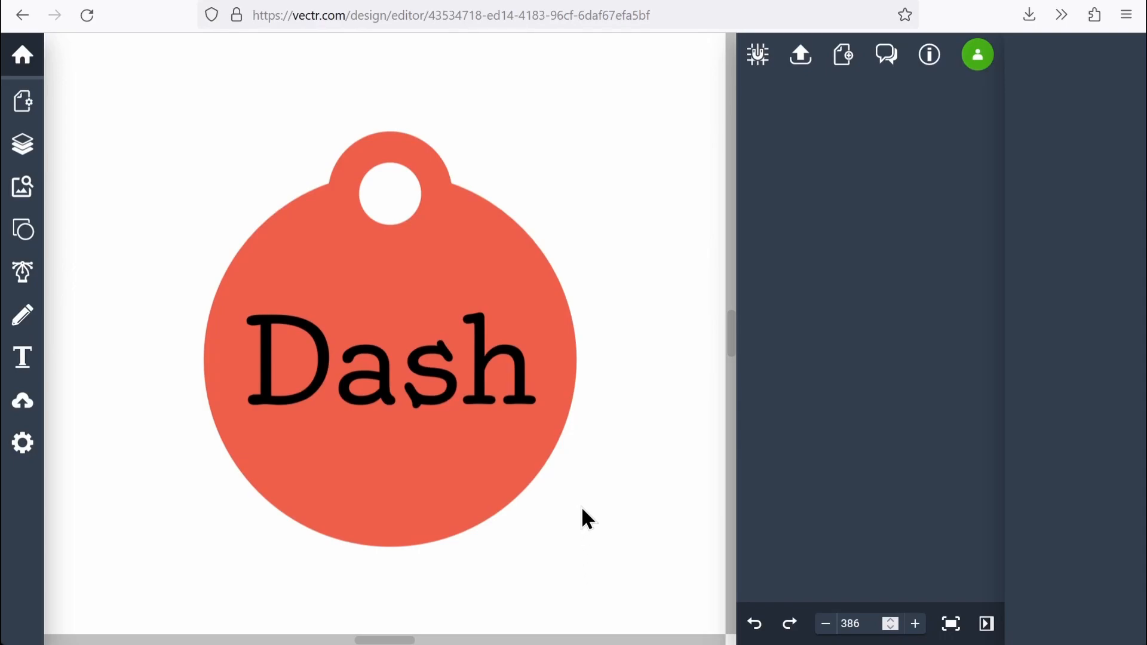
{"action": "mouse_move", "coordinate": [634, 326]}
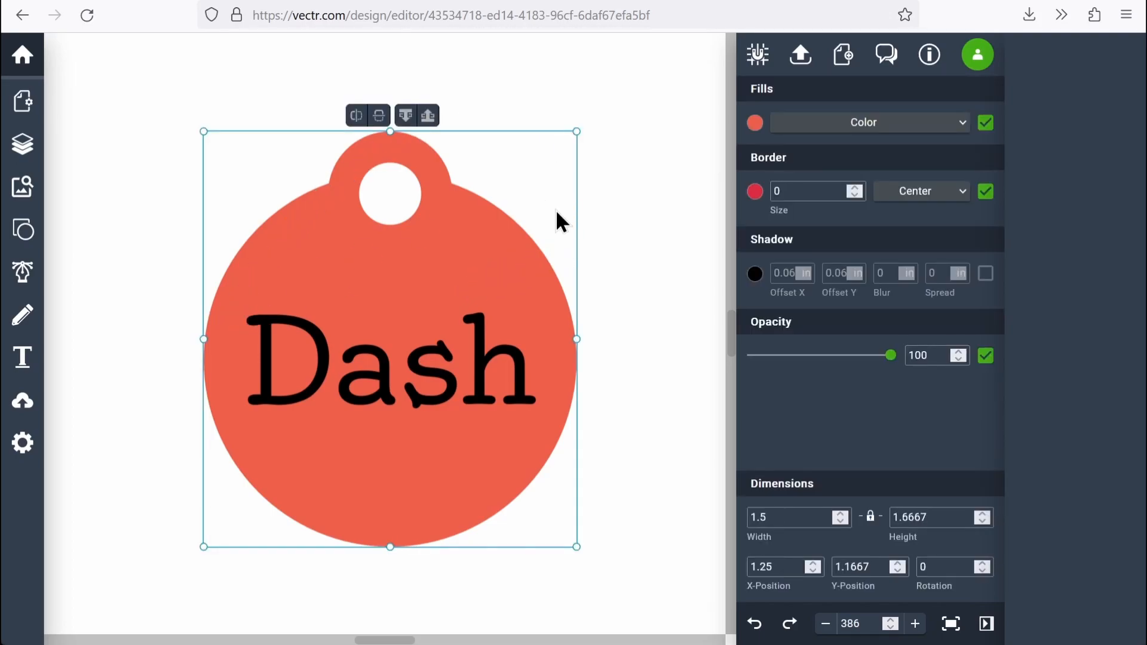
{"action": "mouse_move", "coordinate": [502, 178]}
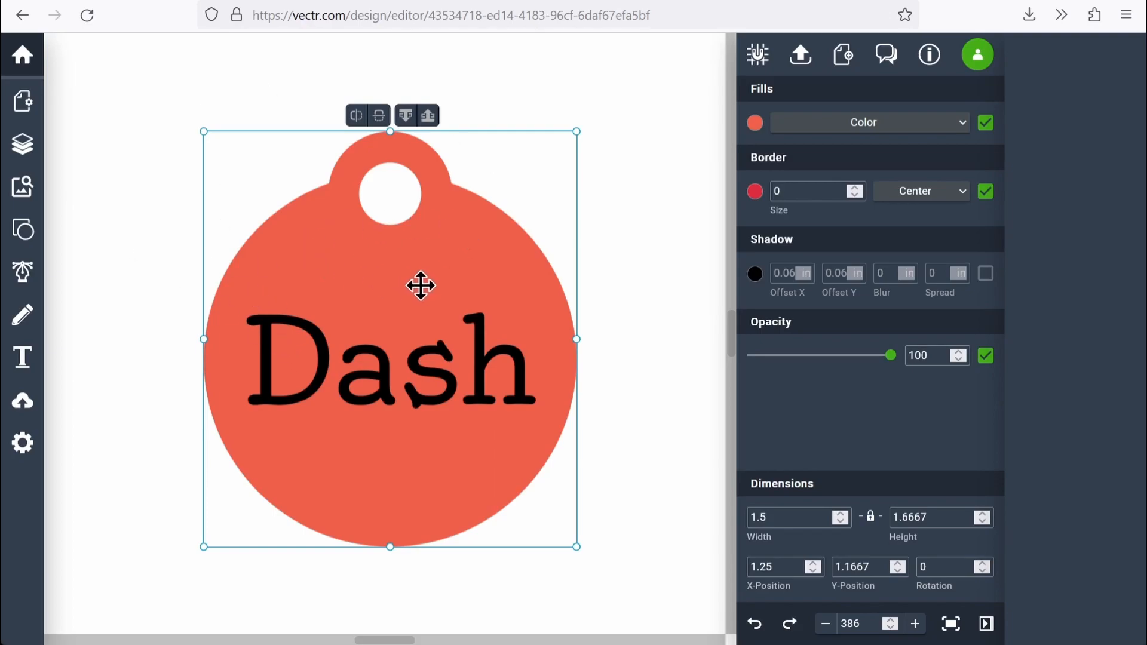
{"action": "mouse_move", "coordinate": [984, 138]}
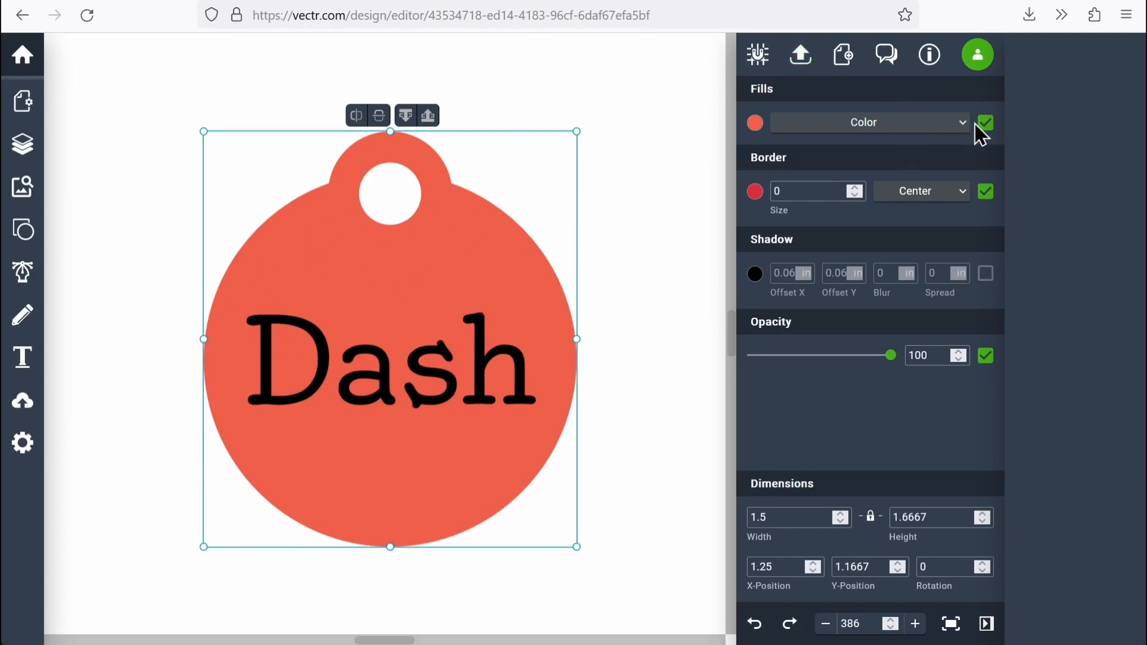
Step: Remove the tag's fill and set its border thickness to 0.001 inch
{"action": "left_click", "coordinate": [984, 121]}
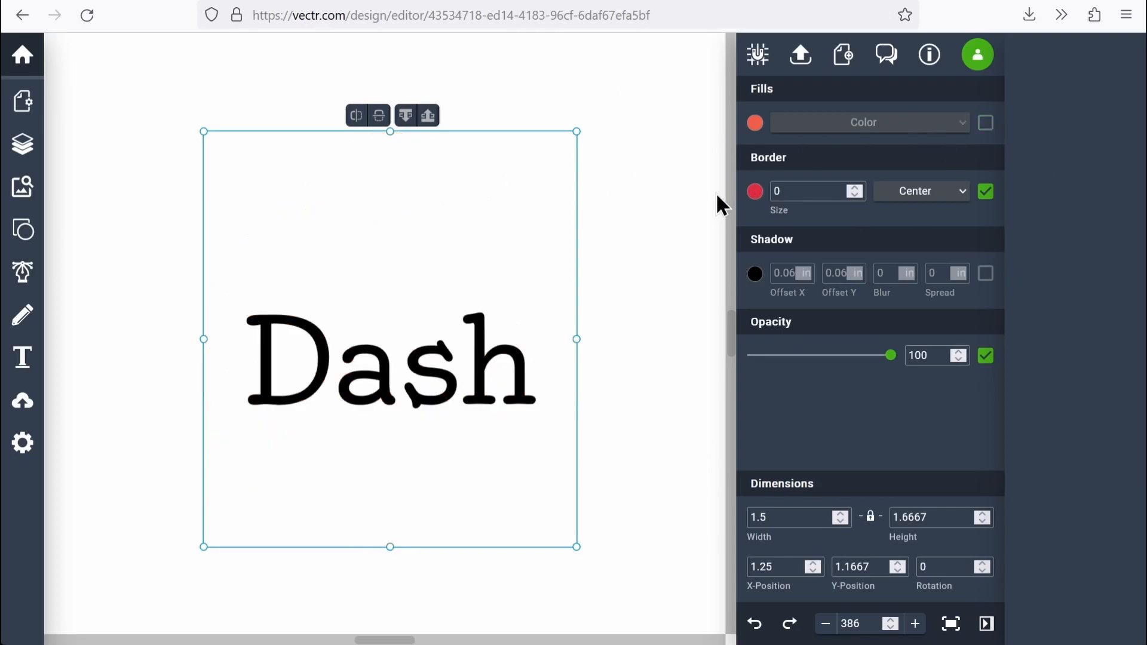
{"action": "mouse_move", "coordinate": [779, 170]}
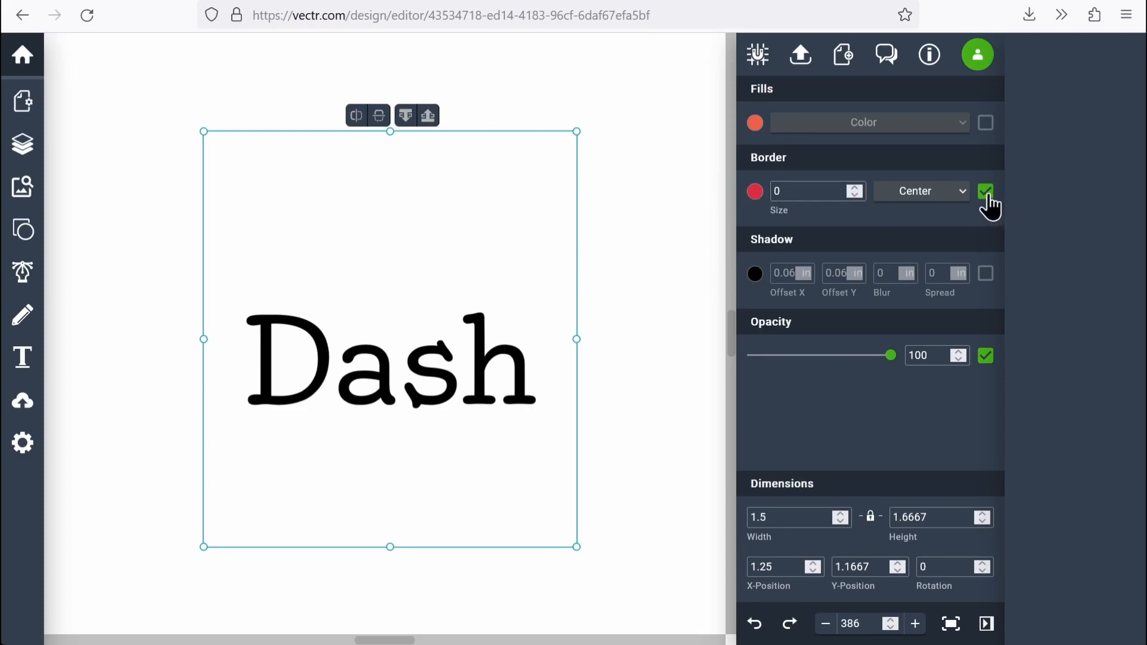
{"action": "left_click", "coordinate": [805, 191]}
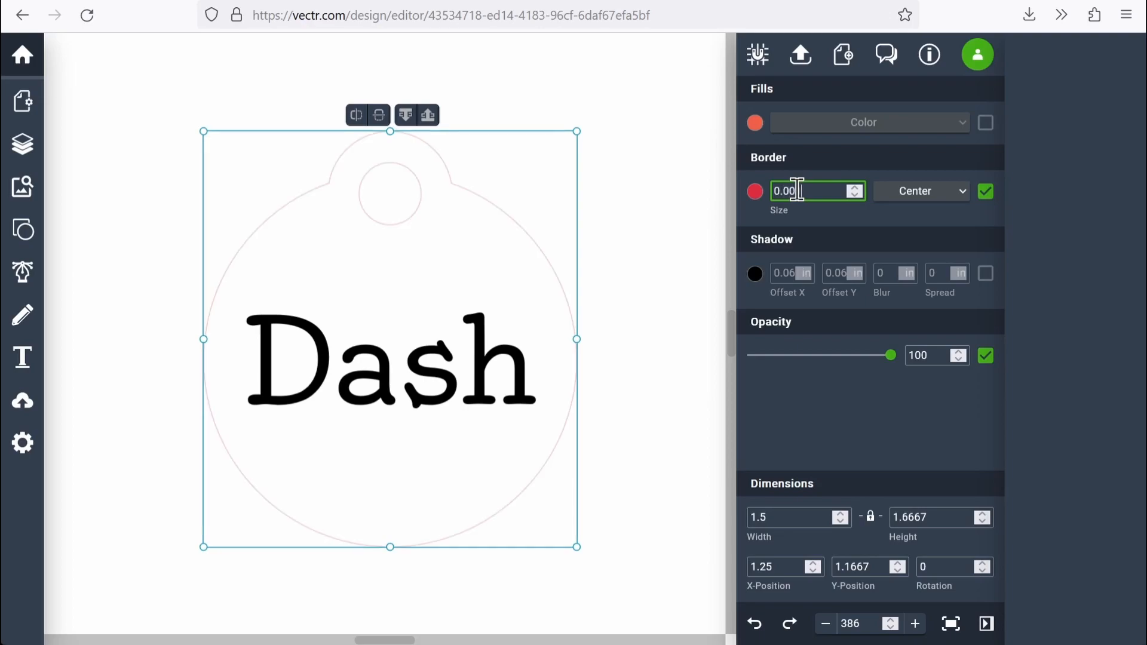
{"action": "type", "text": "0.001"}
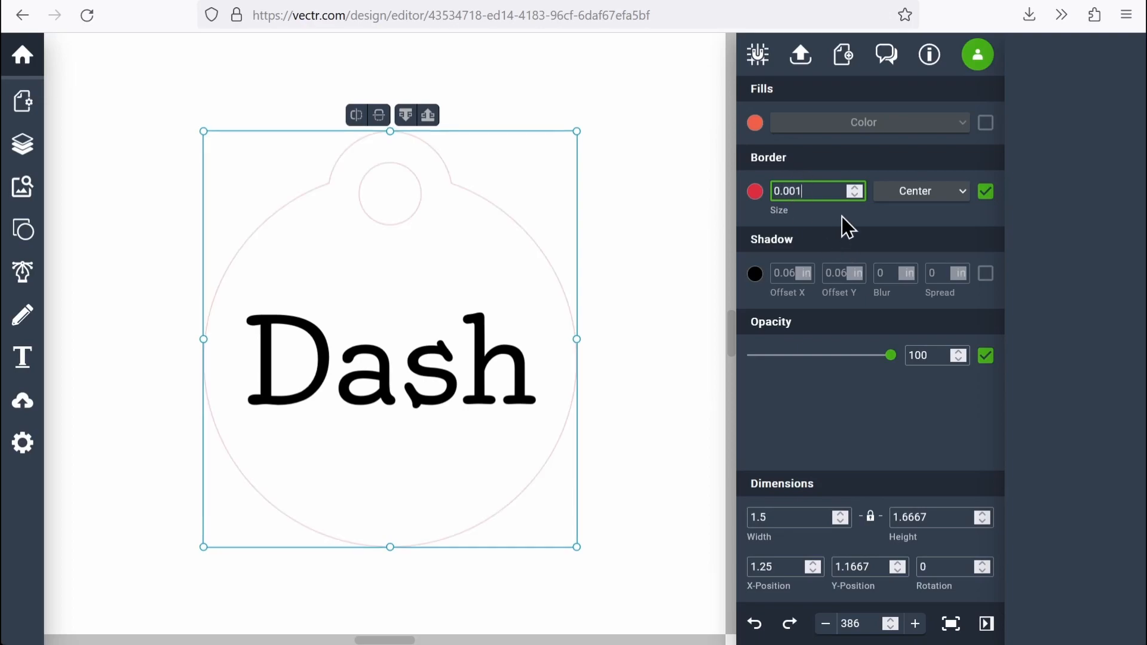
{"action": "double_click", "coordinate": [804, 192]}
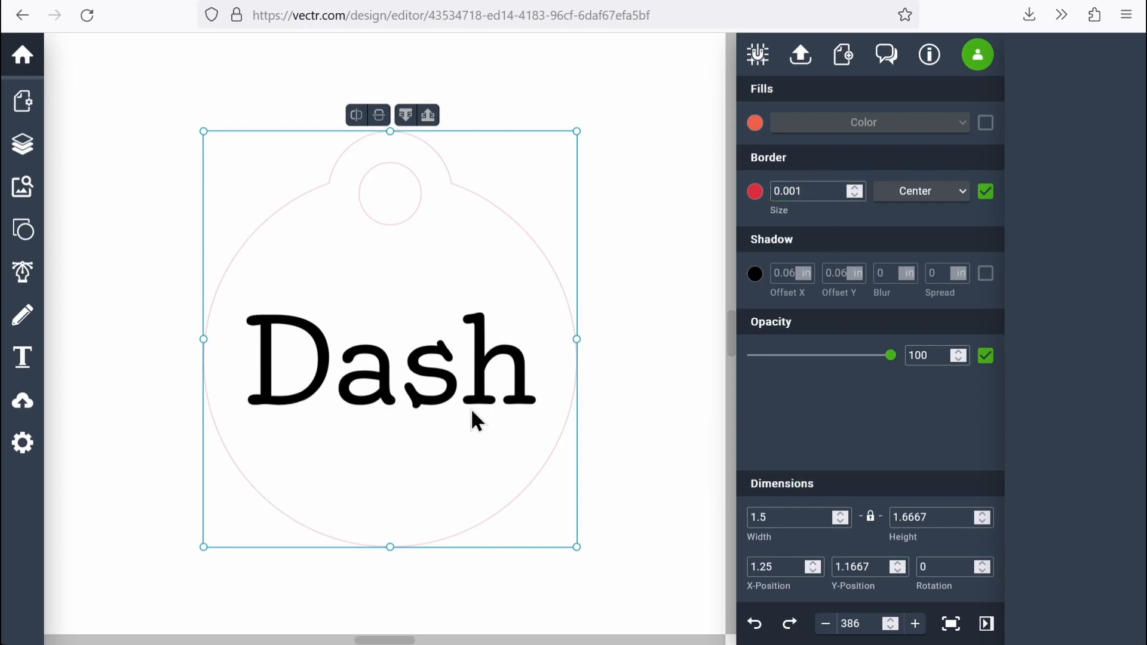
{"action": "mouse_move", "coordinate": [473, 178]}
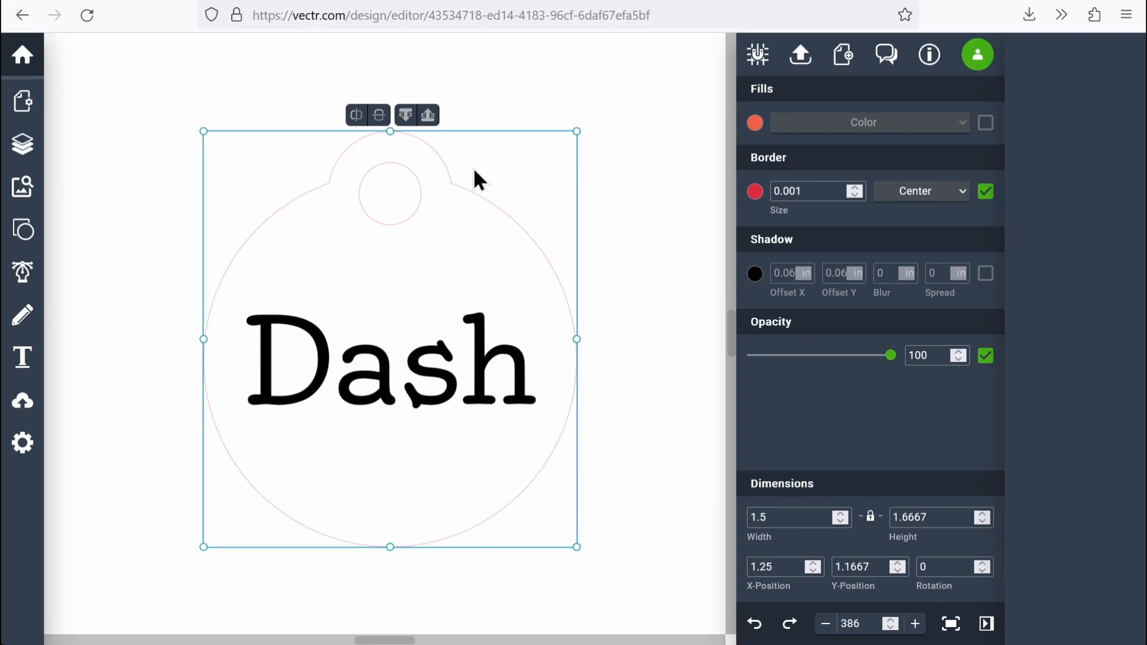
{"action": "left_click", "coordinate": [808, 192]}
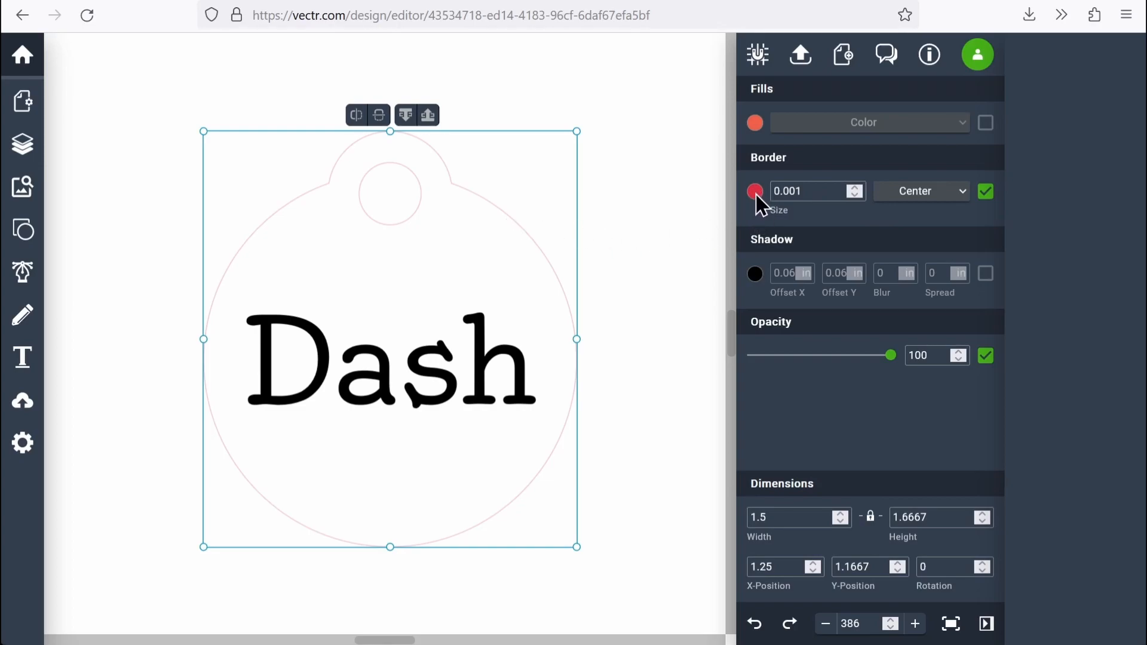
Step: Recolour the tag's hairline border to pure red, HEX ff0000
{"action": "left_click", "coordinate": [755, 191]}
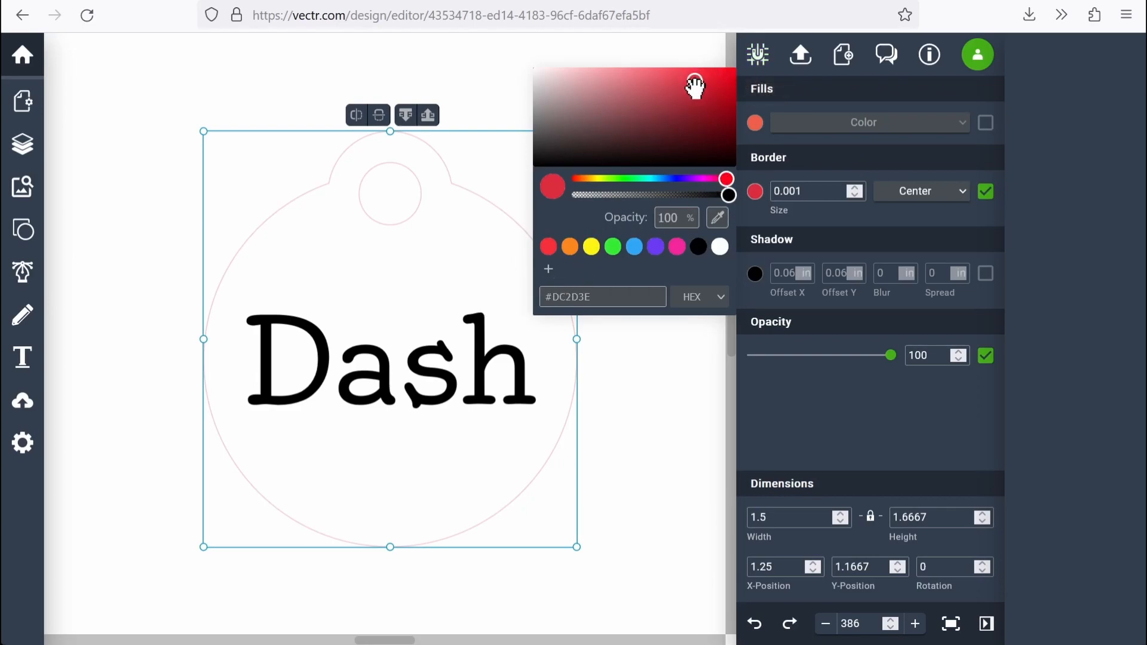
{"action": "left_click", "coordinate": [731, 69]}
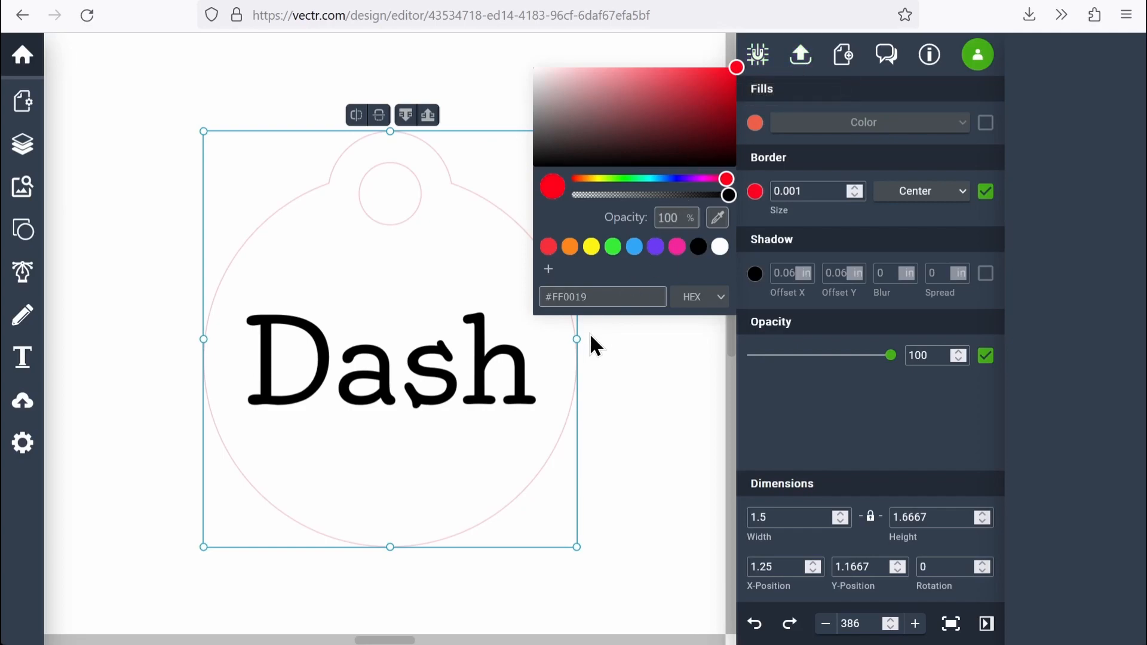
{"action": "left_click", "coordinate": [601, 296]}
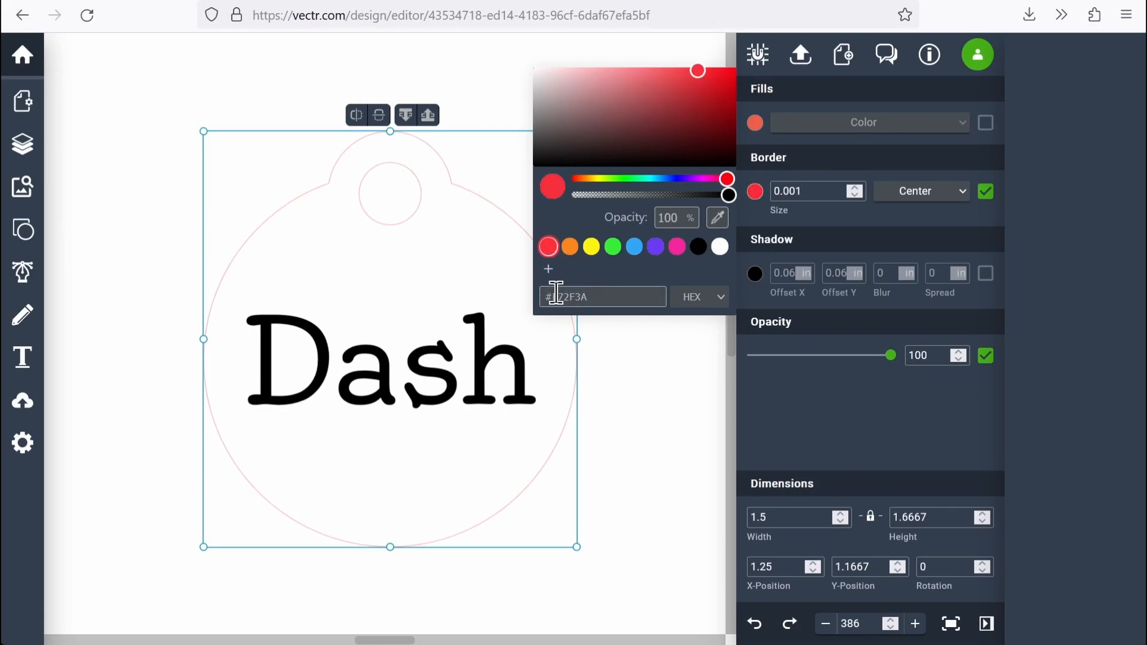
{"action": "left_click", "coordinate": [602, 297]}
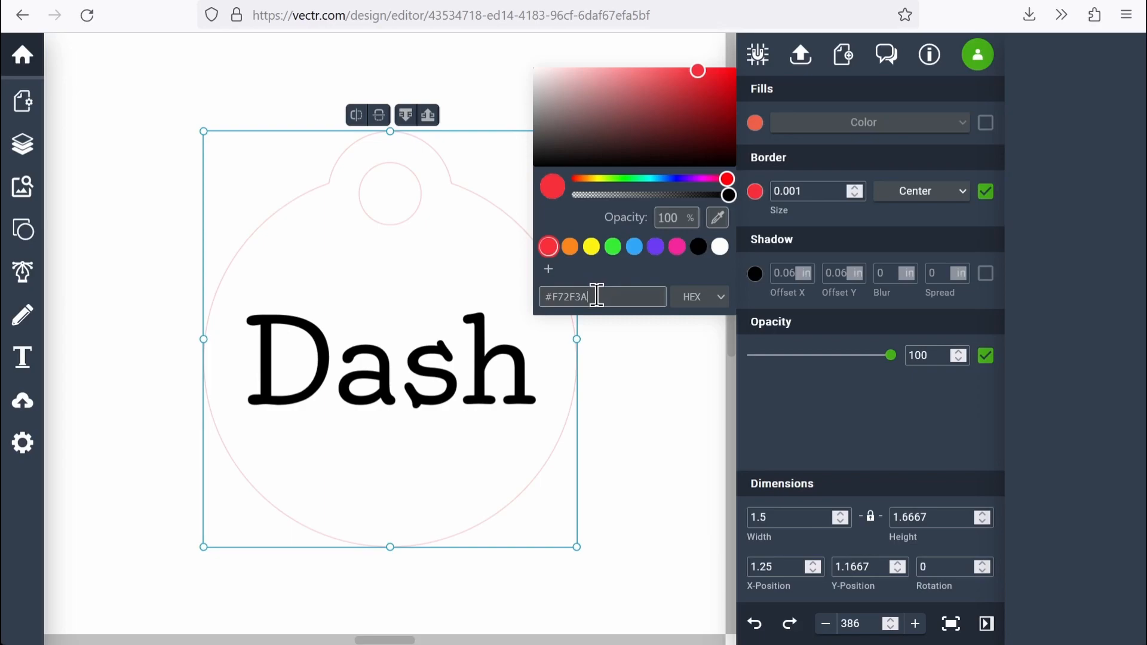
{"action": "double_click", "coordinate": [574, 296]}
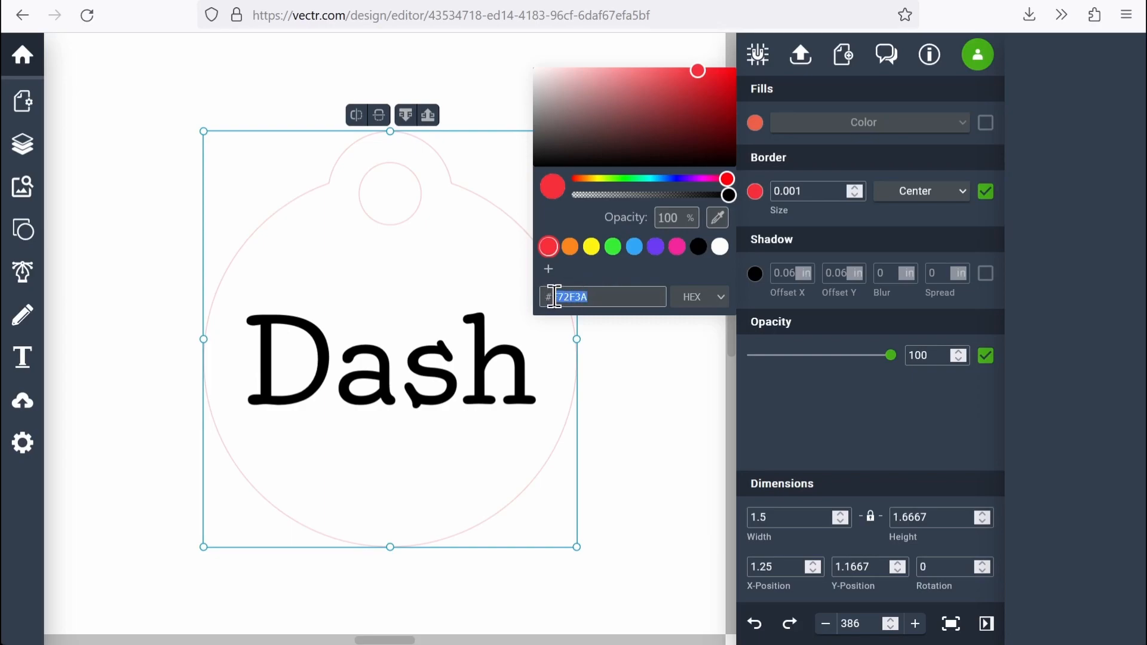
{"action": "key", "text": "Backspace"}
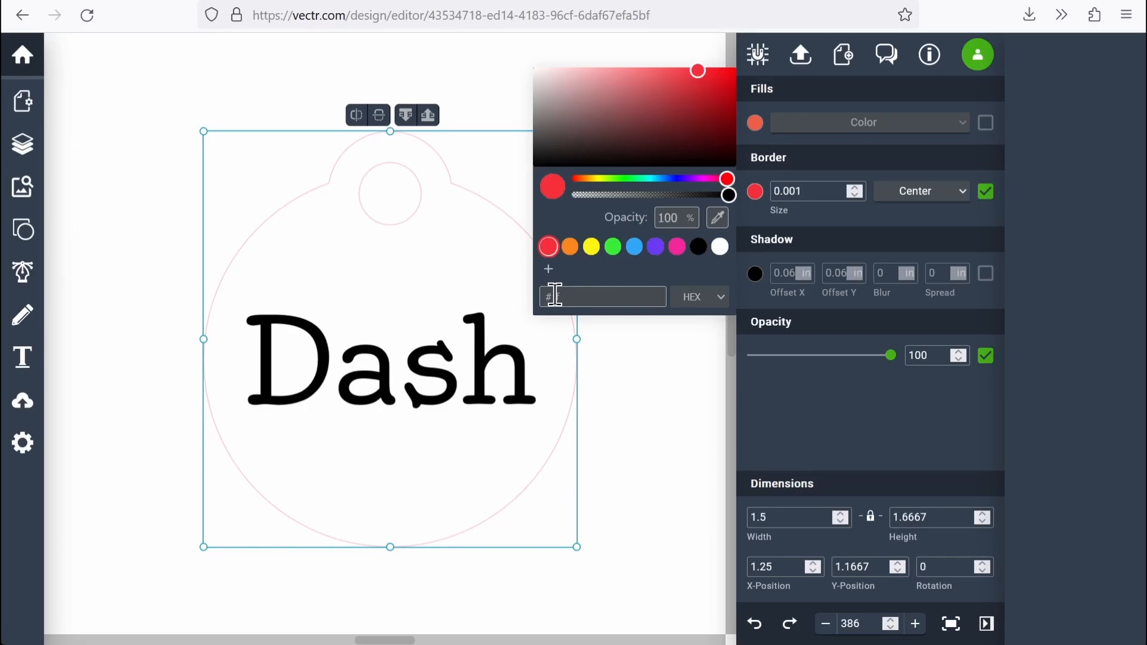
{"action": "type", "text": "0000"}
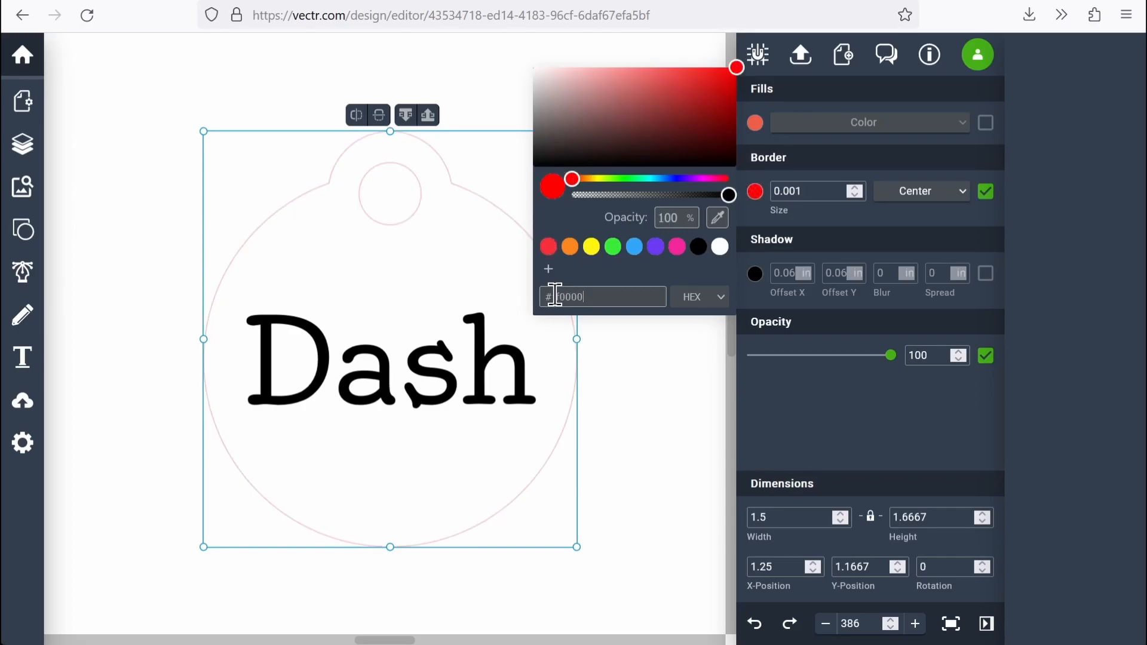
{"action": "type", "text": "ff0000"}
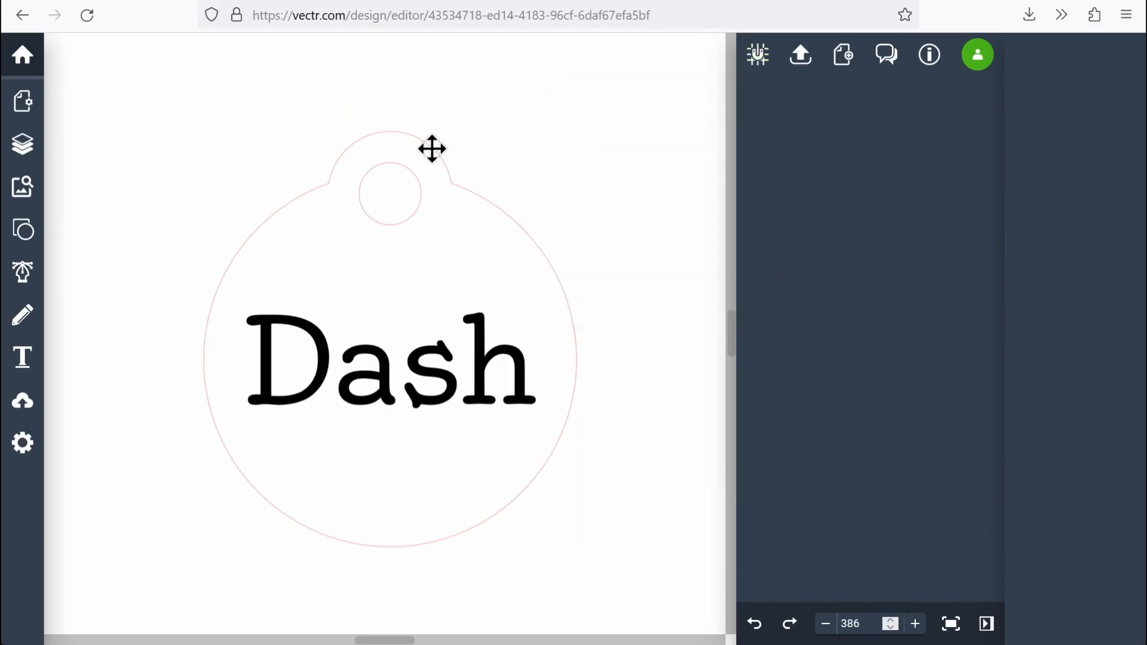
{"action": "mouse_move", "coordinate": [490, 389]}
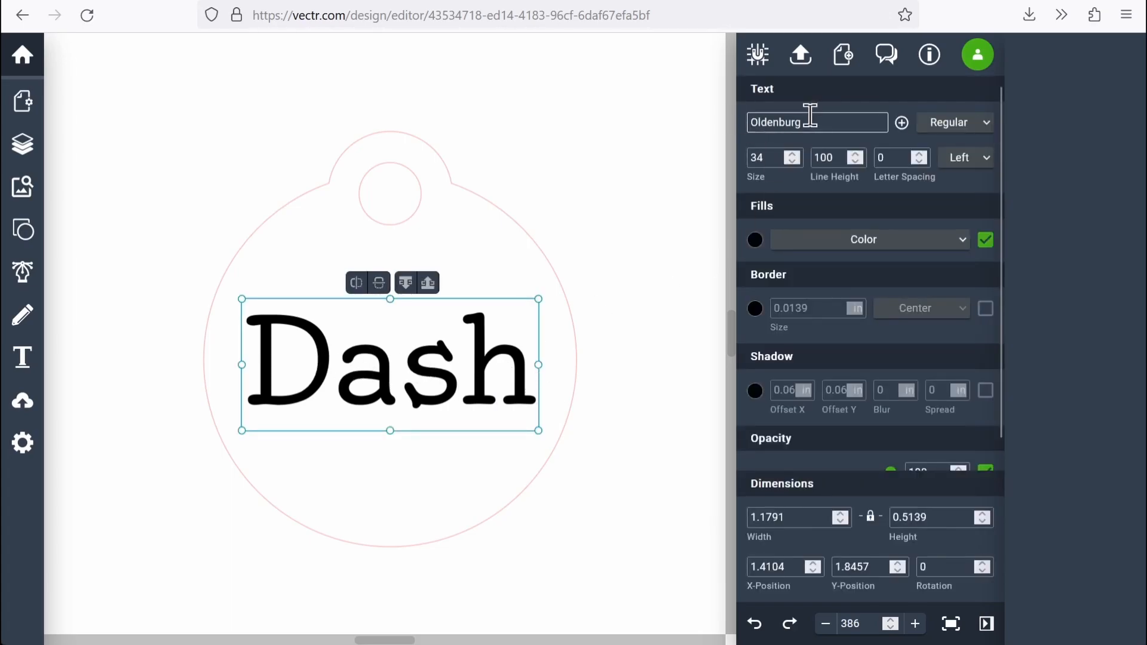
{"action": "mouse_move", "coordinate": [458, 377]}
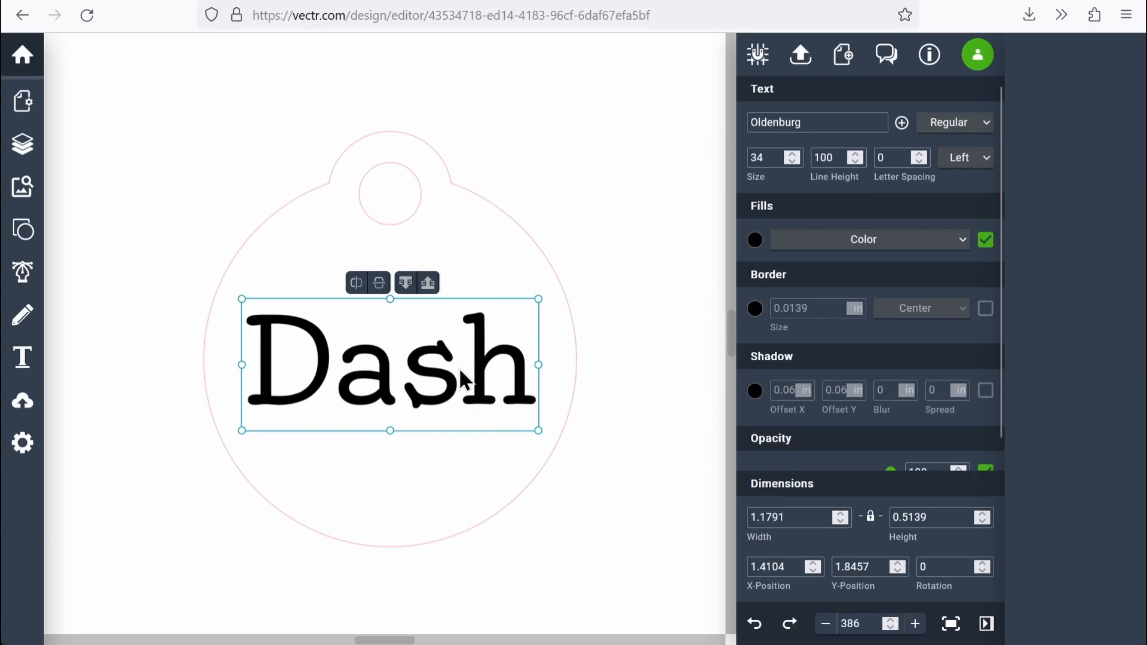
{"action": "mouse_move", "coordinate": [491, 396]}
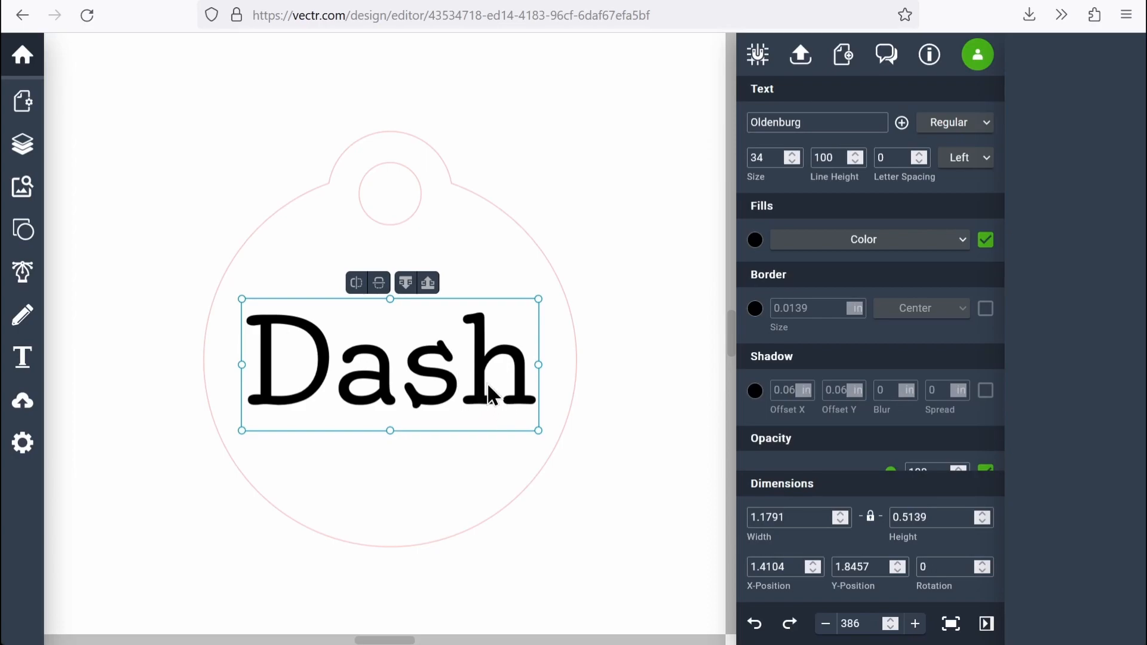
{"action": "mouse_move", "coordinate": [586, 361]}
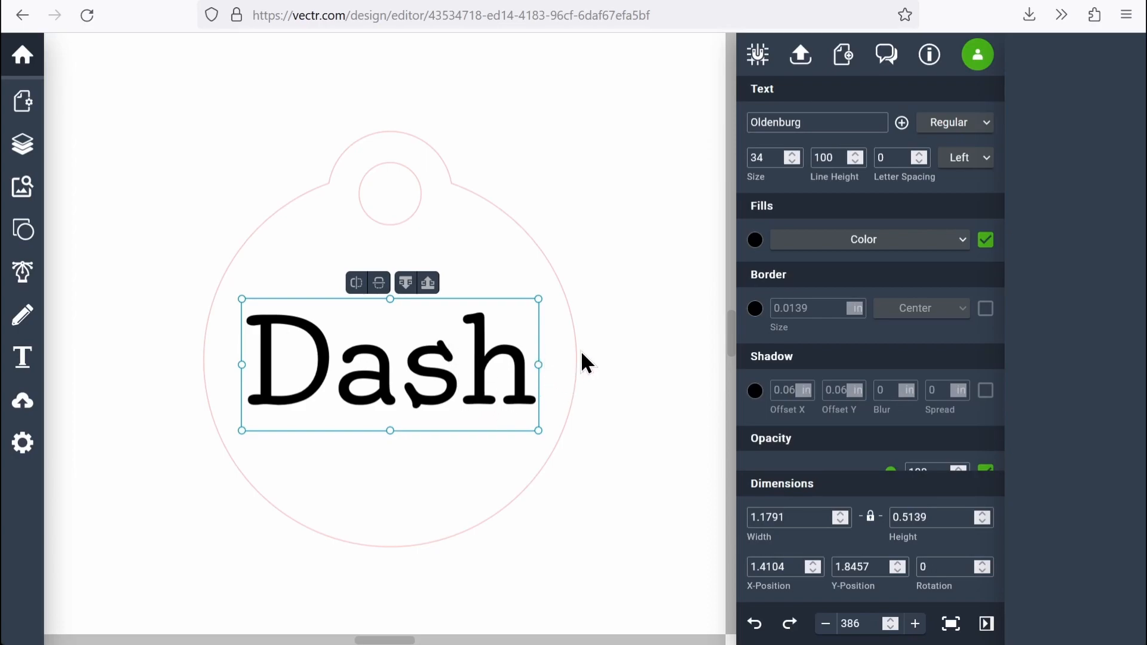
{"action": "mouse_move", "coordinate": [426, 387]}
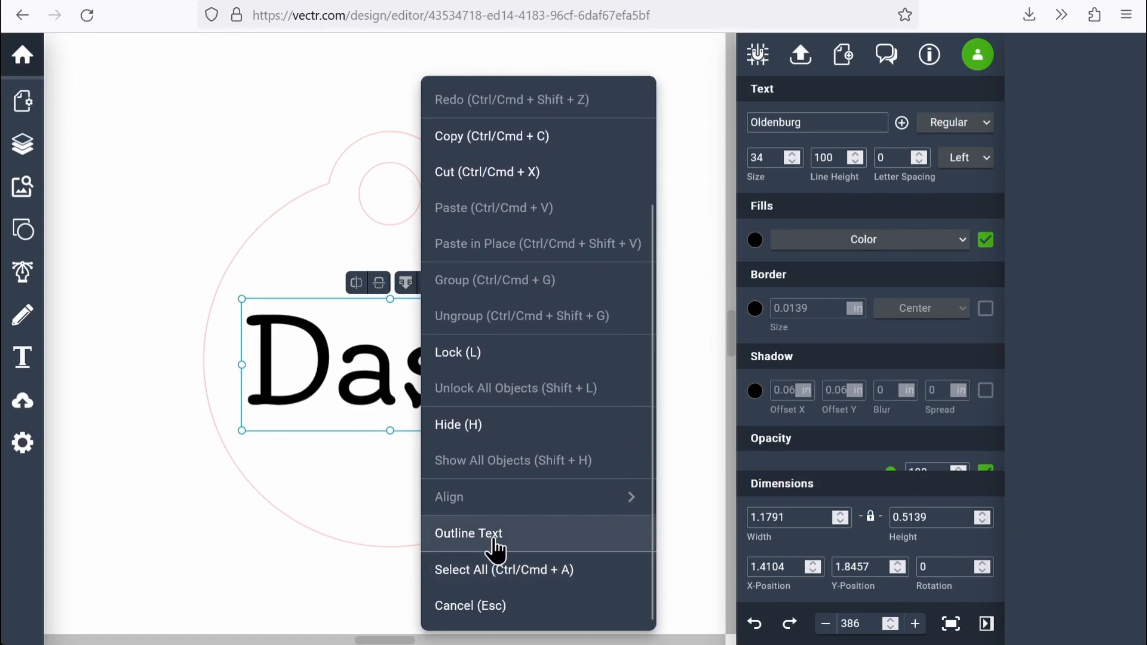
Step: Outline the 'Dash' text into vector shapes and deselect it
{"action": "left_click", "coordinate": [467, 533]}
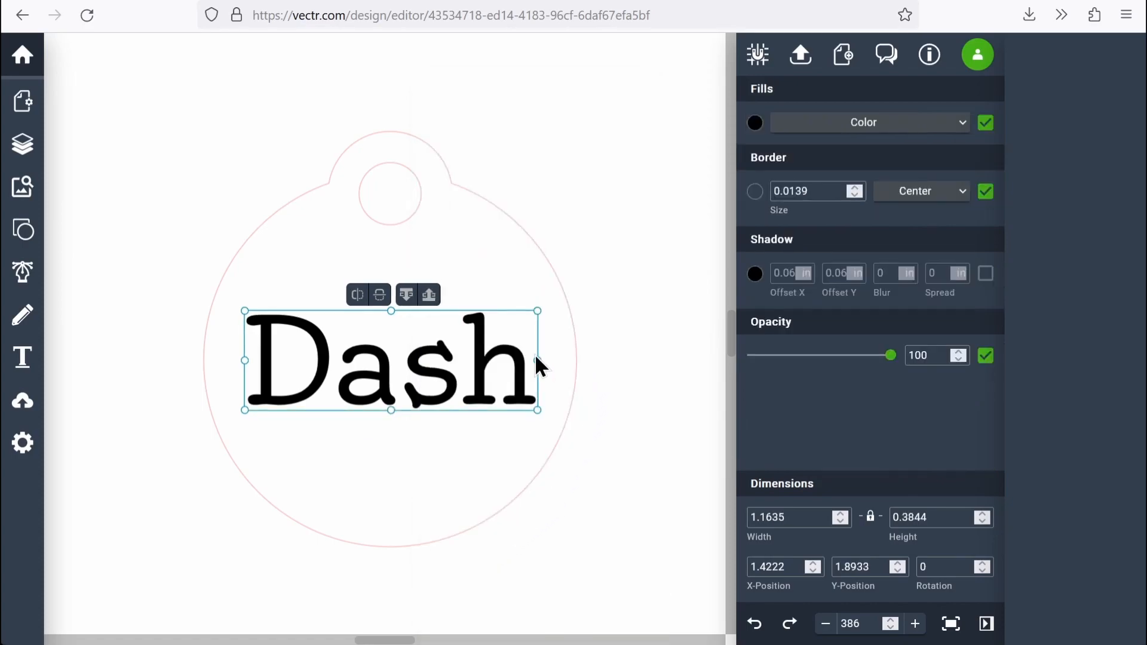
{"action": "mouse_move", "coordinate": [326, 358]}
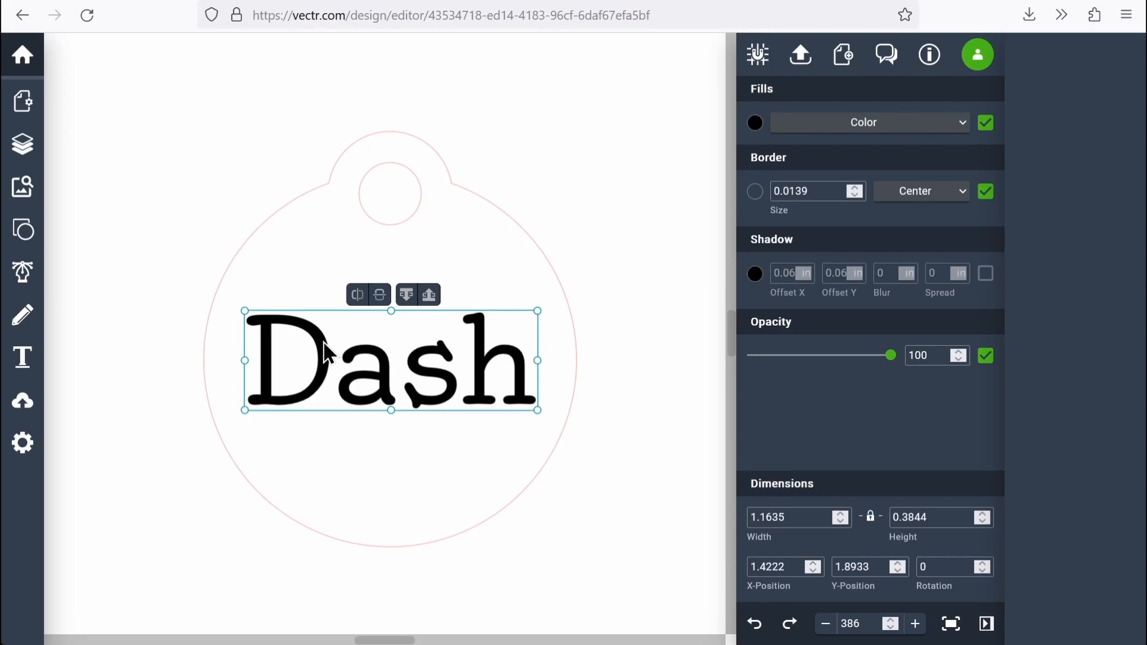
{"action": "mouse_move", "coordinate": [426, 382]}
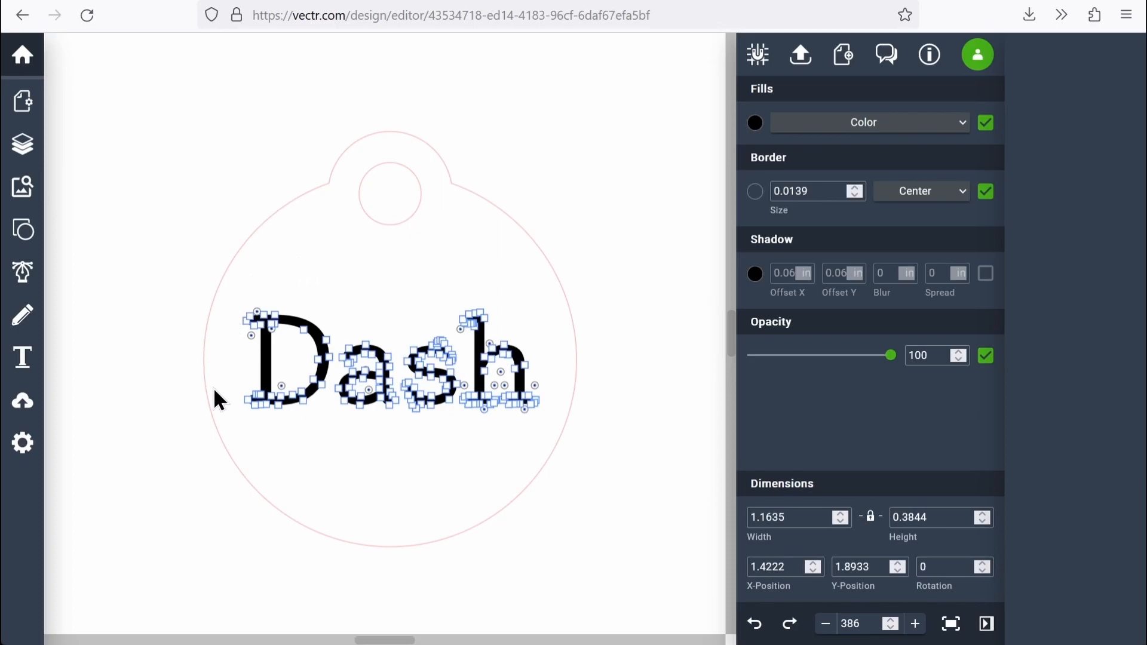
{"action": "mouse_move", "coordinate": [449, 303]}
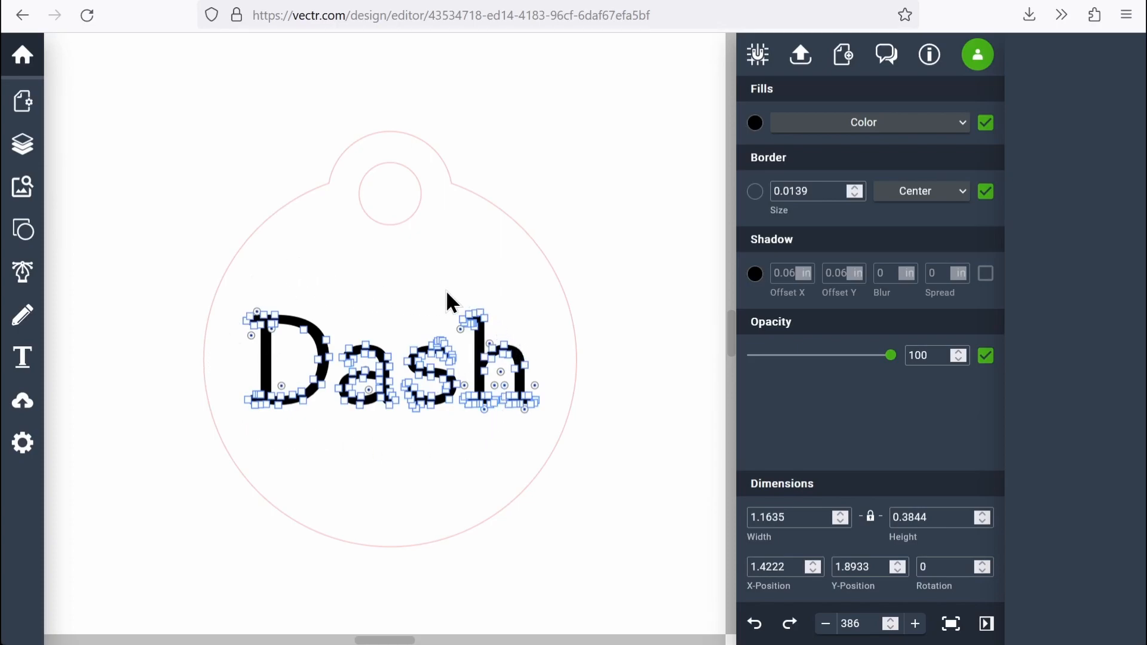
{"action": "mouse_move", "coordinate": [319, 391]}
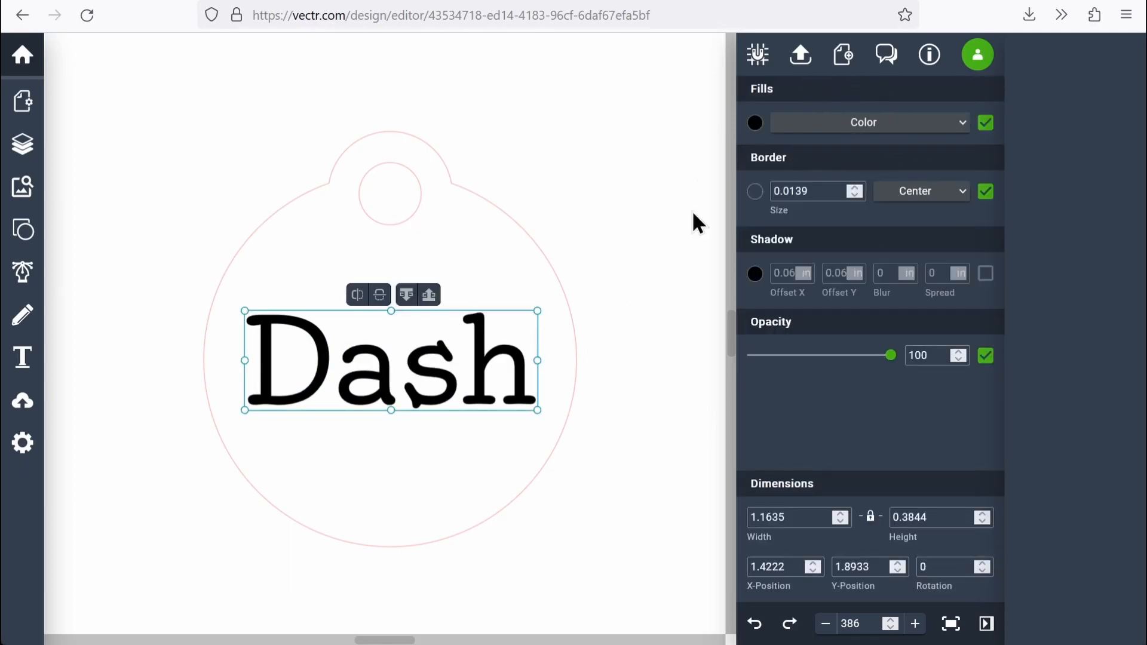
{"action": "left_click", "coordinate": [122, 259]}
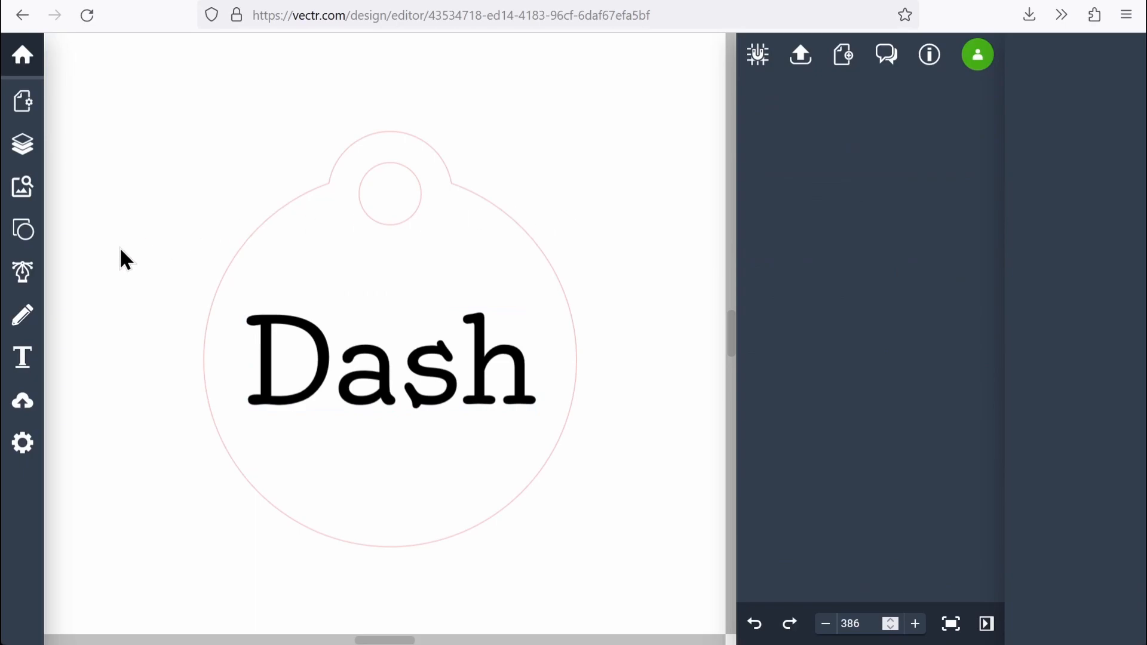
{"action": "mouse_move", "coordinate": [626, 500]}
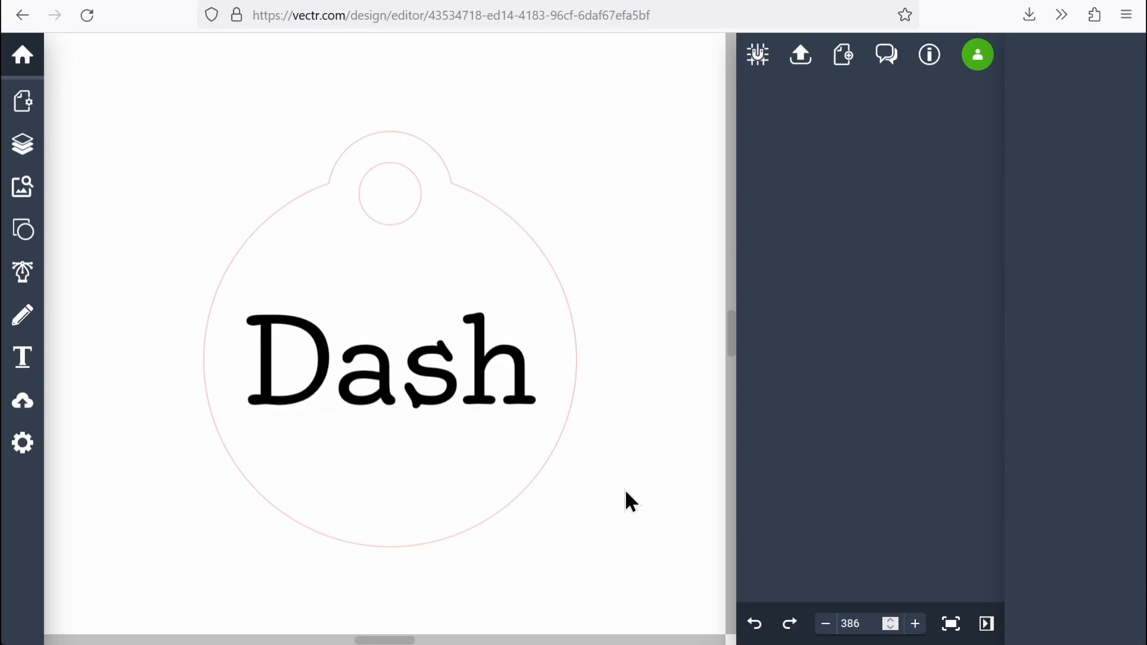
{"action": "mouse_move", "coordinate": [910, 113]}
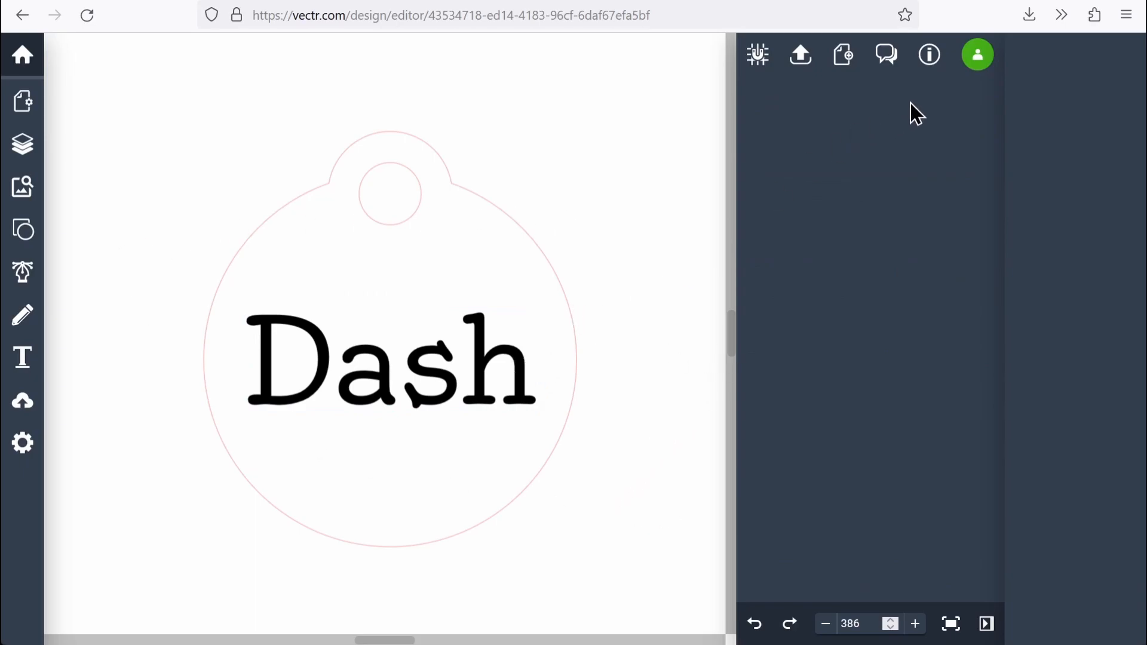
{"action": "mouse_move", "coordinate": [801, 55]}
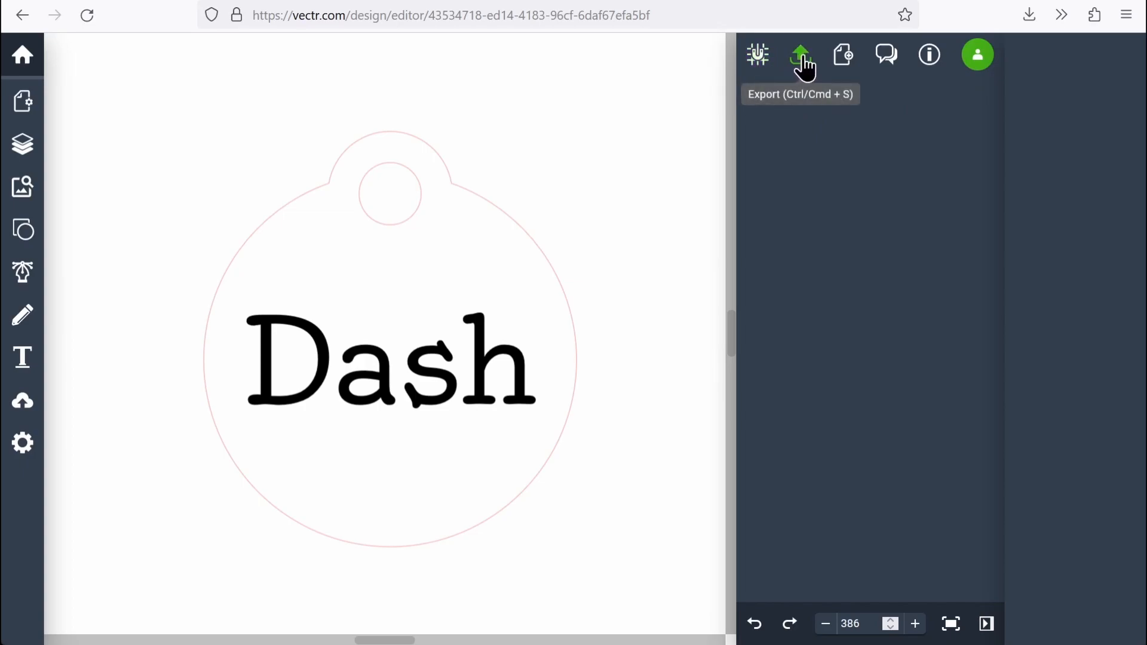
Step: Export the 4 by 4 inch design as an SVG download and return to the editor
{"action": "left_click", "coordinate": [799, 54]}
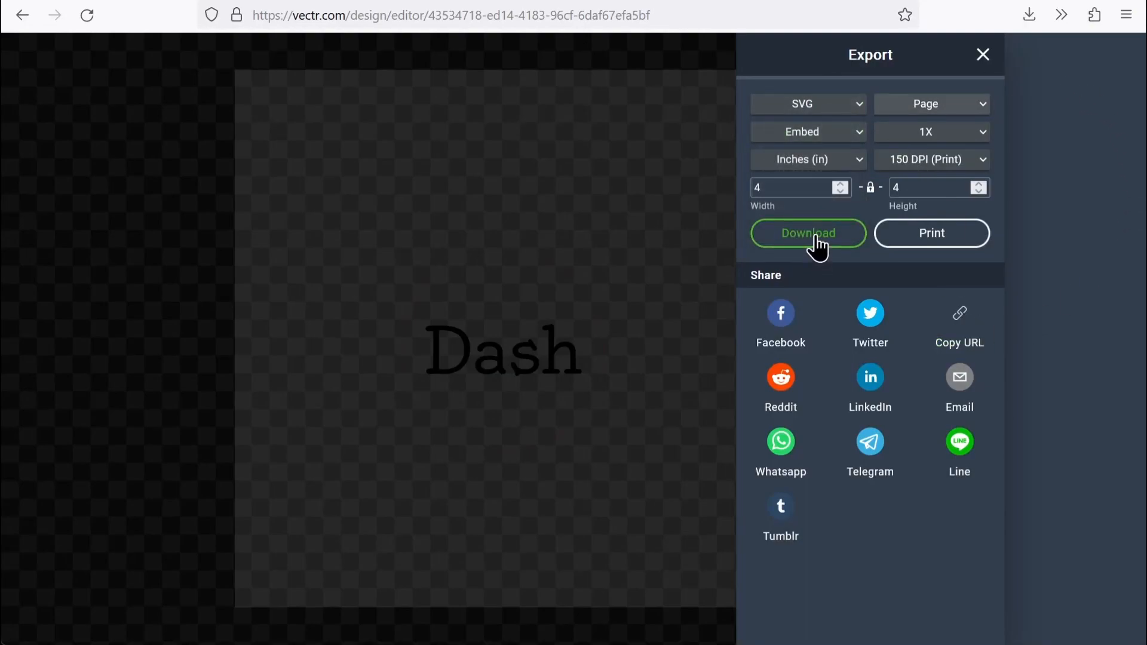
{"action": "left_click", "coordinate": [807, 233]}
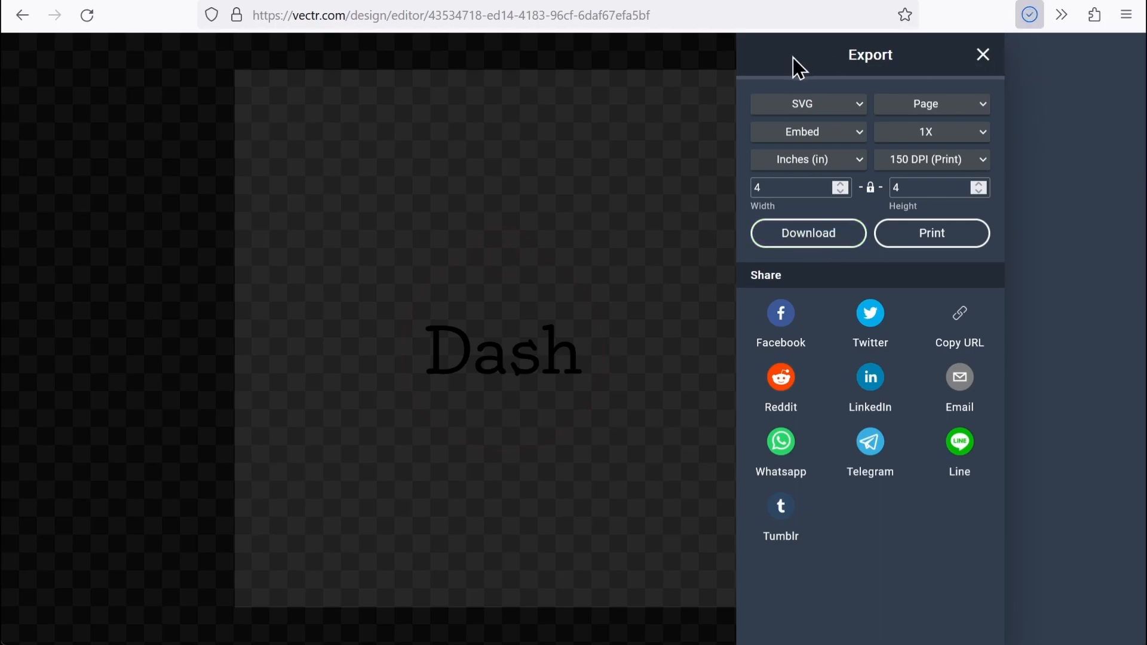
{"action": "left_click", "coordinate": [808, 233]}
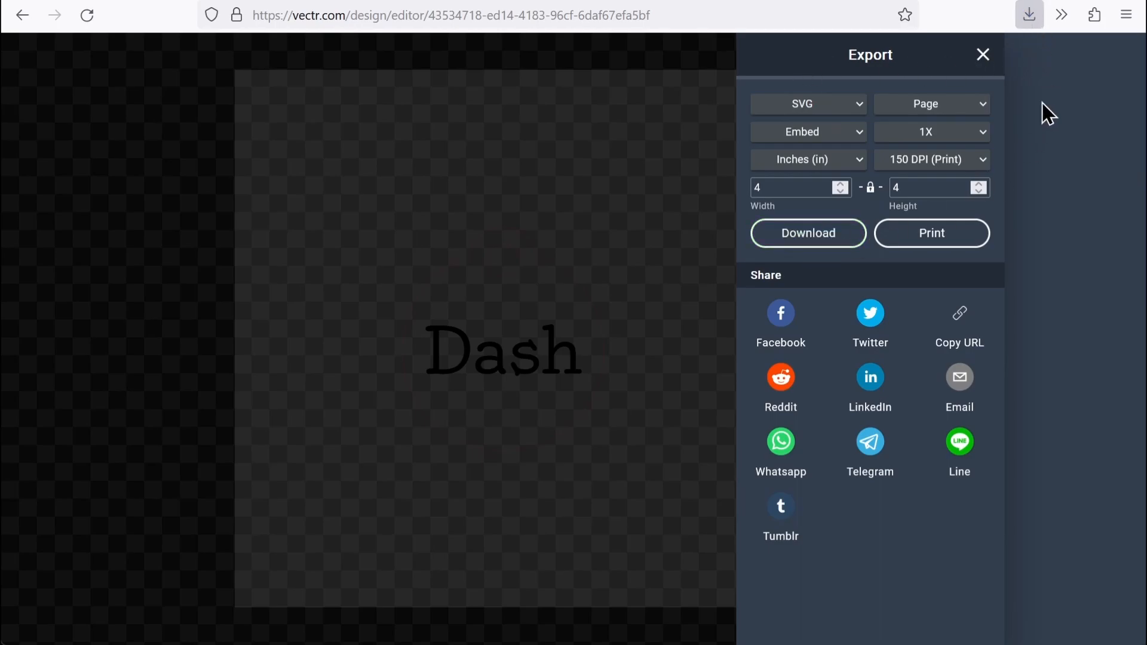
{"action": "left_click", "coordinate": [982, 55]}
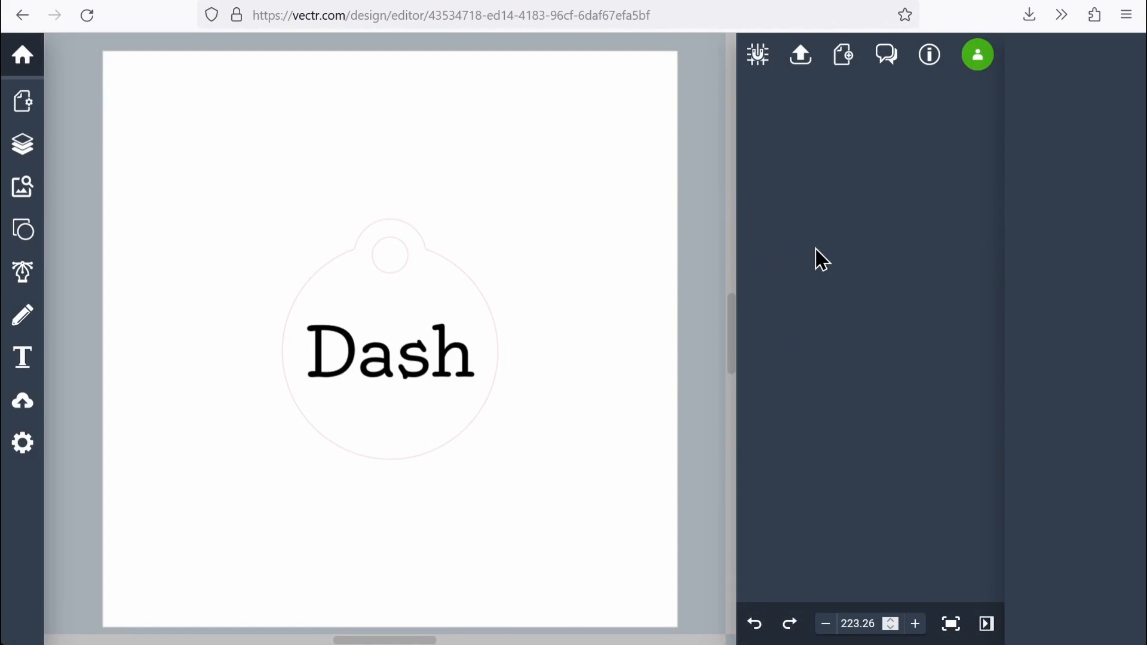